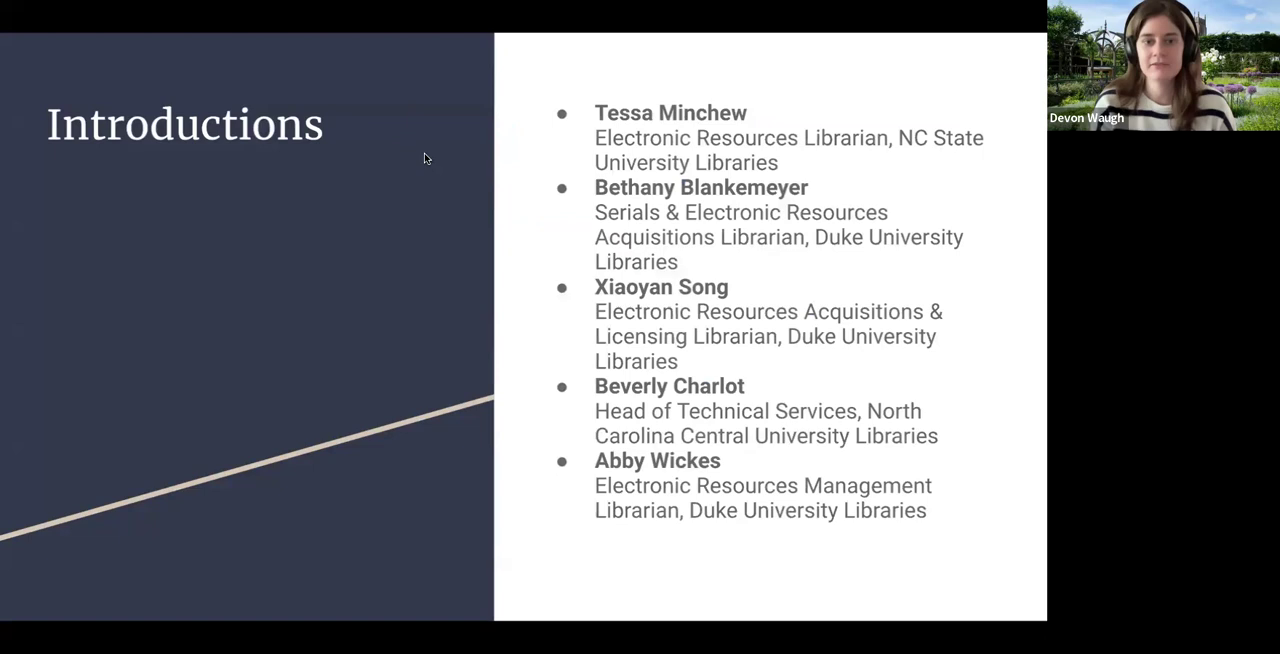
pyautogui.moveTo(294, 186)
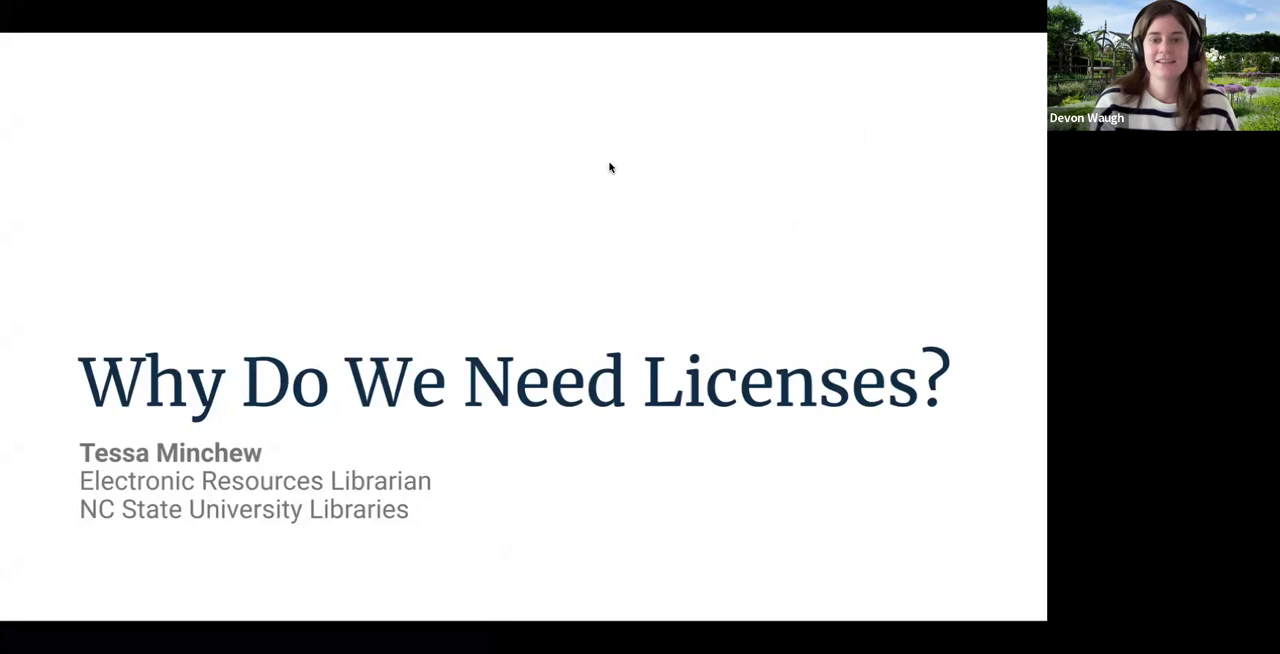
pyautogui.moveTo(883, 421)
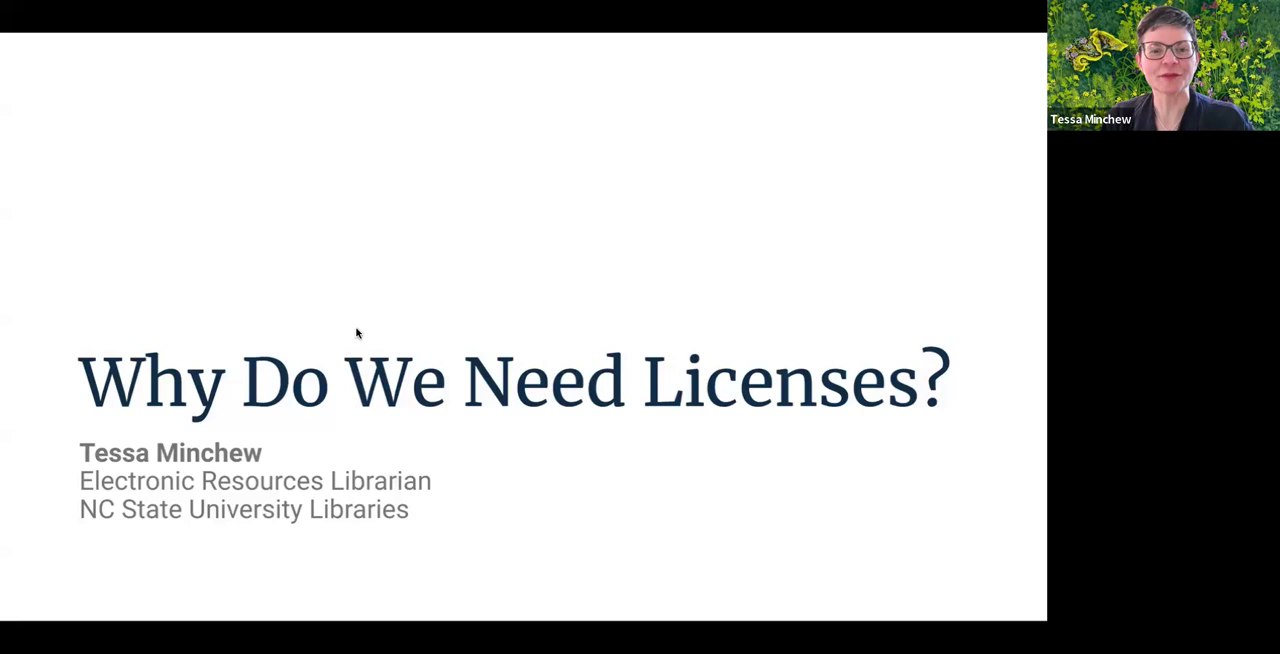
pyautogui.moveTo(234, 324)
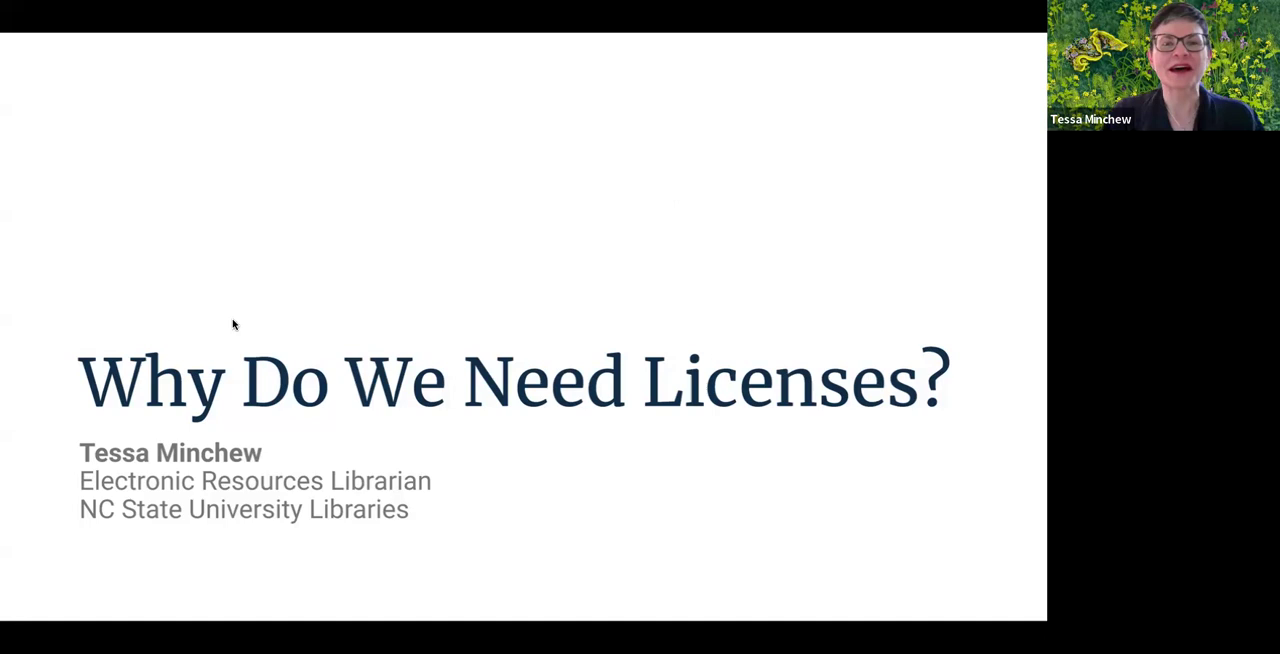
pyautogui.moveTo(810, 40)
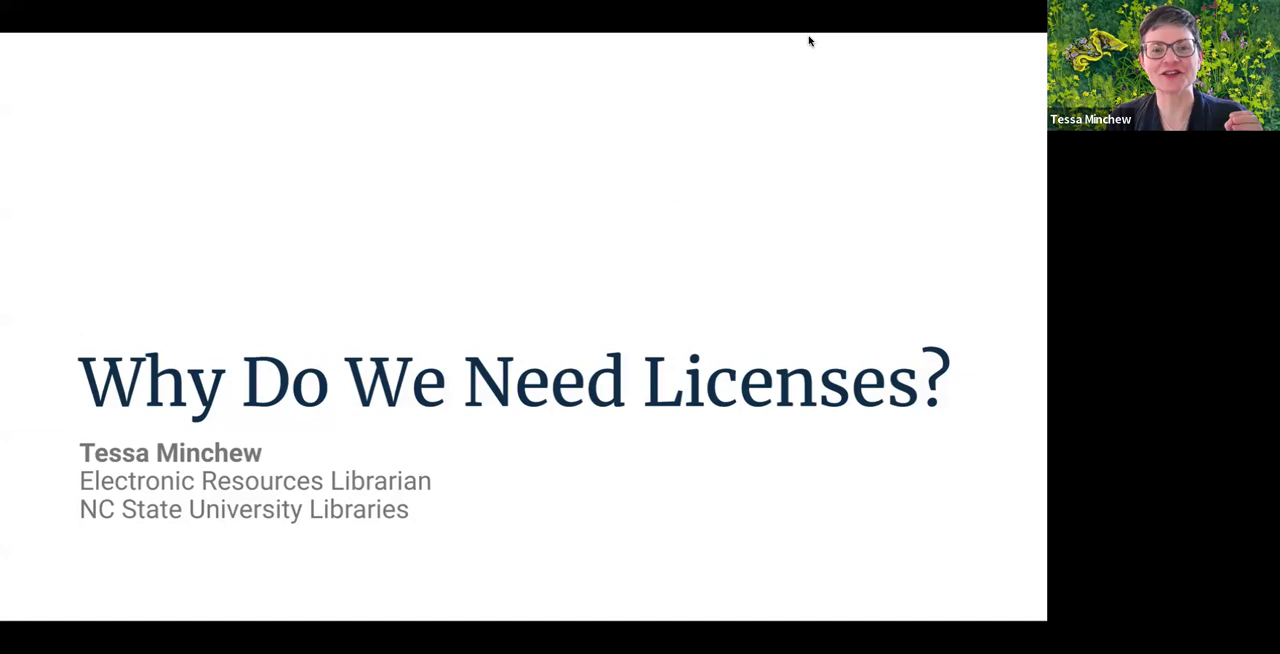
pyautogui.moveTo(631, 131)
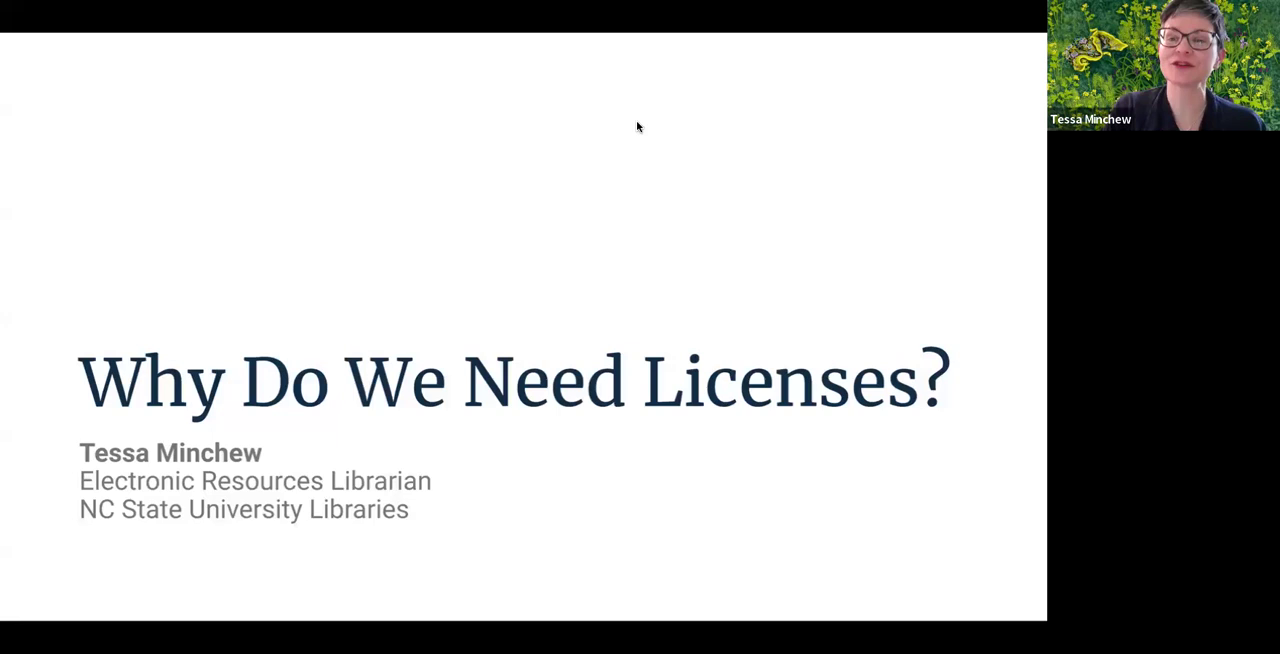
pyautogui.moveTo(625, 97)
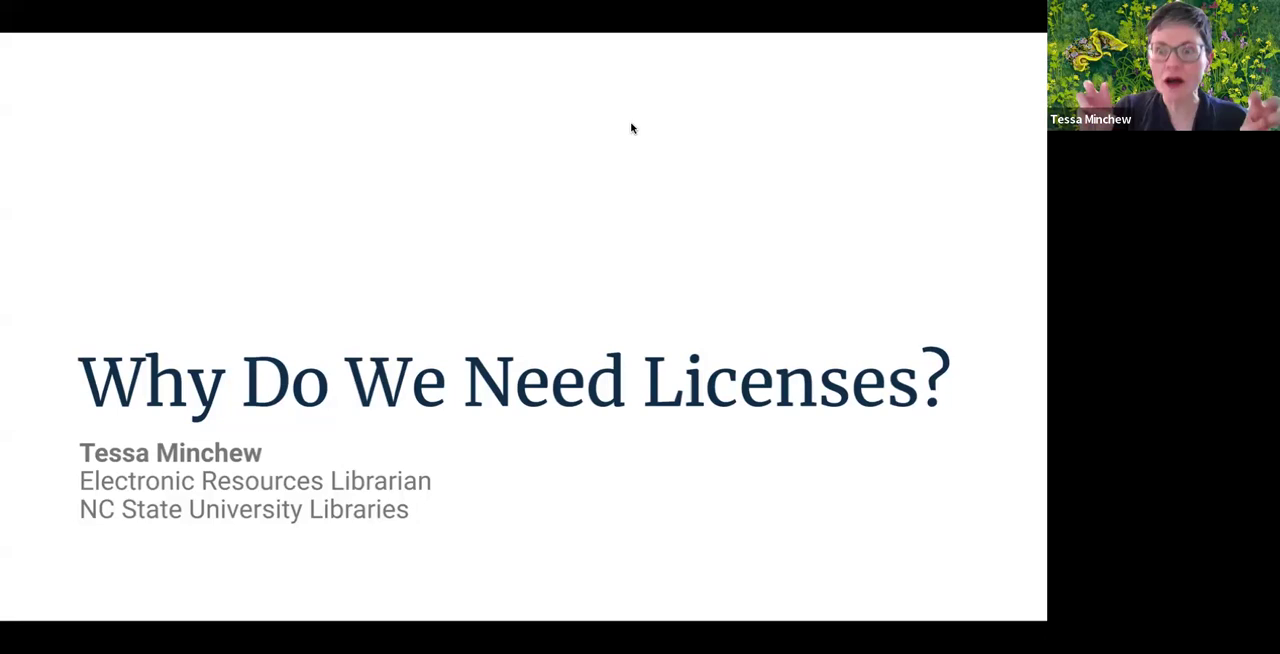
pyautogui.moveTo(455, 58)
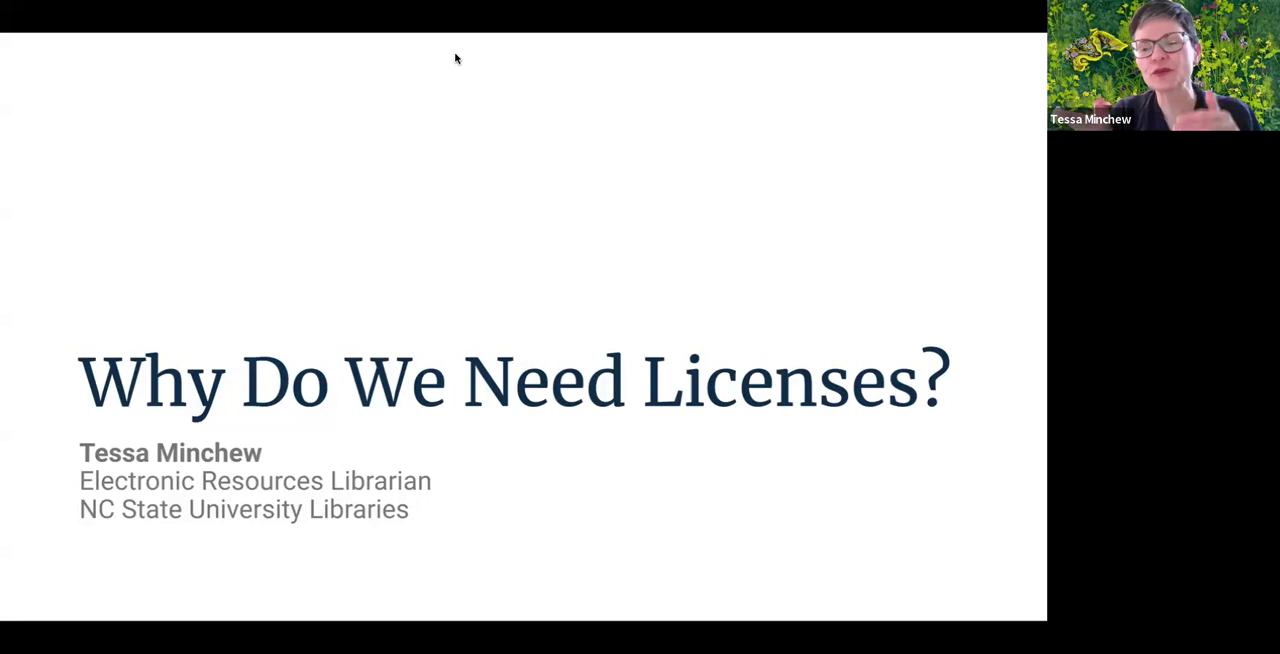
pyautogui.moveTo(637, 131)
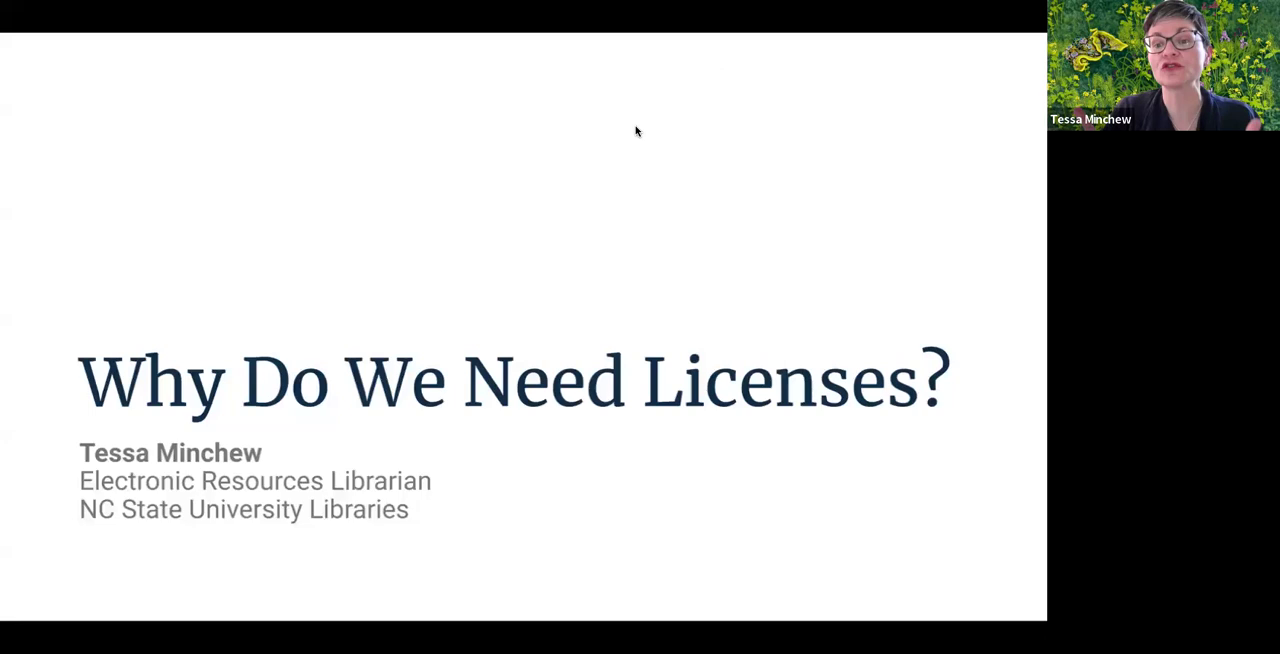
pyautogui.moveTo(678, 178)
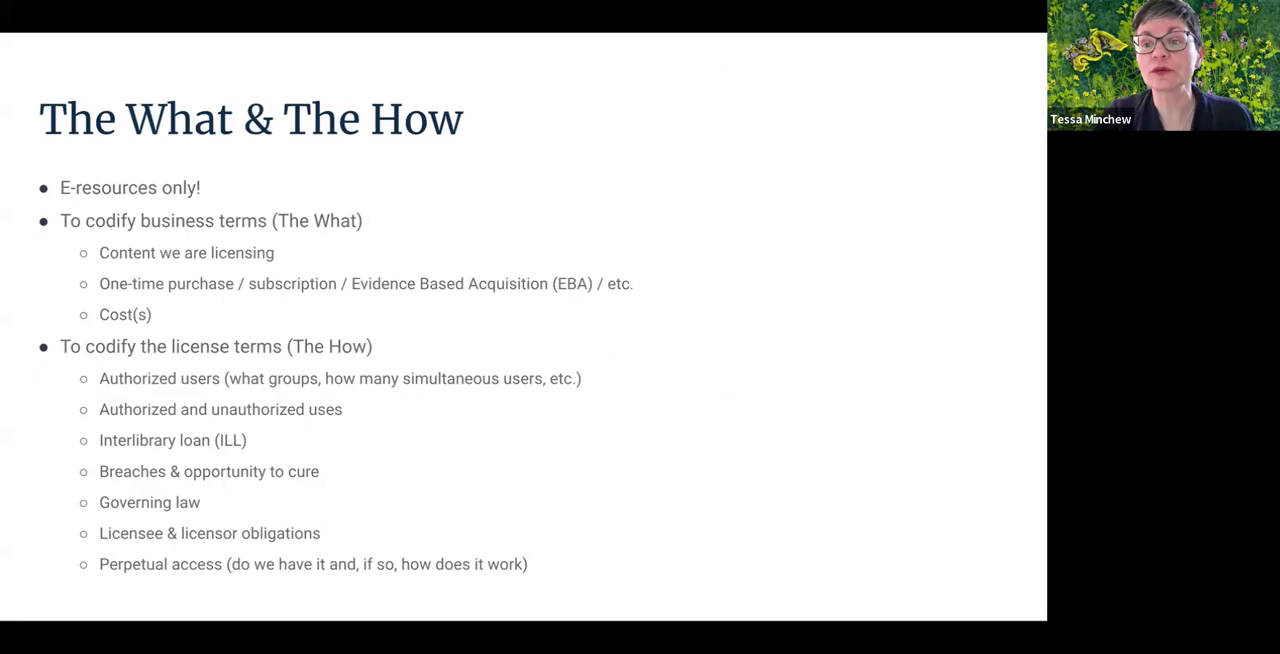
pyautogui.moveTo(799, 33)
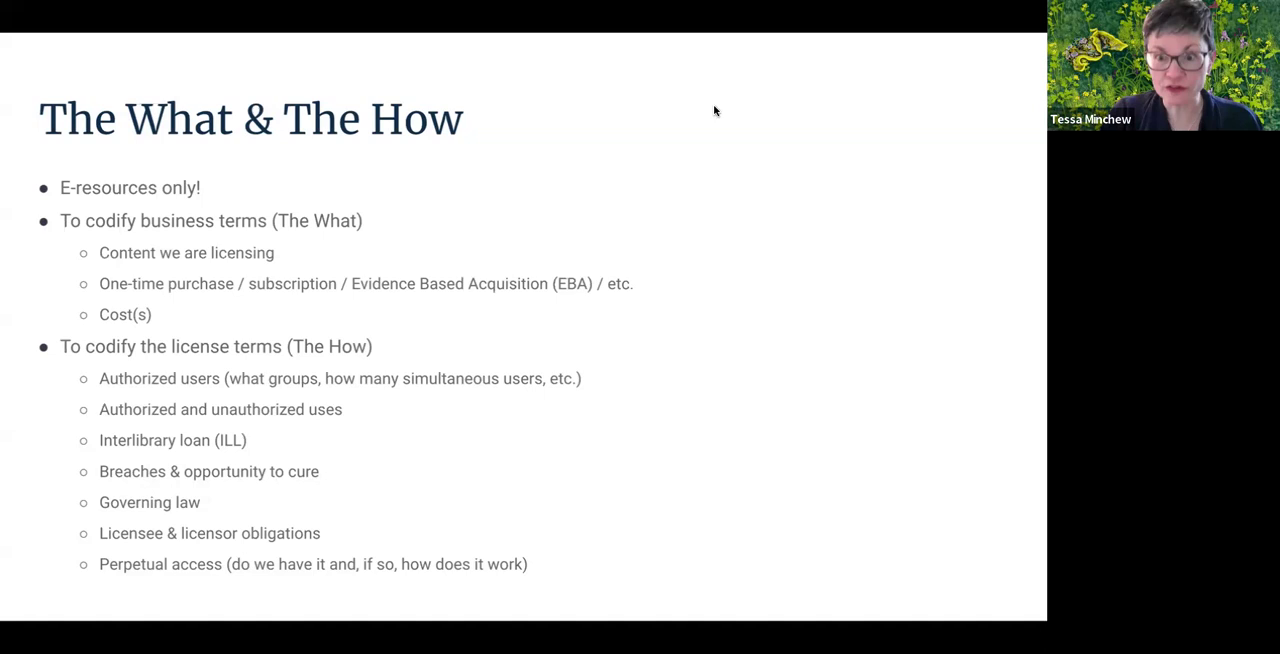
pyautogui.moveTo(682, 131)
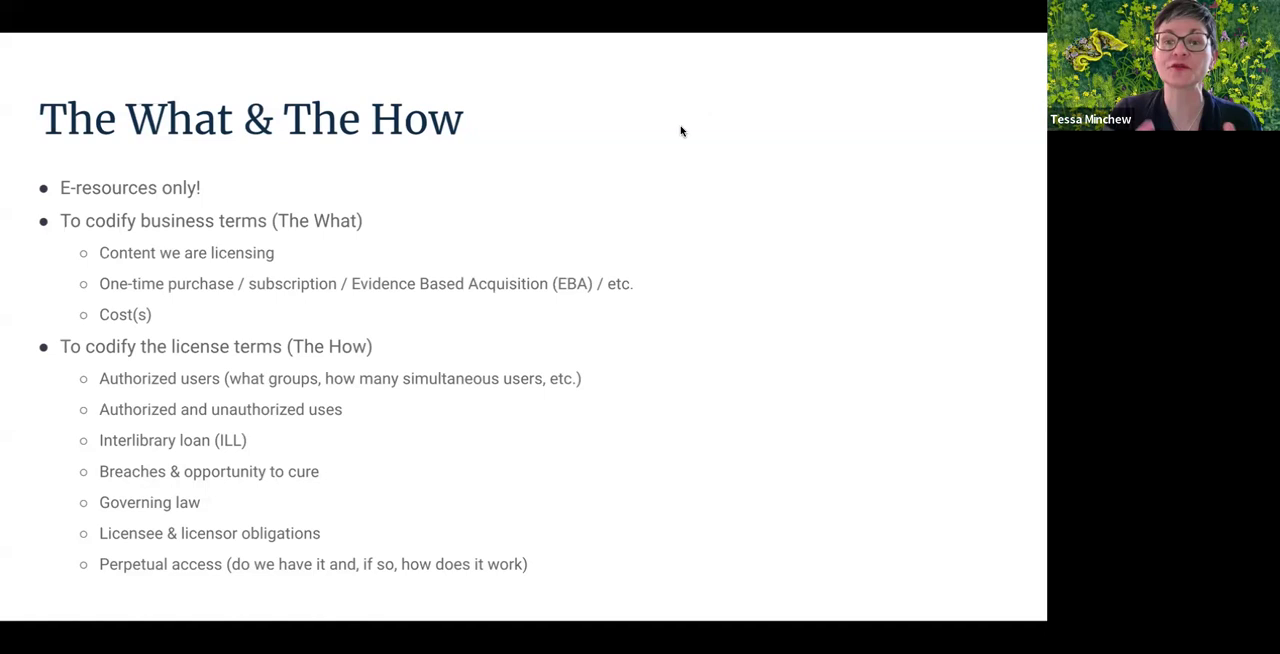
pyautogui.moveTo(802, 63)
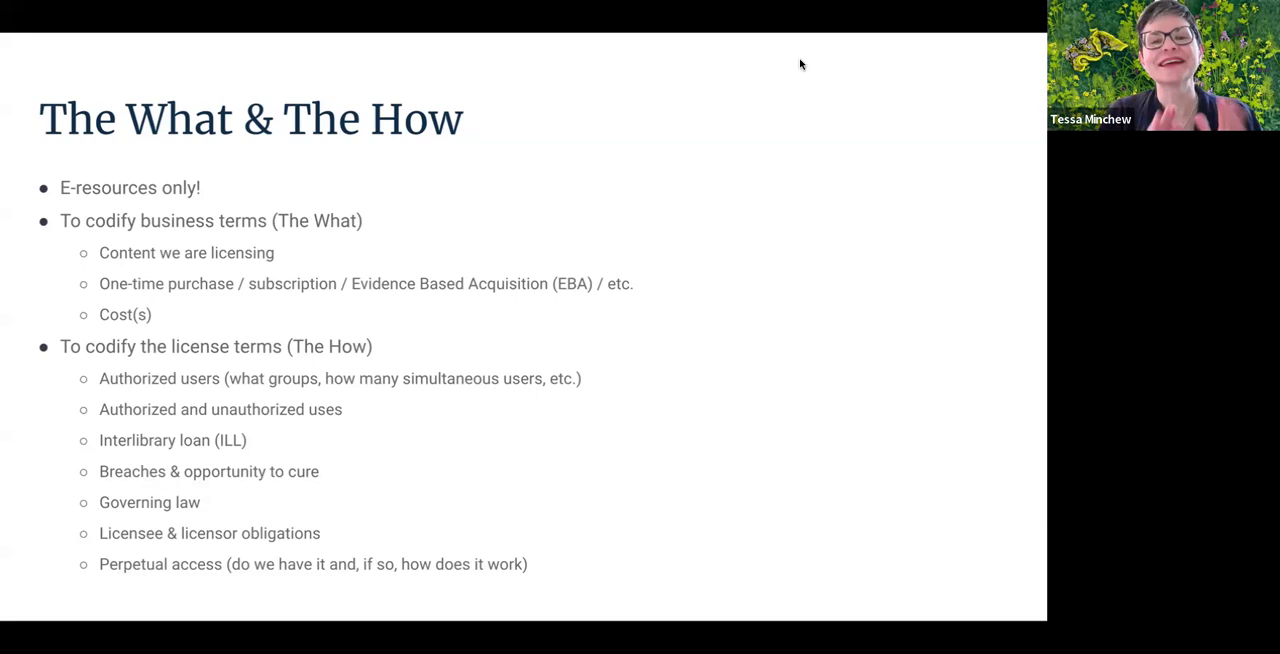
pyautogui.moveTo(627, 137)
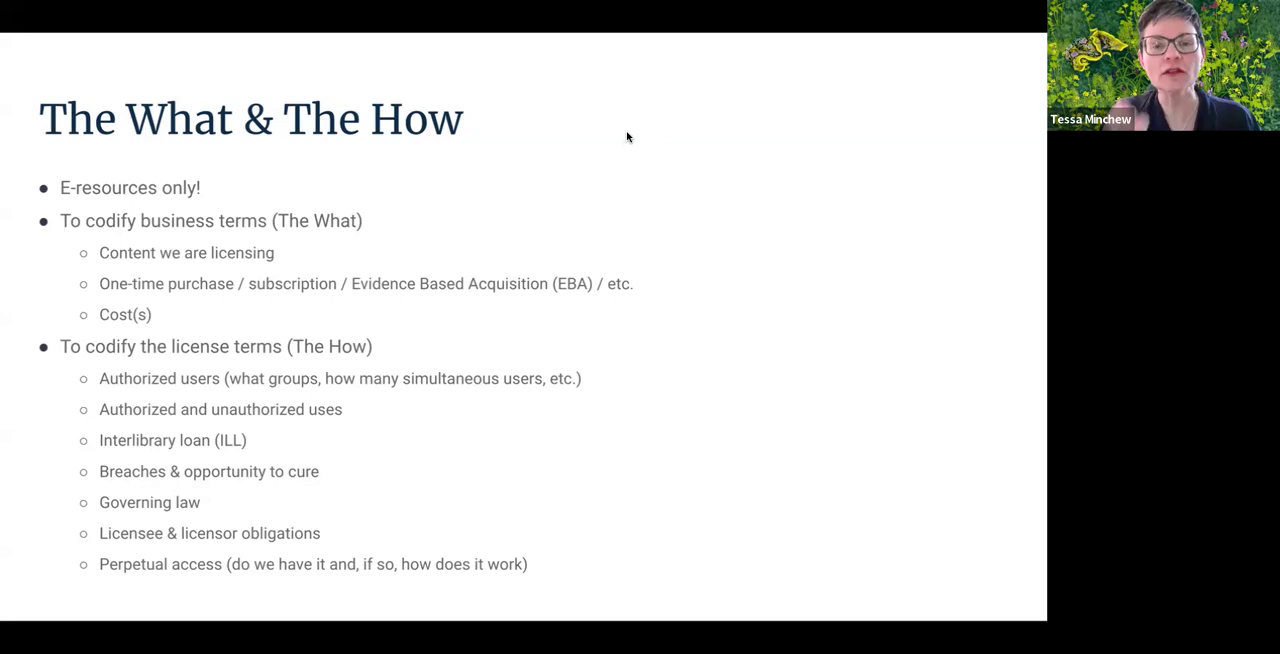
pyautogui.moveTo(815, 60)
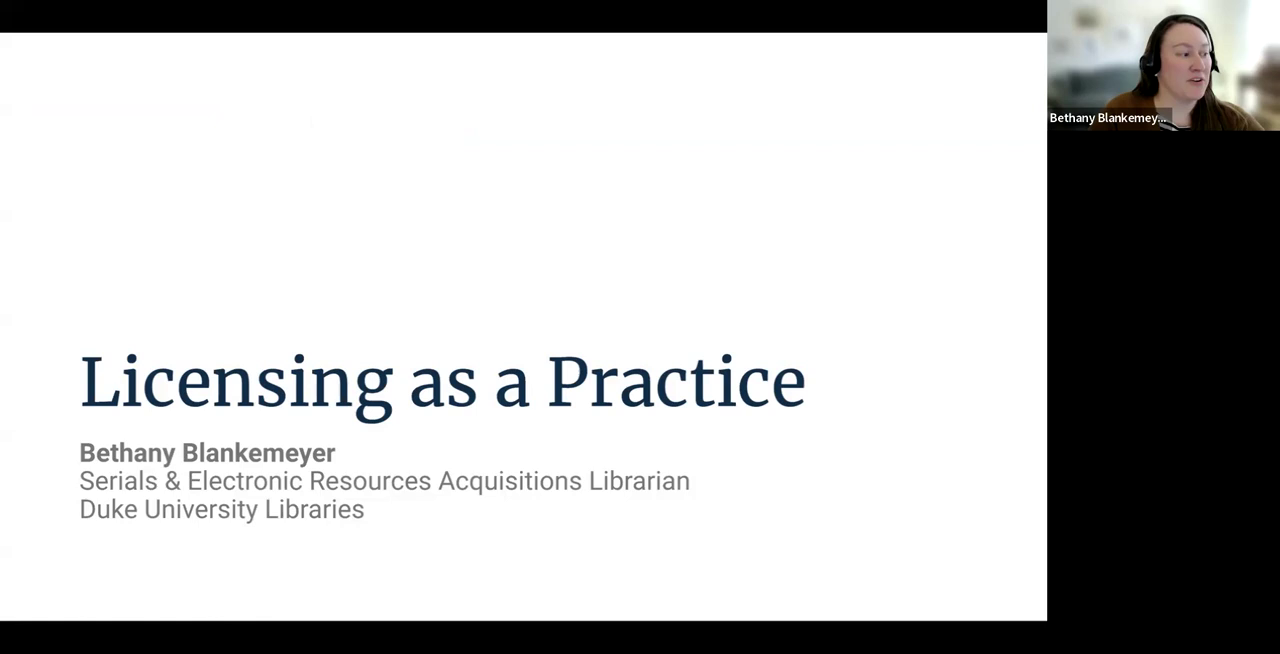
pyautogui.moveTo(659, 133)
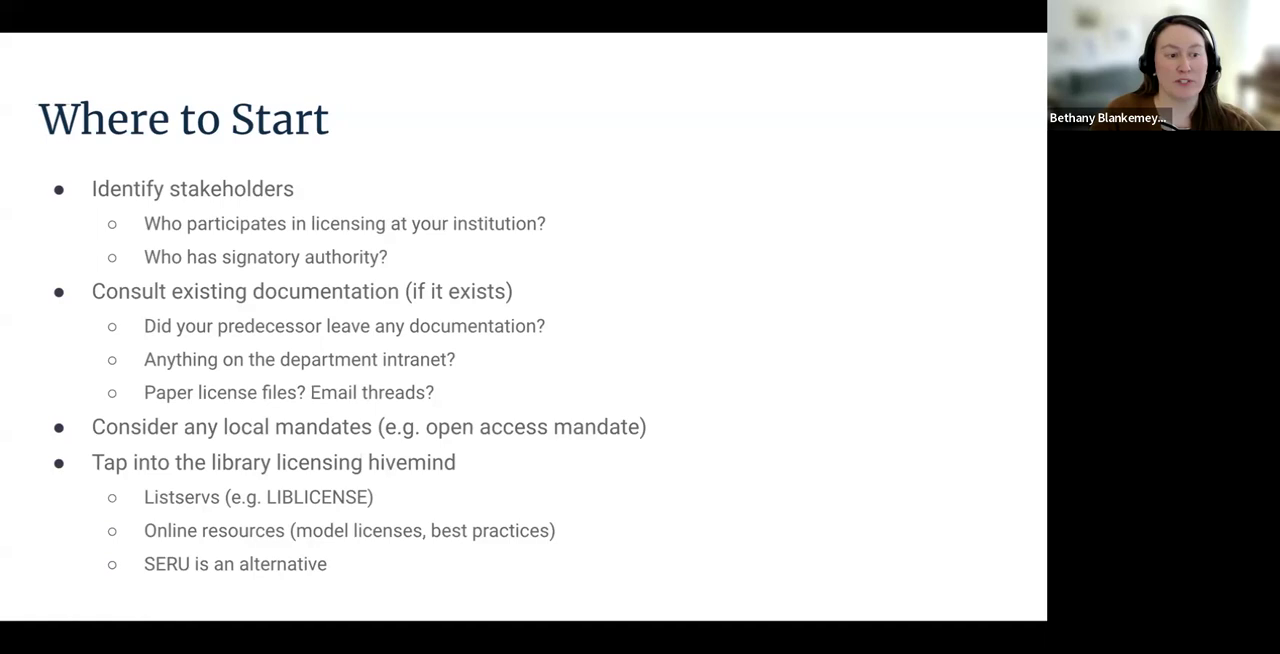
pyautogui.moveTo(691, 228)
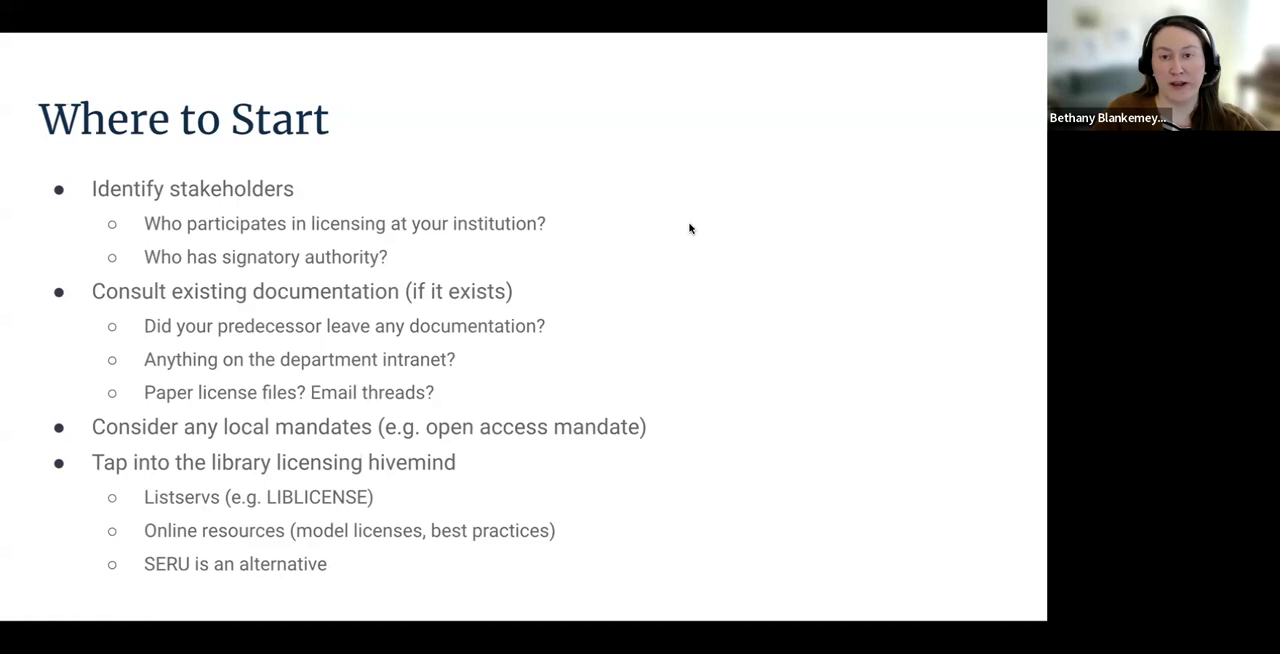
pyautogui.moveTo(644, 131)
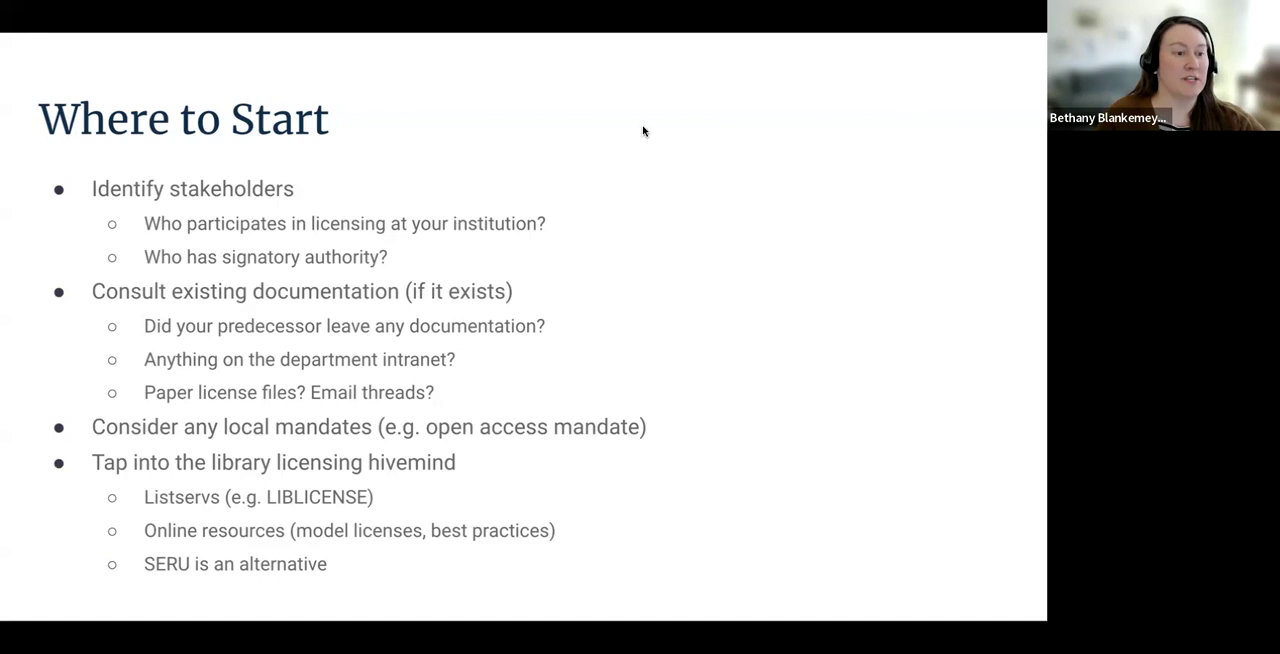
pyautogui.moveTo(749, 60)
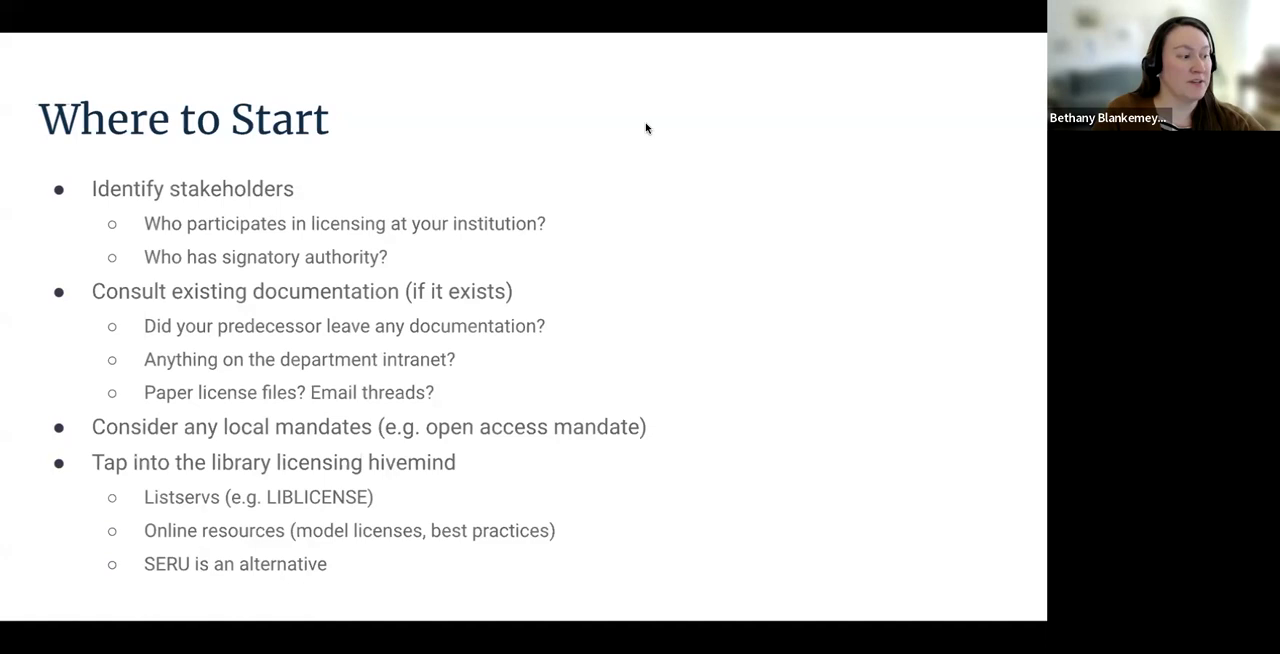
pyautogui.moveTo(647, 243)
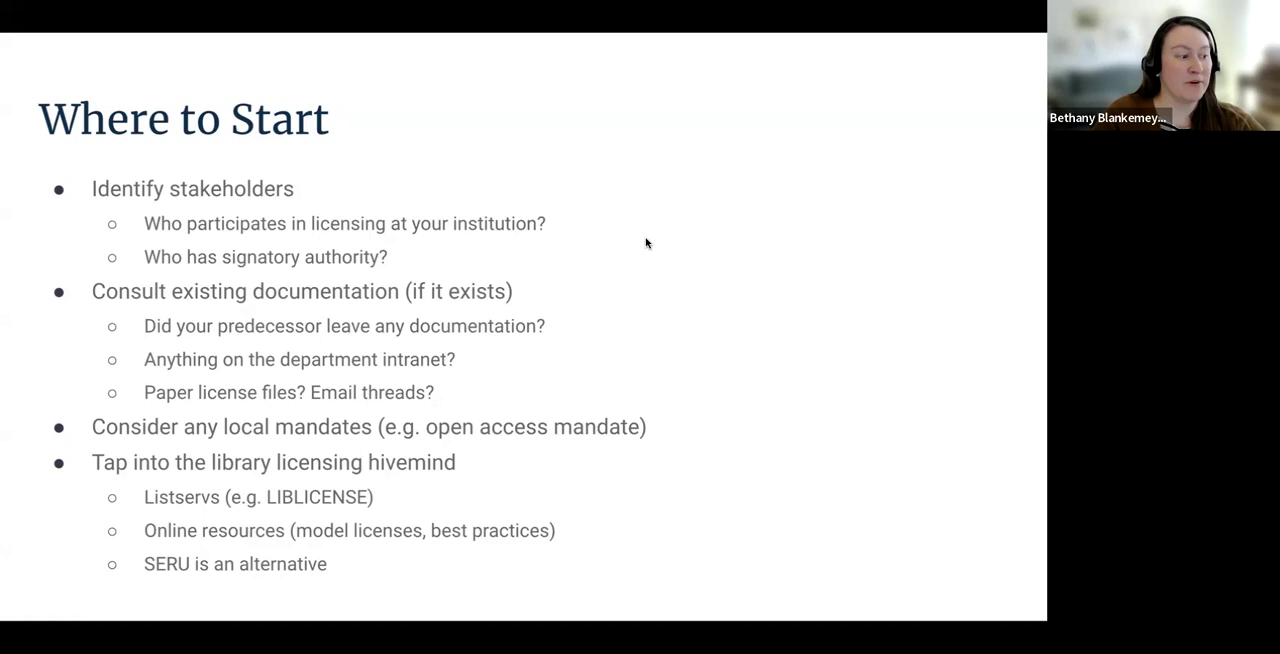
pyautogui.moveTo(411, 58)
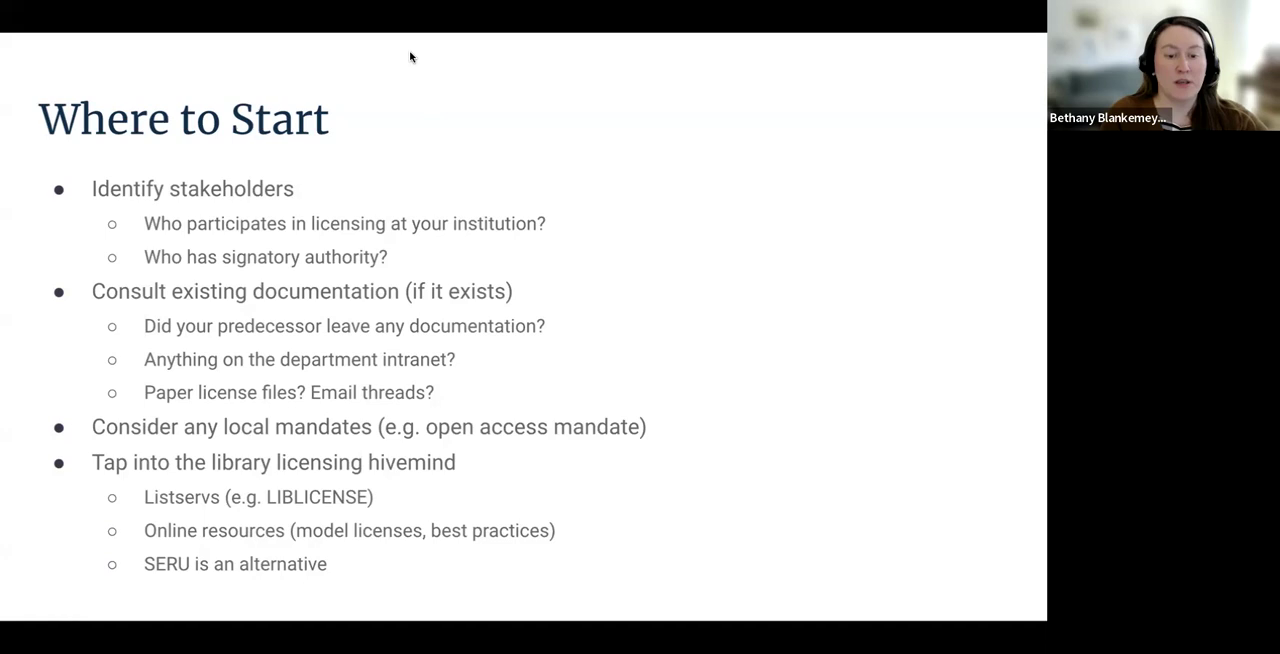
pyautogui.moveTo(445, 75)
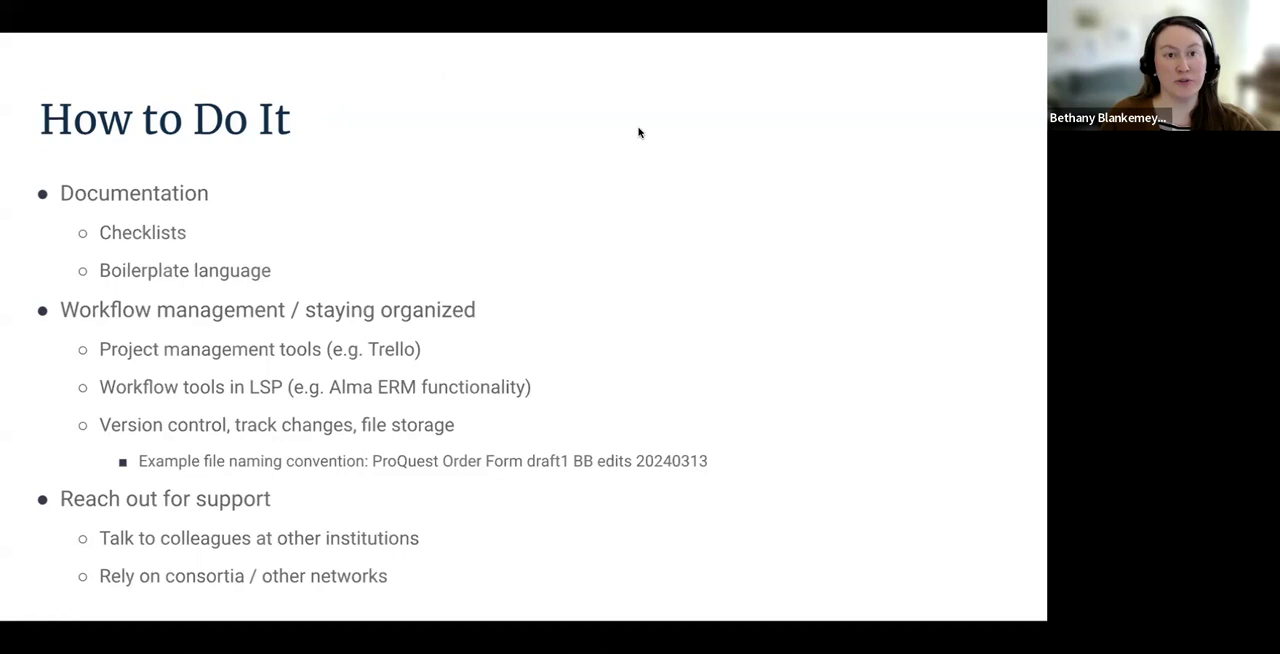
pyautogui.moveTo(464, 161)
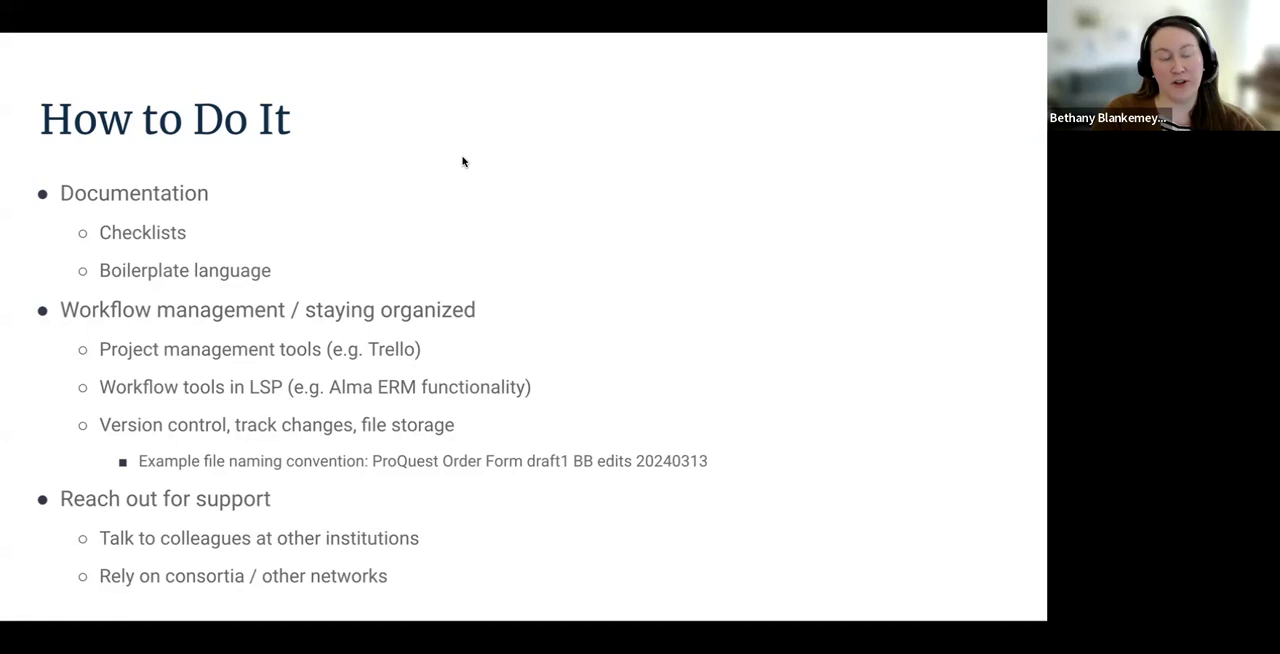
pyautogui.moveTo(640, 50)
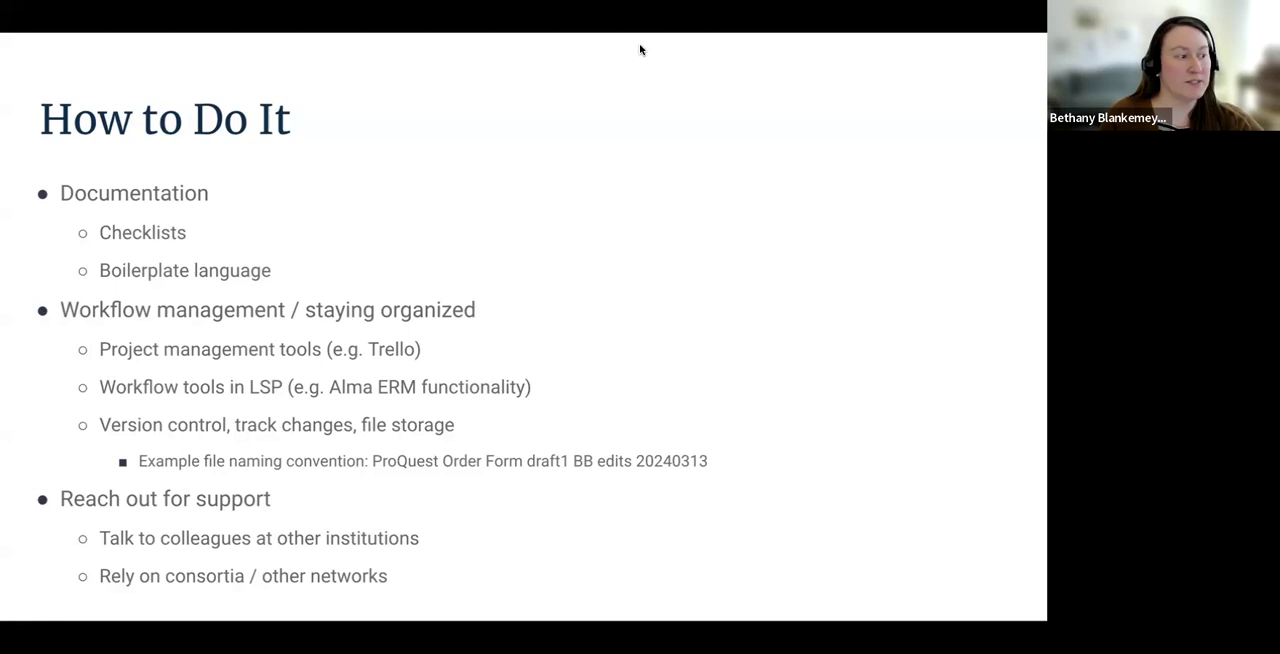
pyautogui.moveTo(172, 118)
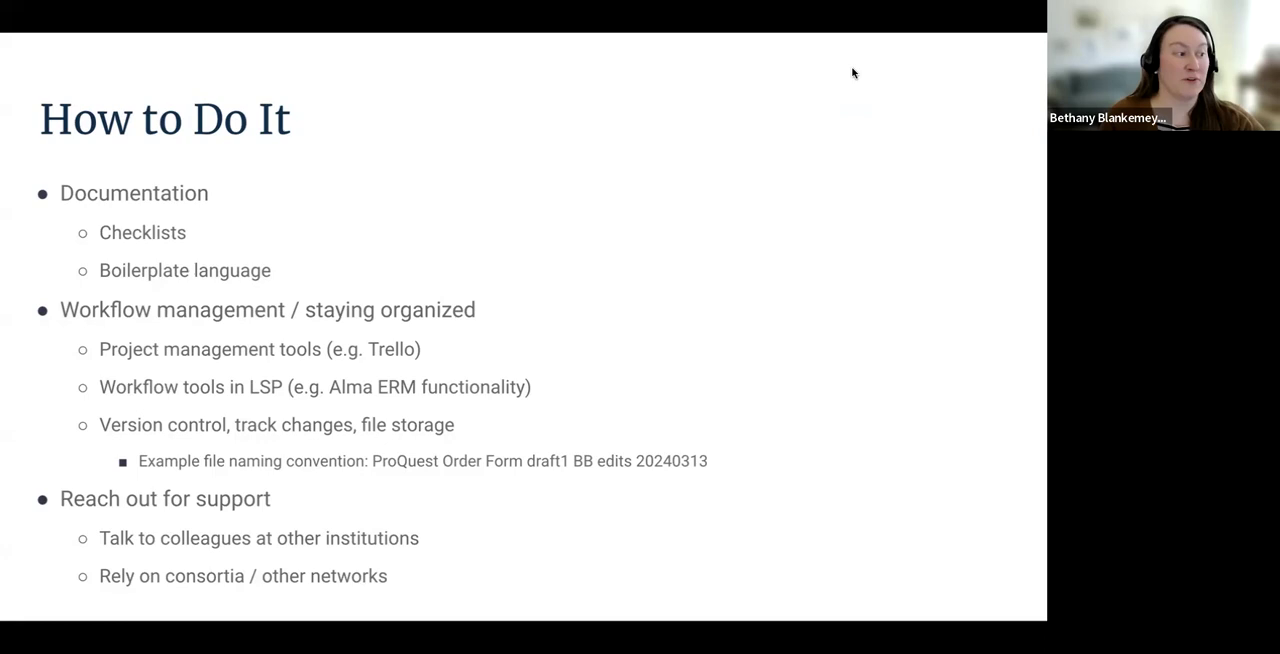
pyautogui.moveTo(440, 68)
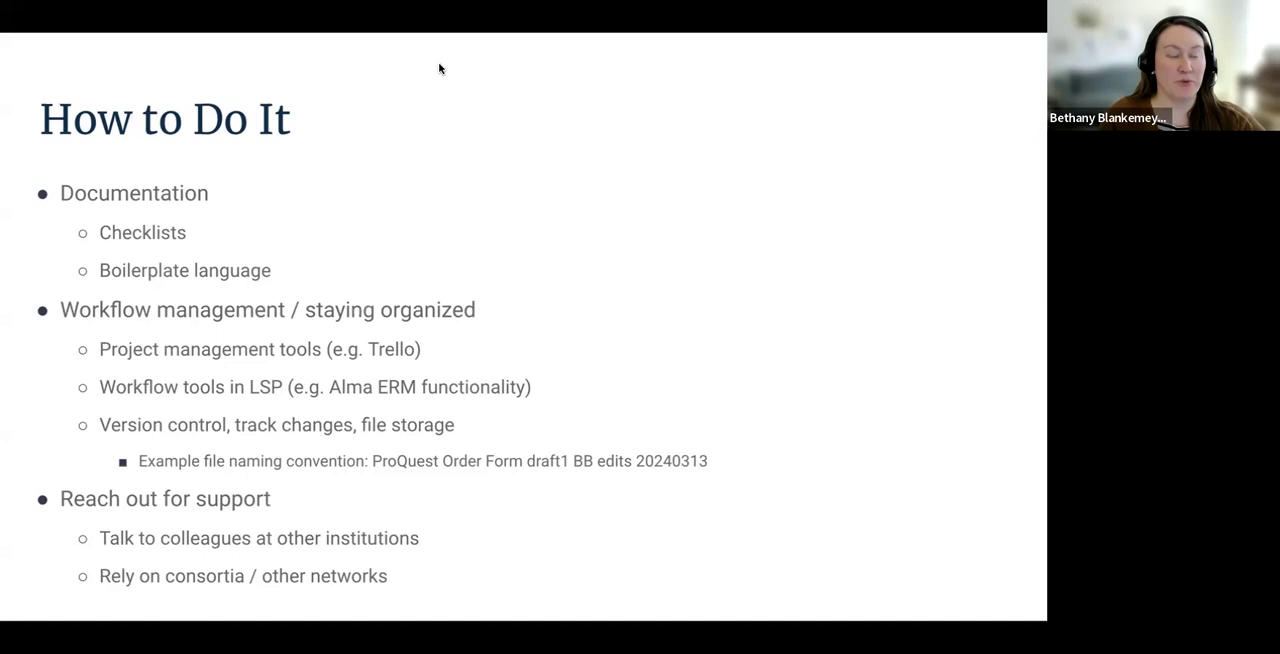
pyautogui.moveTo(552, 144)
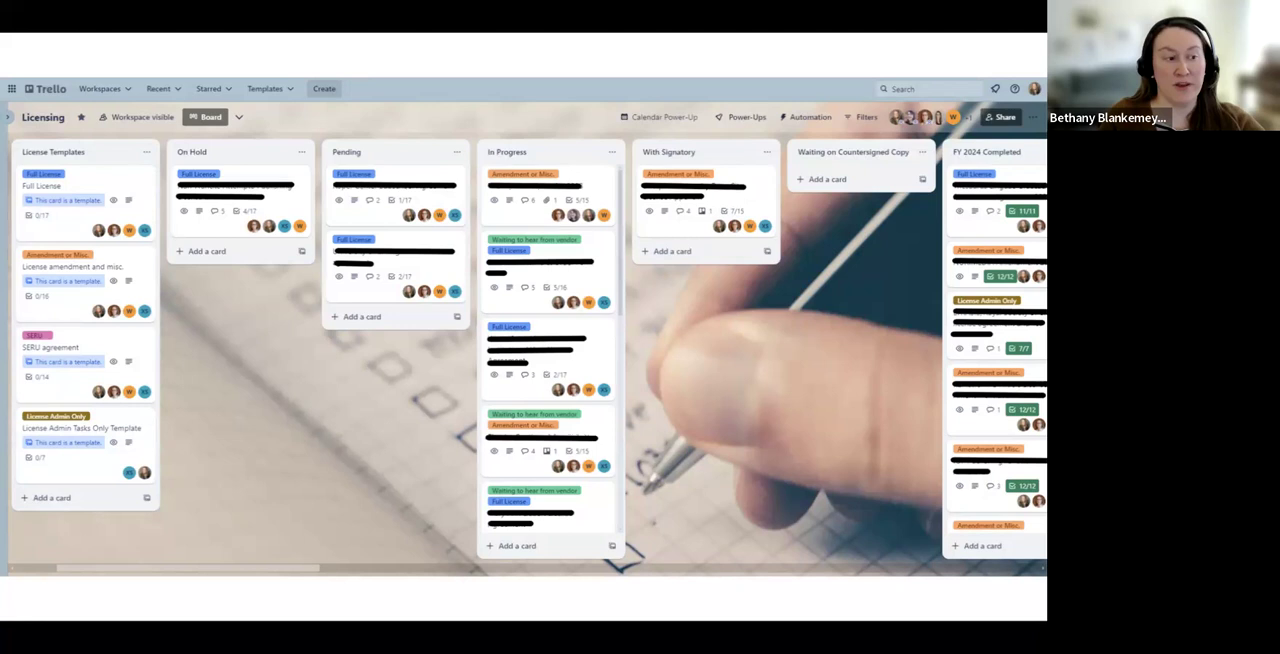
pyautogui.moveTo(584, 315)
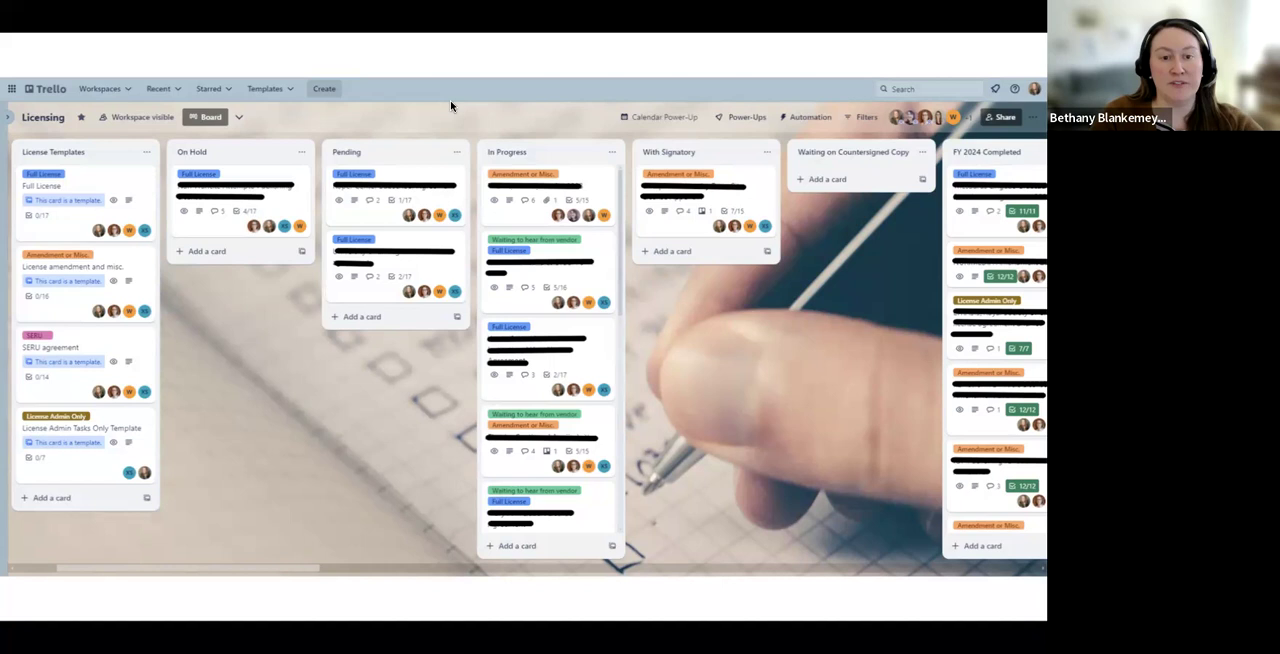
pyautogui.moveTo(738, 270)
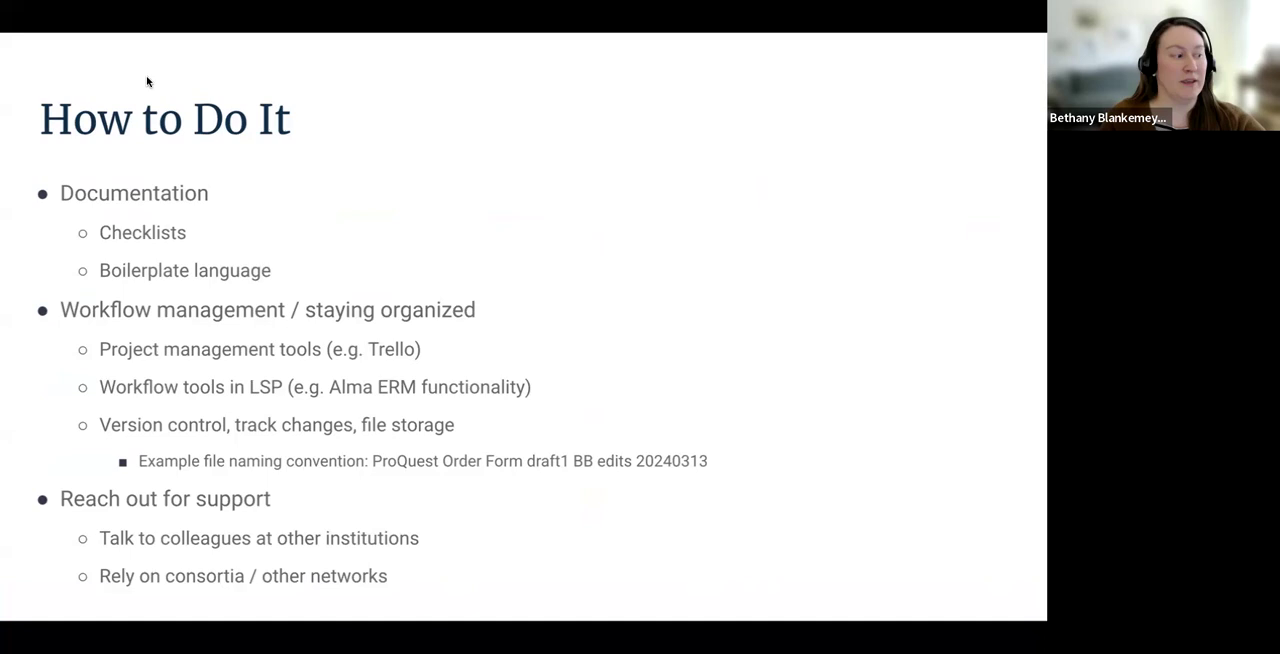
pyautogui.moveTo(432, 83)
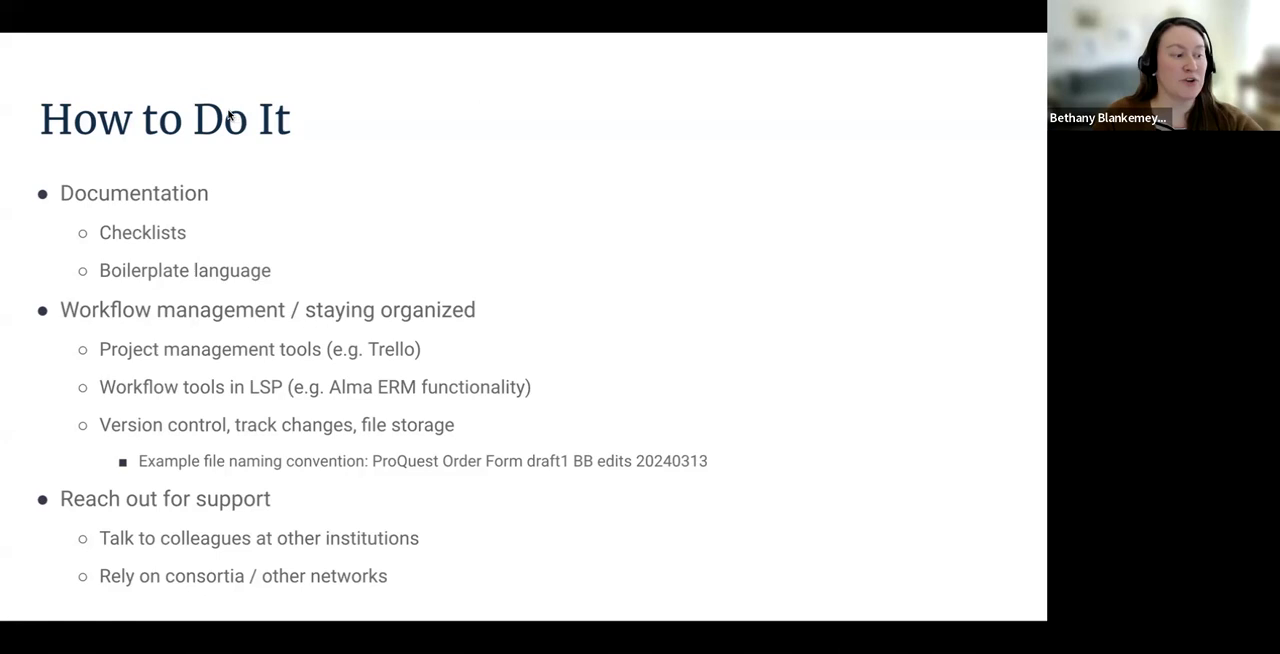
pyautogui.moveTo(974, 154)
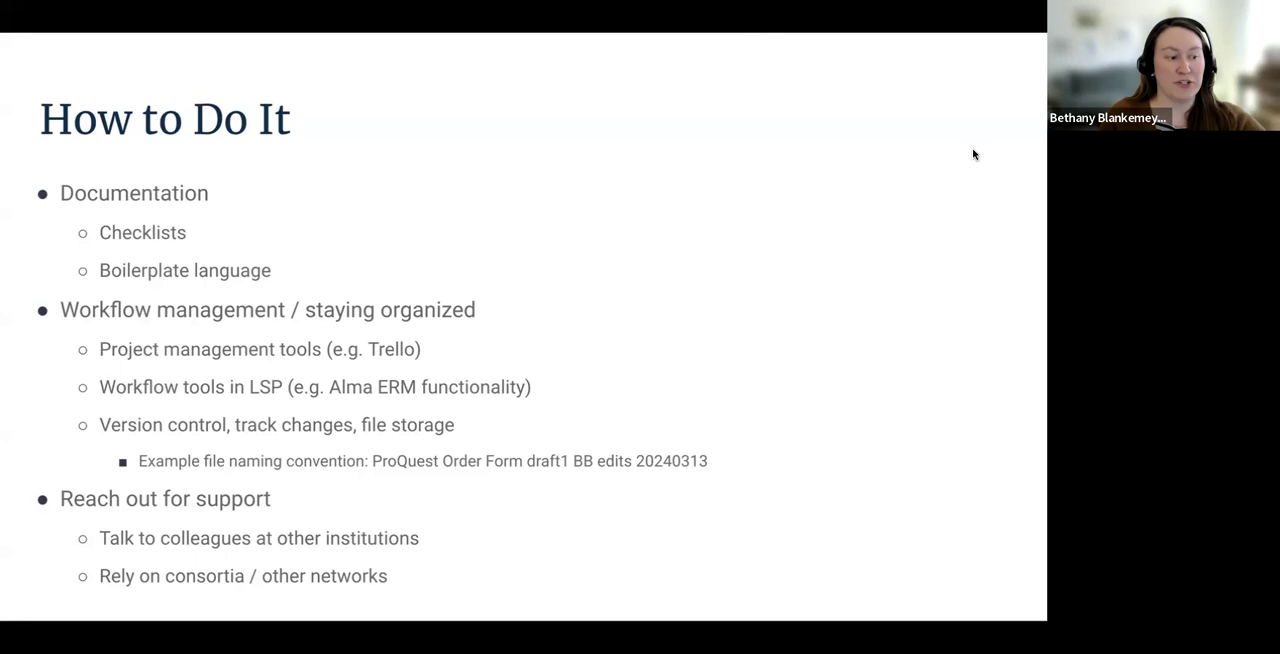
pyautogui.moveTo(988, 503)
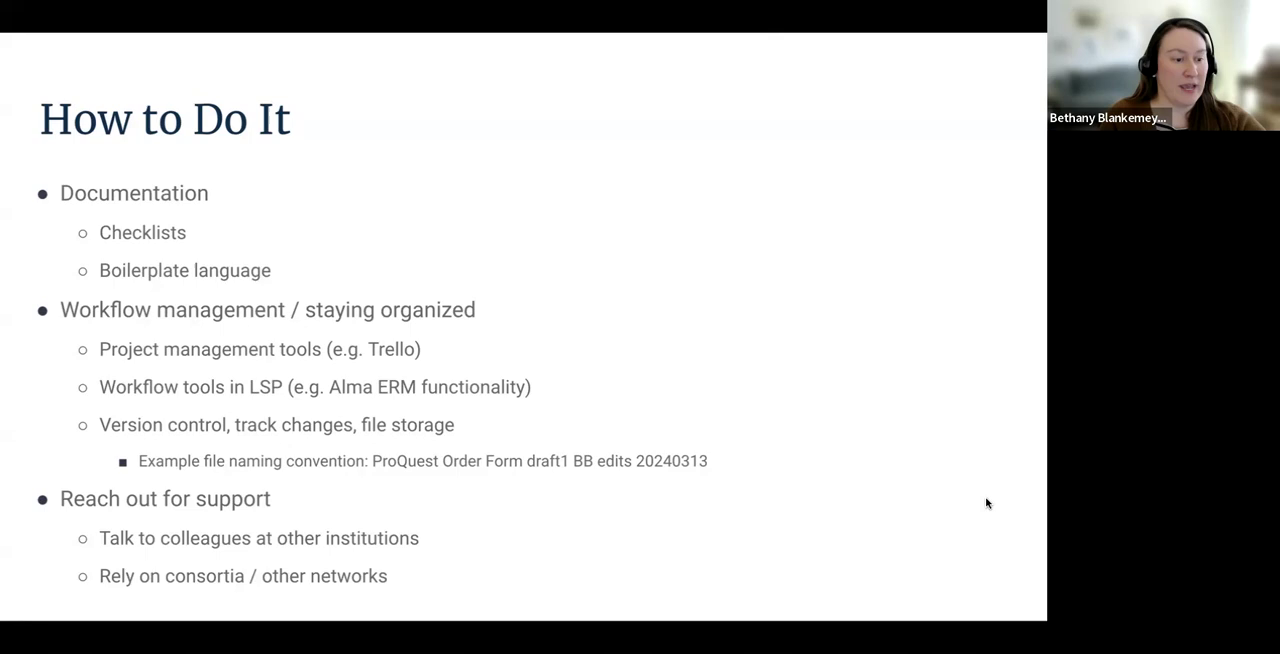
pyautogui.moveTo(641, 167)
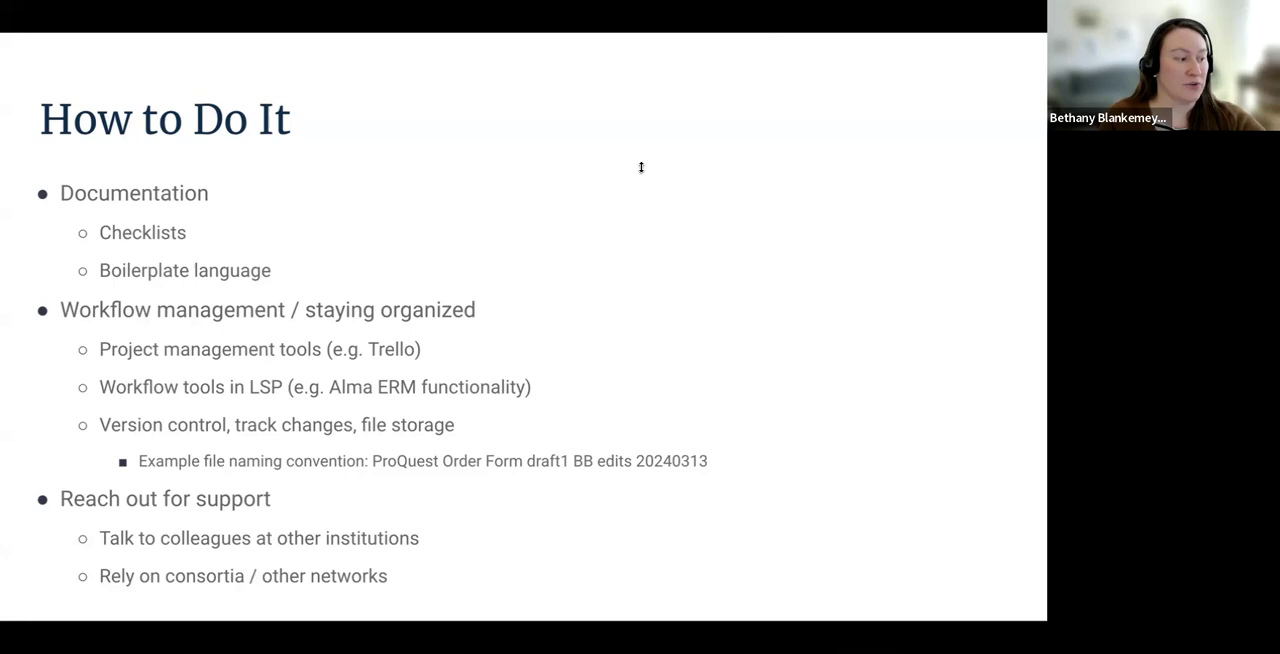
pyautogui.moveTo(628, 134)
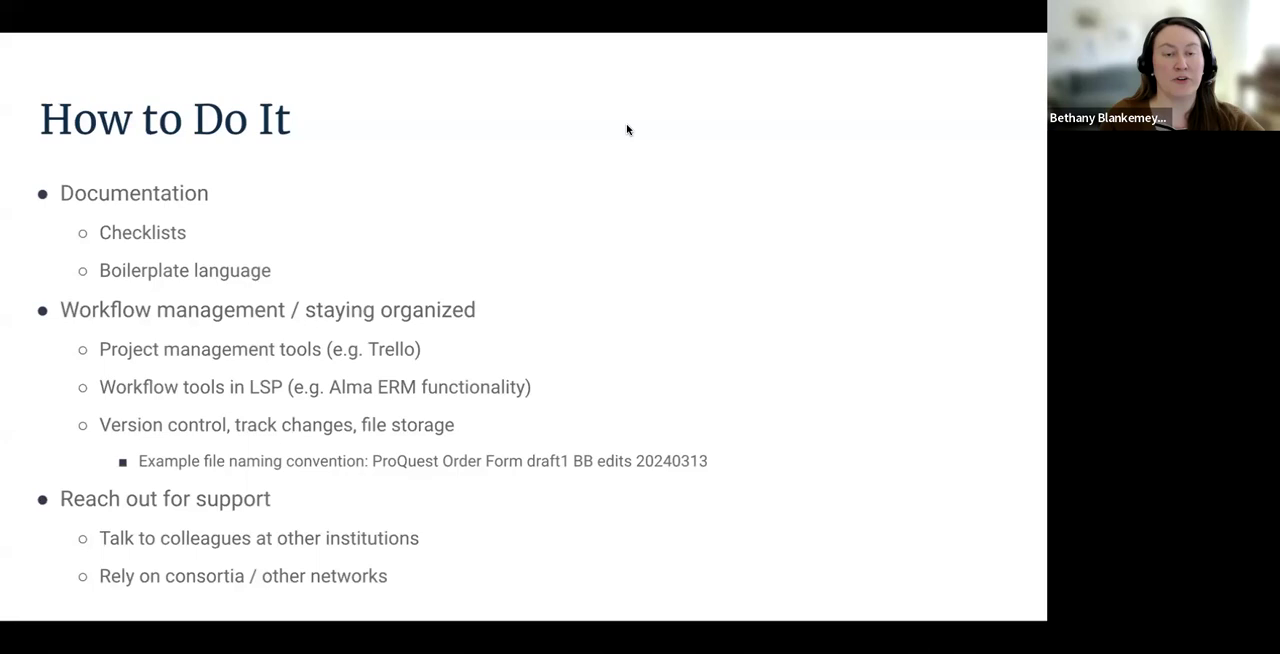
pyautogui.moveTo(618, 50)
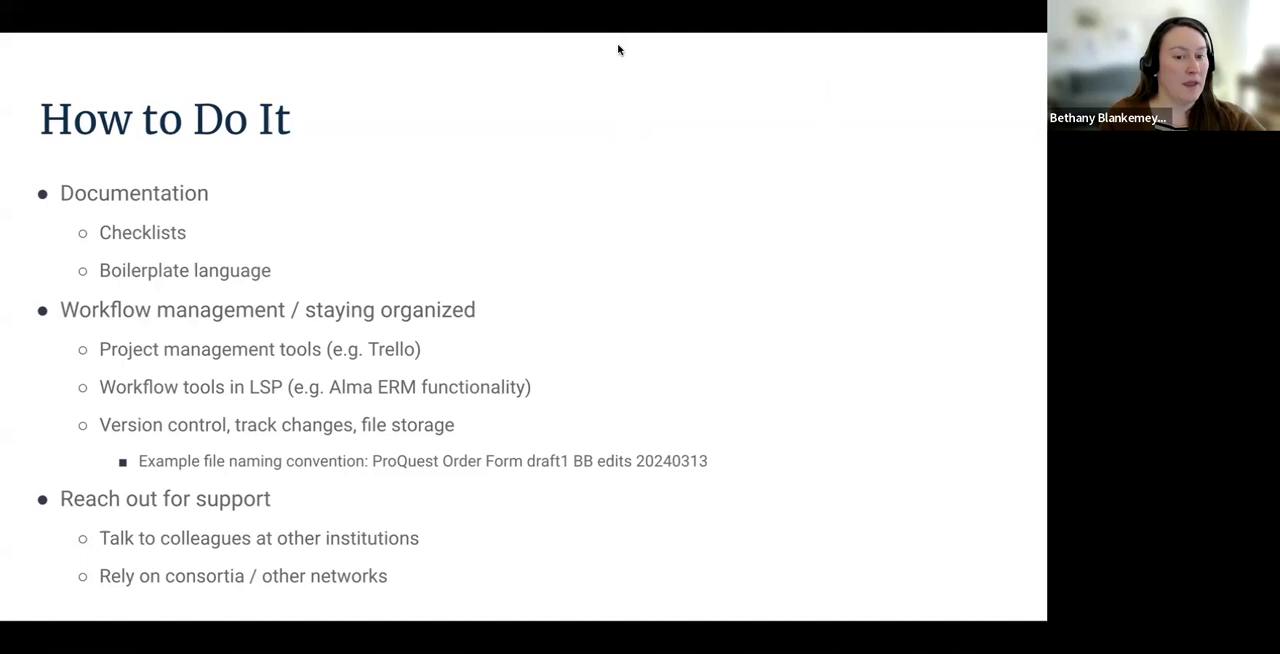
pyautogui.moveTo(843, 82)
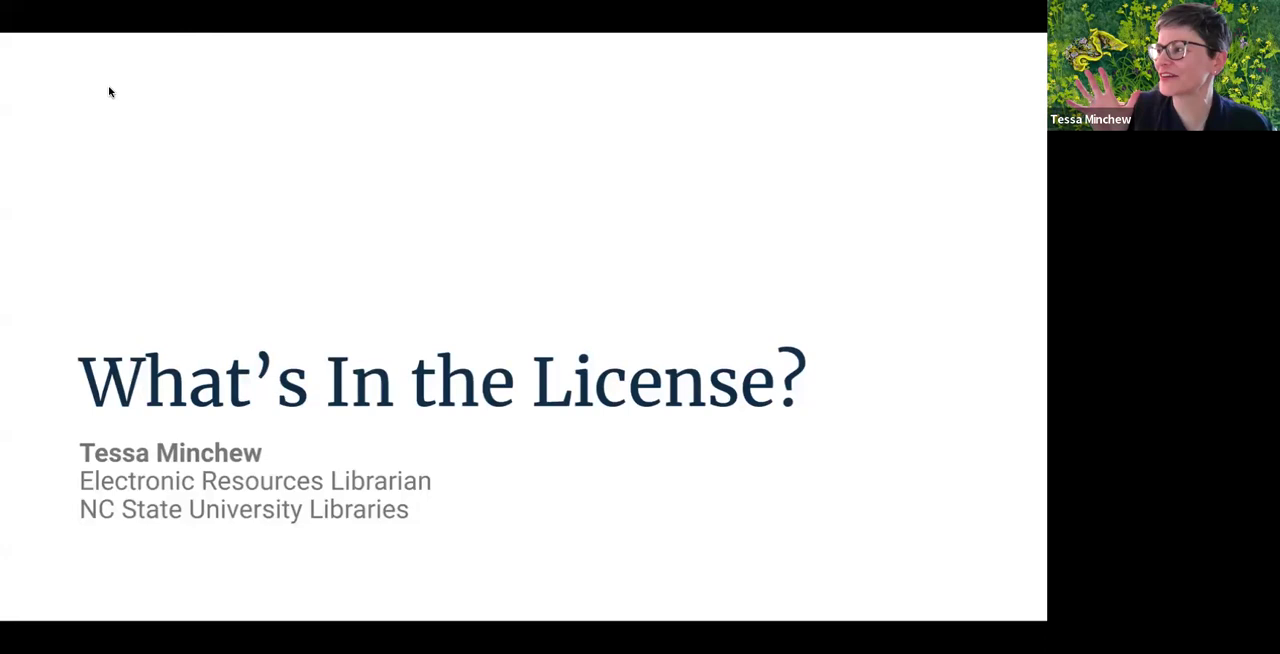
pyautogui.moveTo(177, 69)
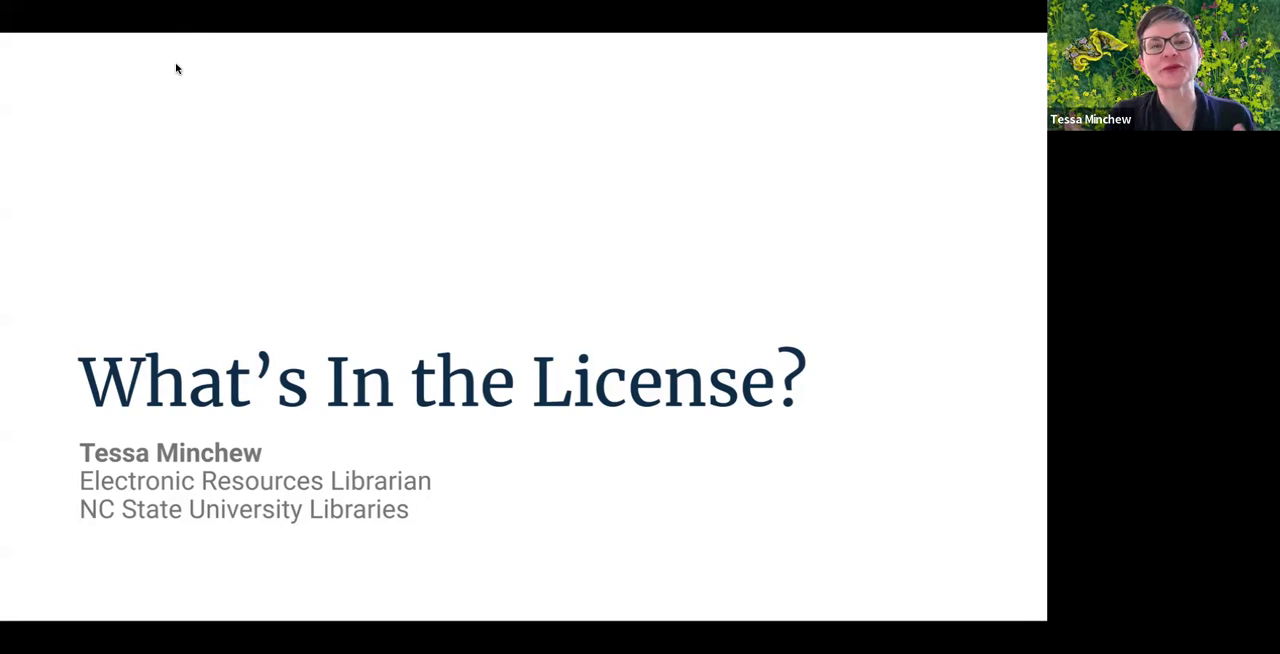
pyautogui.moveTo(678, 18)
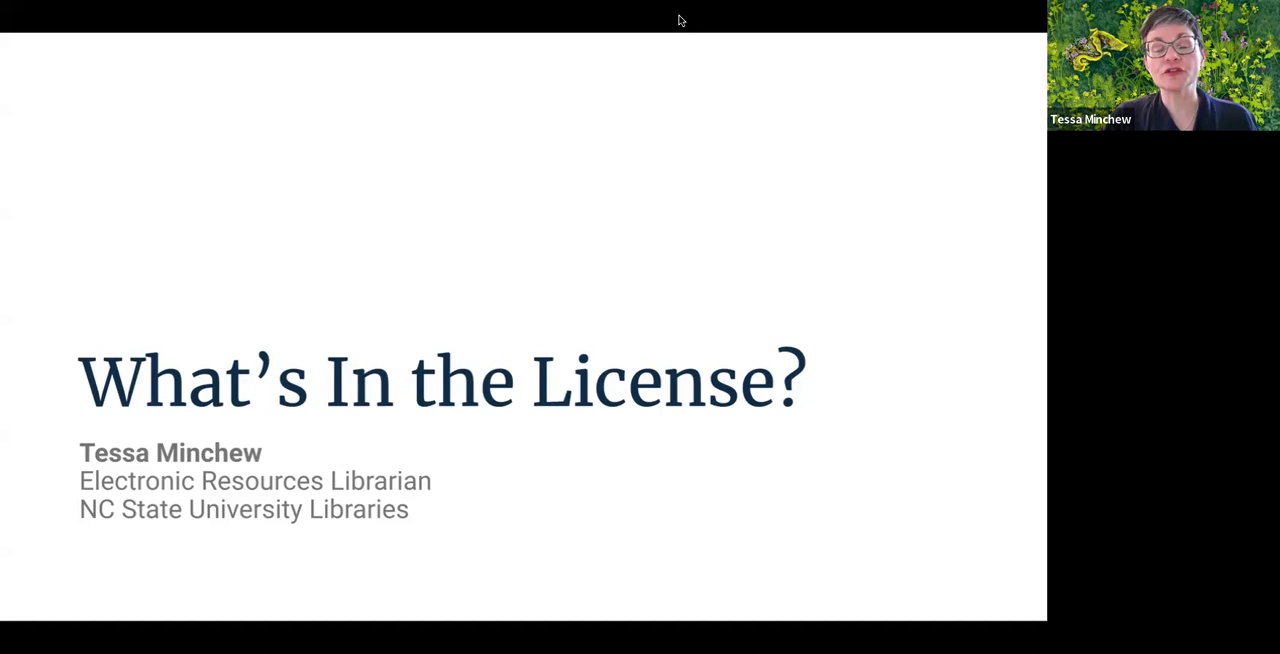
pyautogui.moveTo(766, 187)
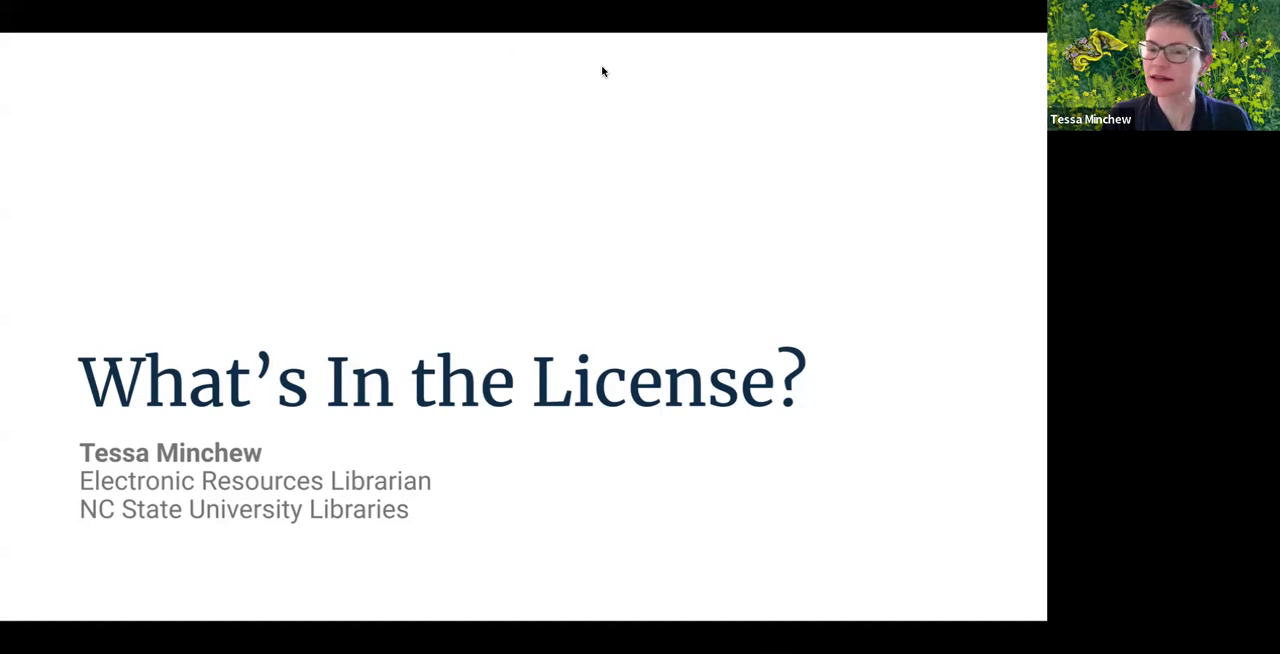
pyautogui.moveTo(844, 82)
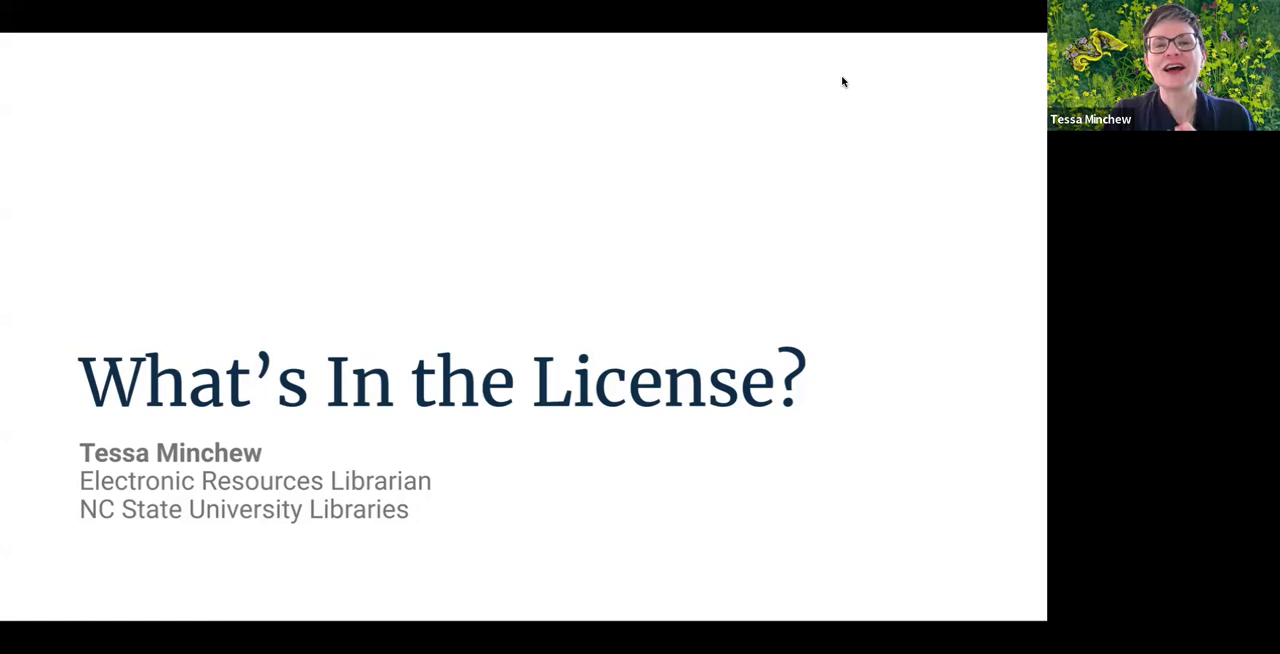
pyautogui.moveTo(861, 293)
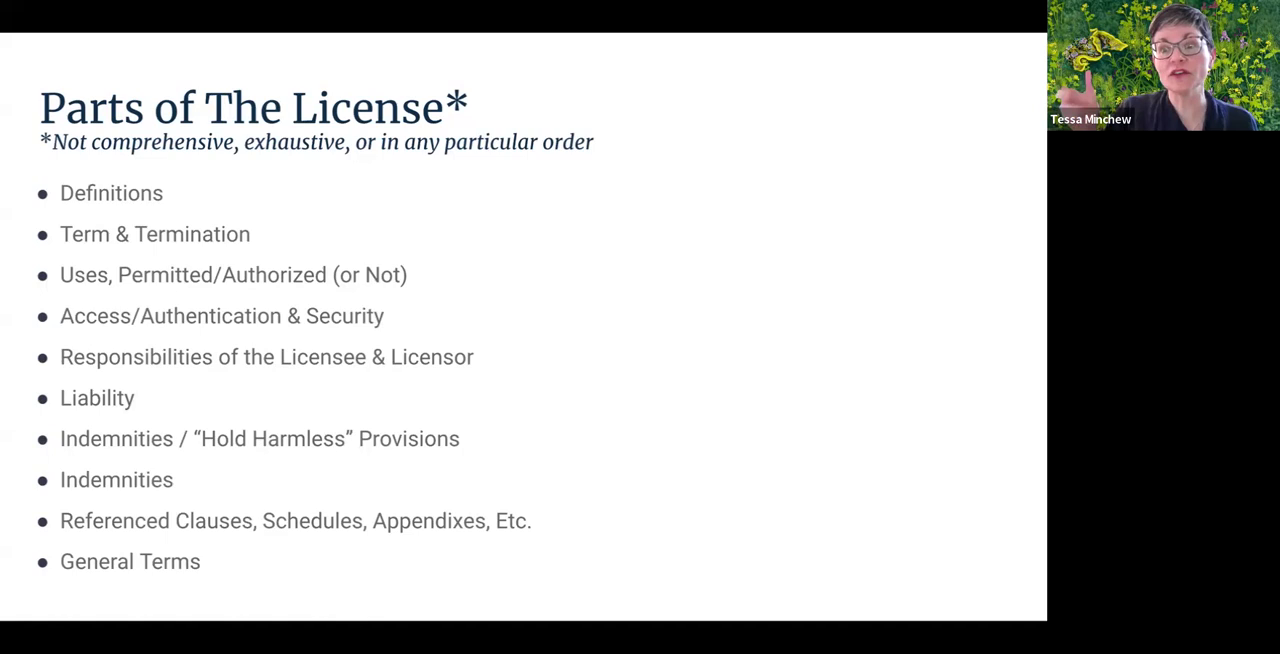
pyautogui.moveTo(855, 428)
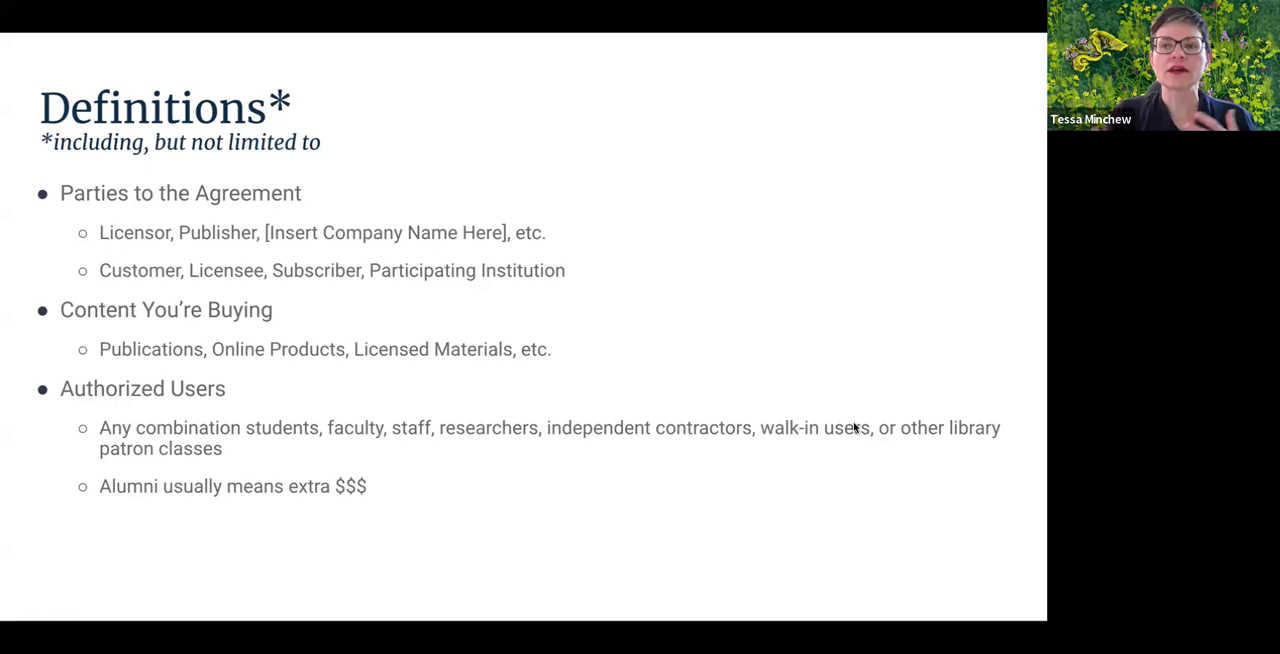
pyautogui.moveTo(471, 110)
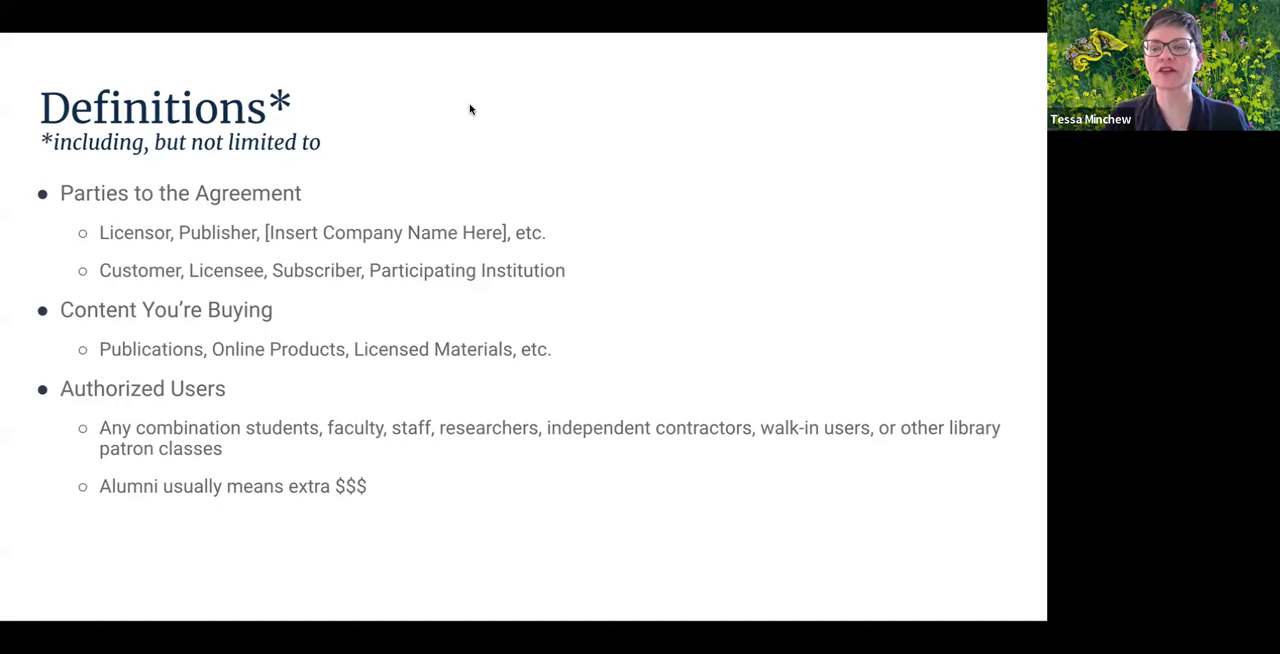
pyautogui.moveTo(689, 349)
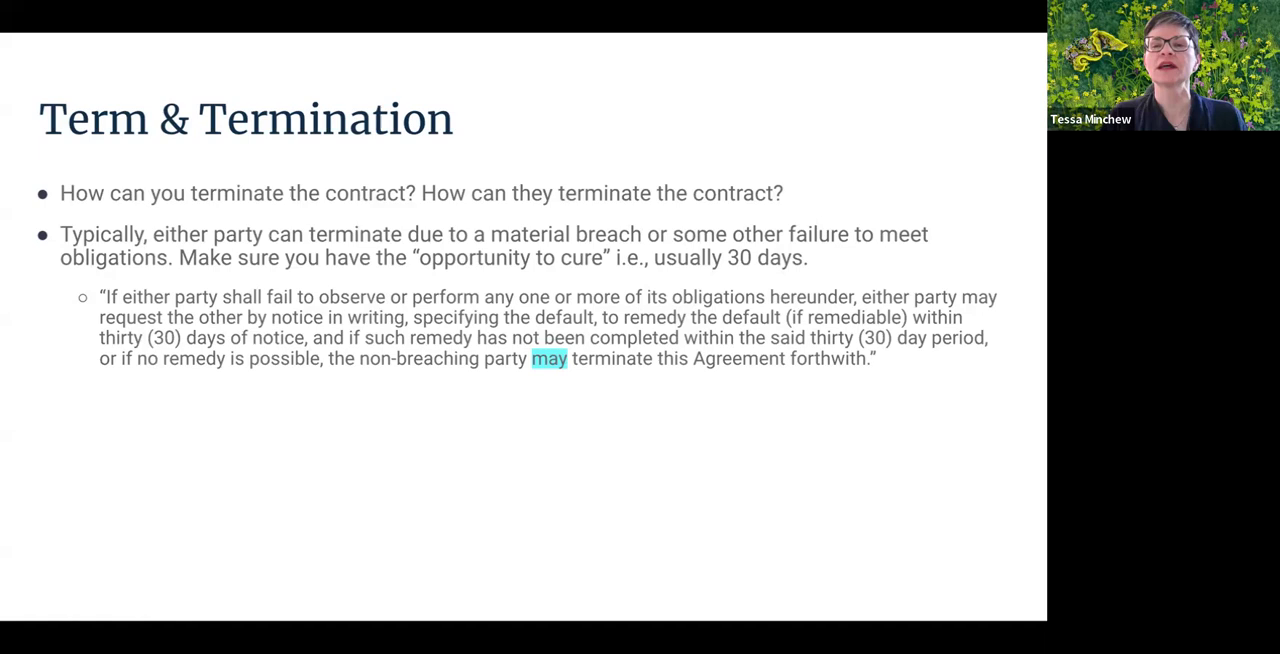
pyautogui.moveTo(747, 288)
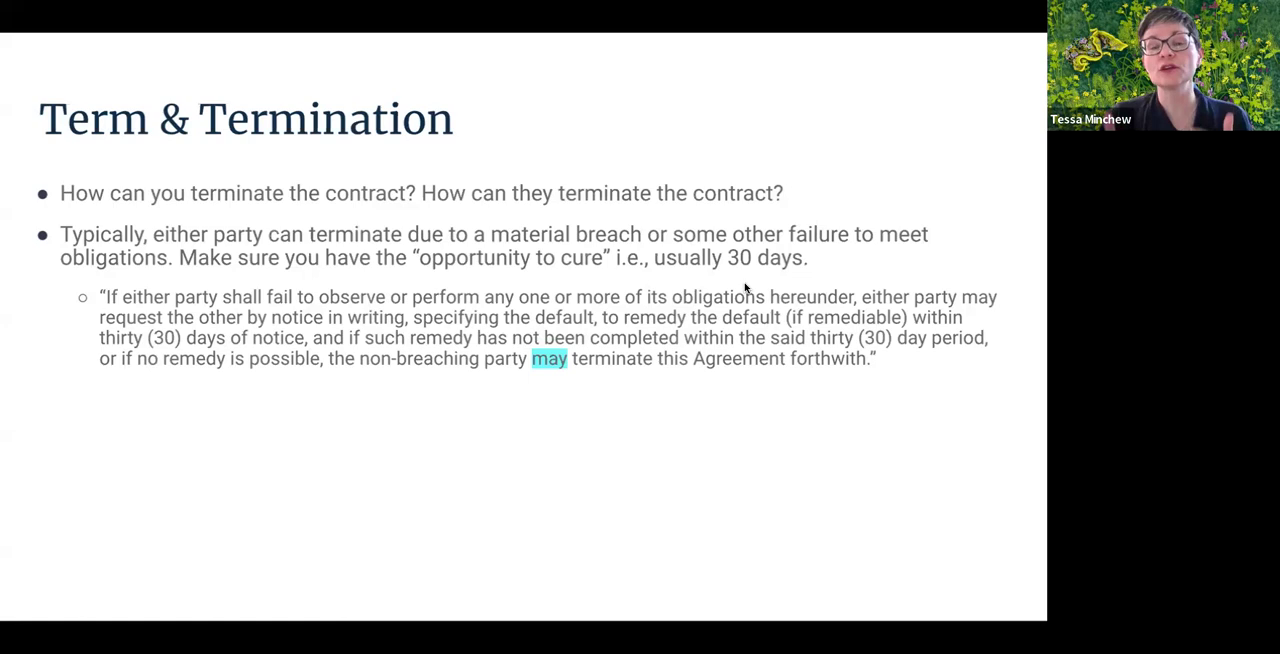
pyautogui.moveTo(654, 55)
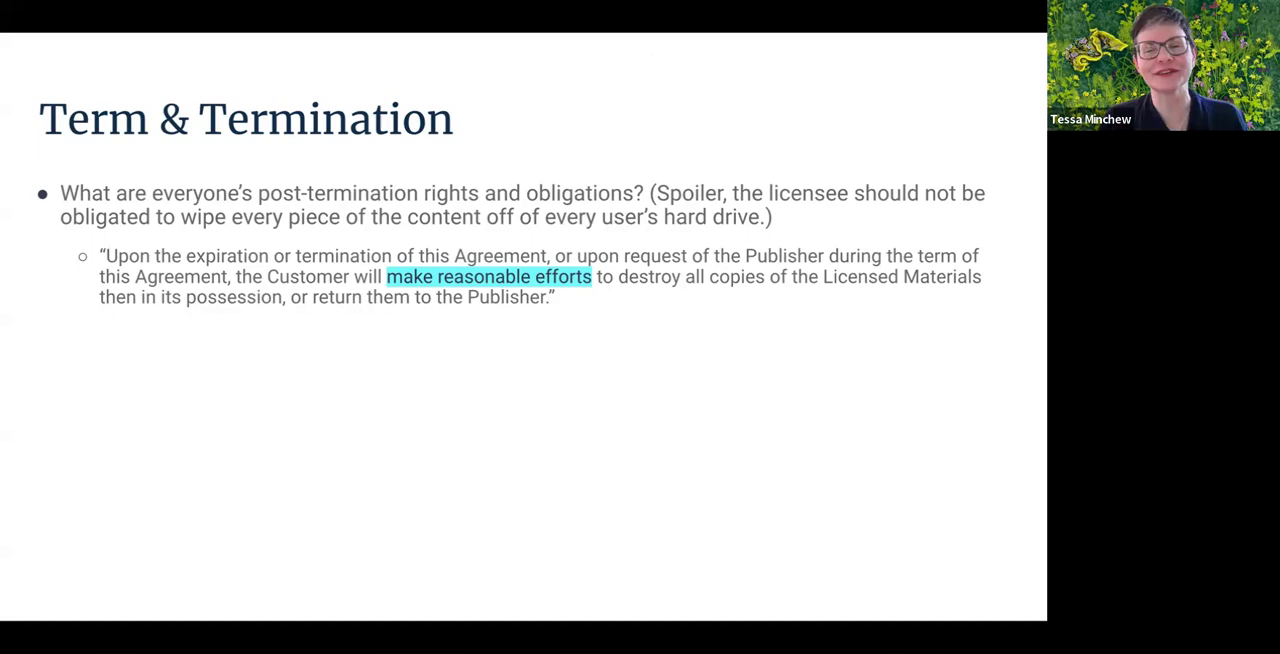
pyautogui.moveTo(475, 167)
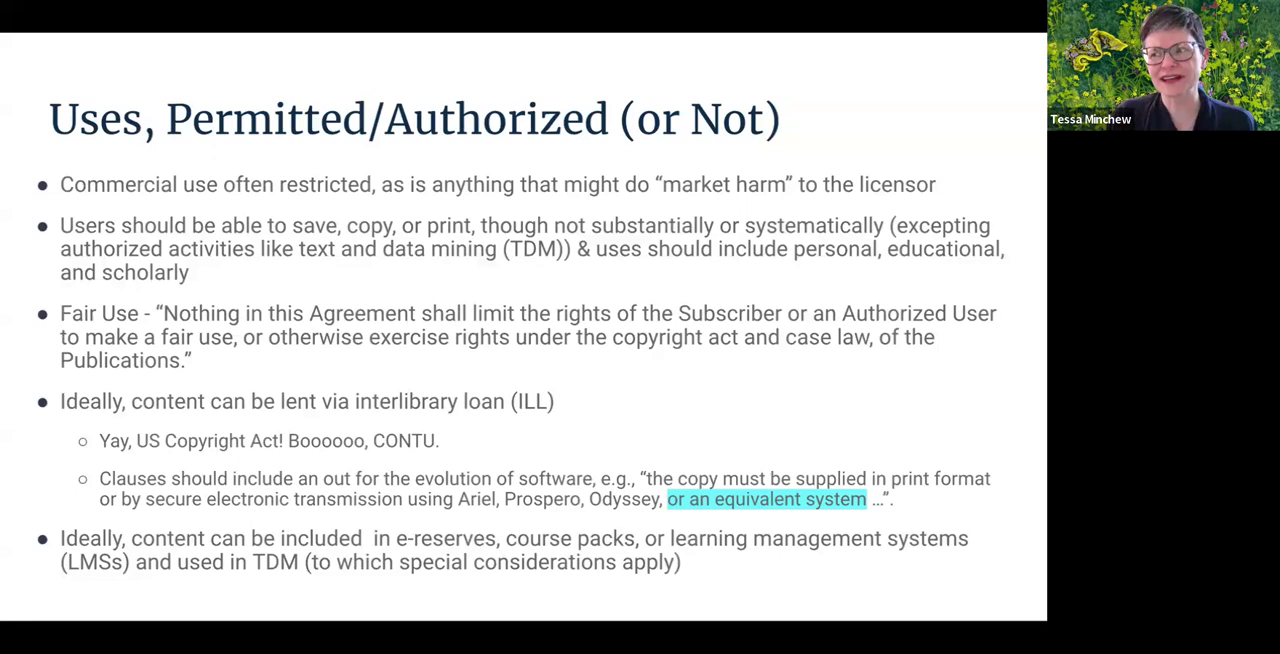
pyautogui.moveTo(724, 300)
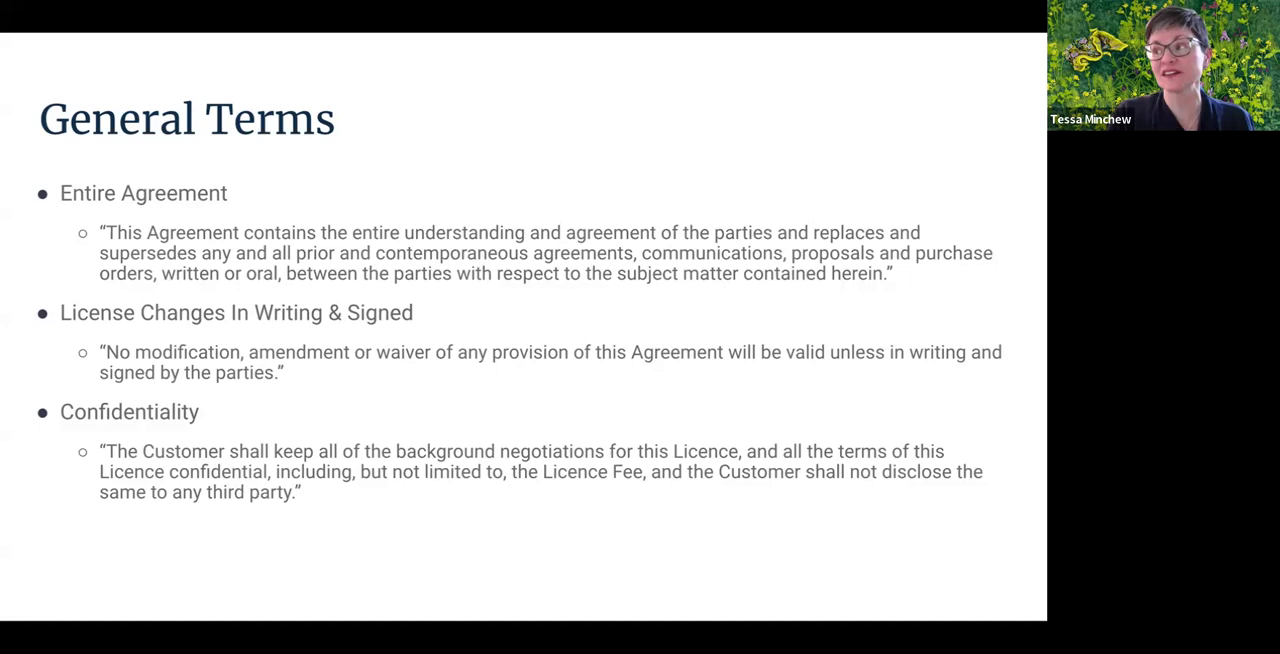
pyautogui.moveTo(856, 88)
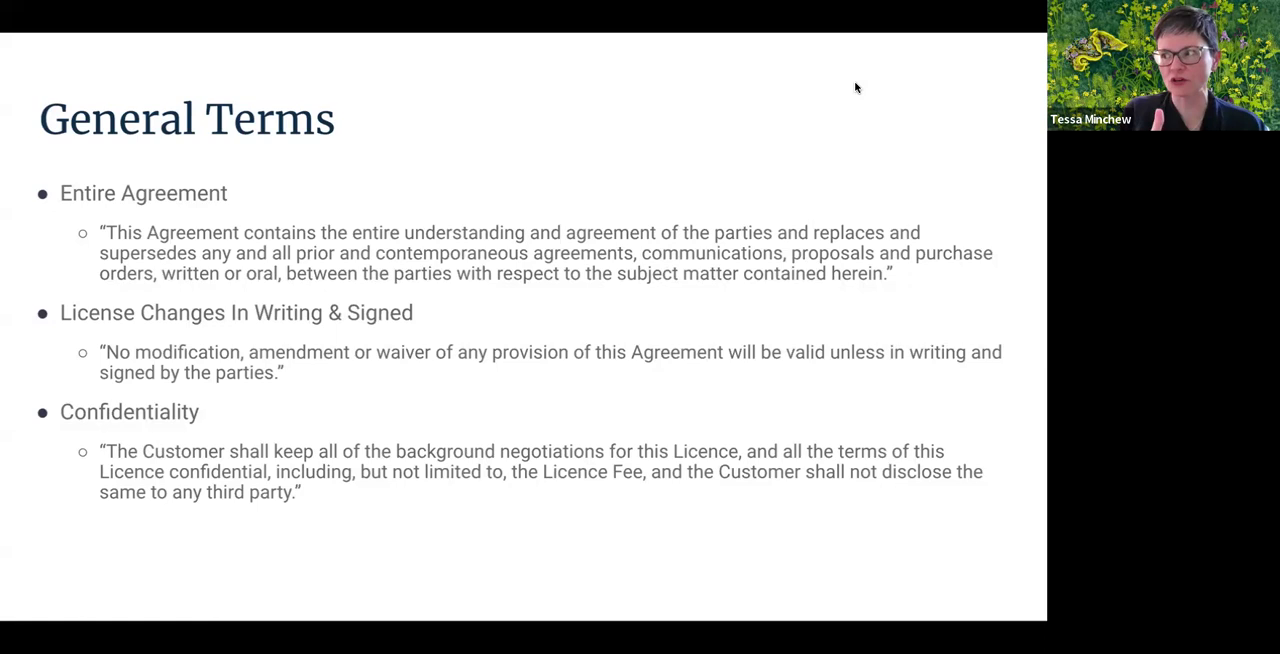
pyautogui.moveTo(835, 293)
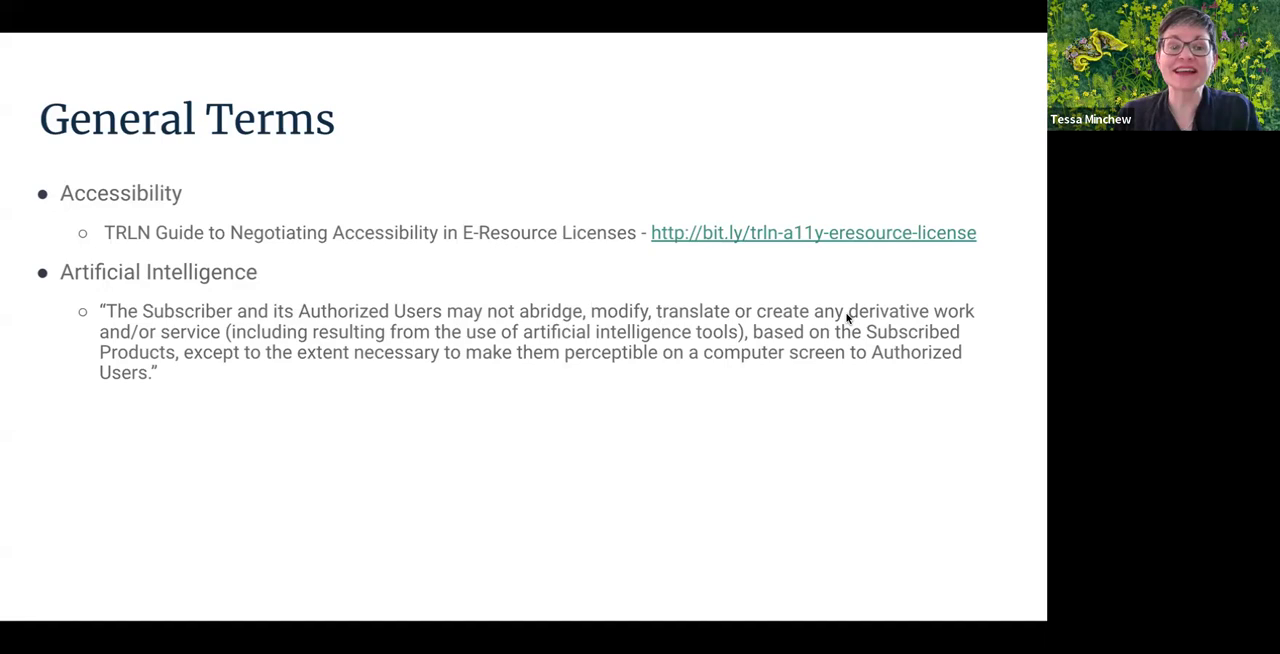
pyautogui.moveTo(495, 167)
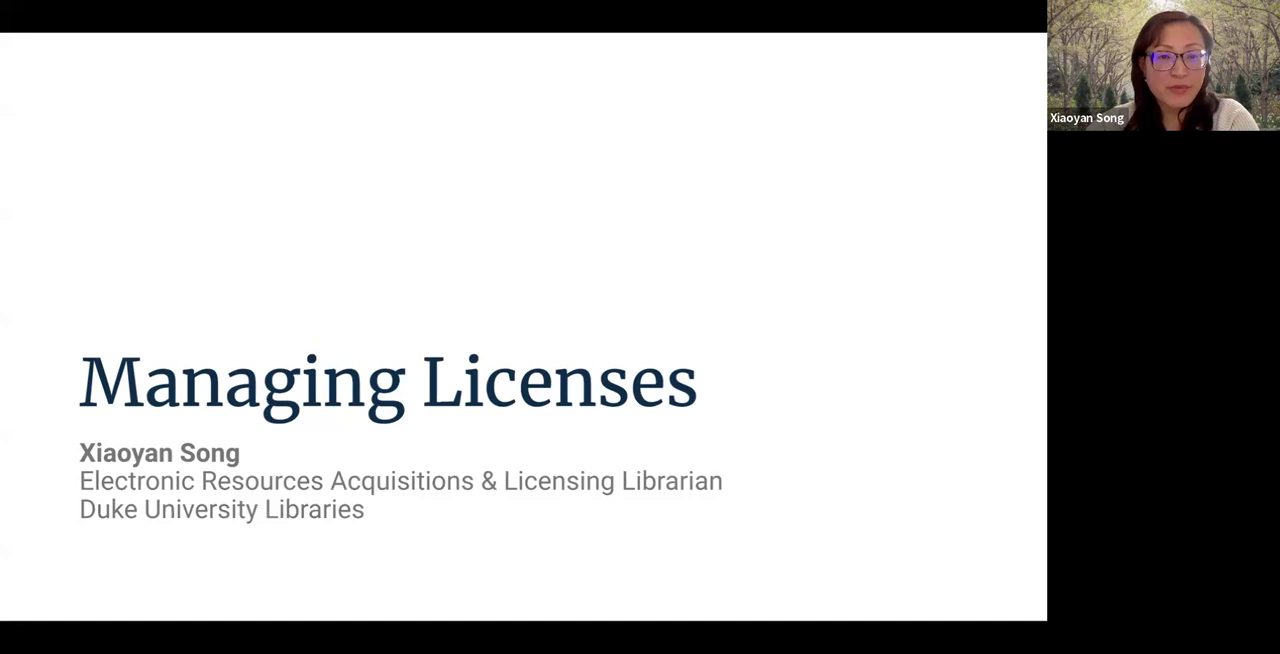
# Step: Advance the shared slides to the Managing Licenses section for the next presenter
pyautogui.press('Right')
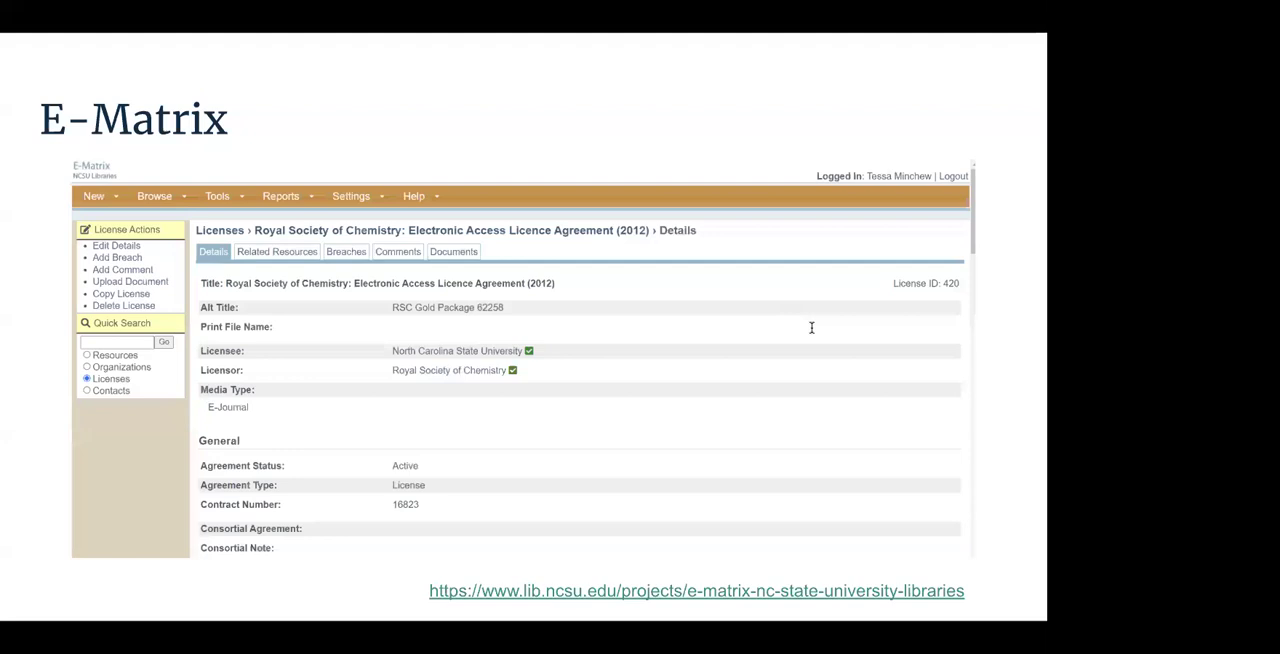
pyautogui.moveTo(717, 268)
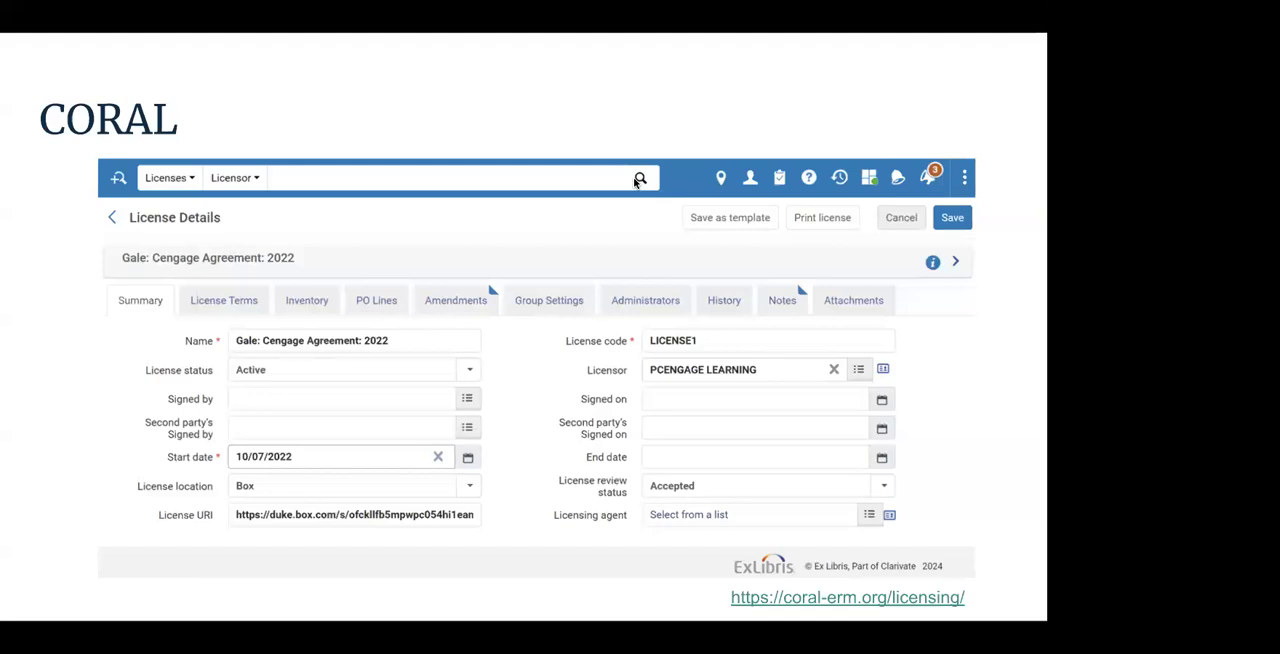
pyautogui.moveTo(646, 168)
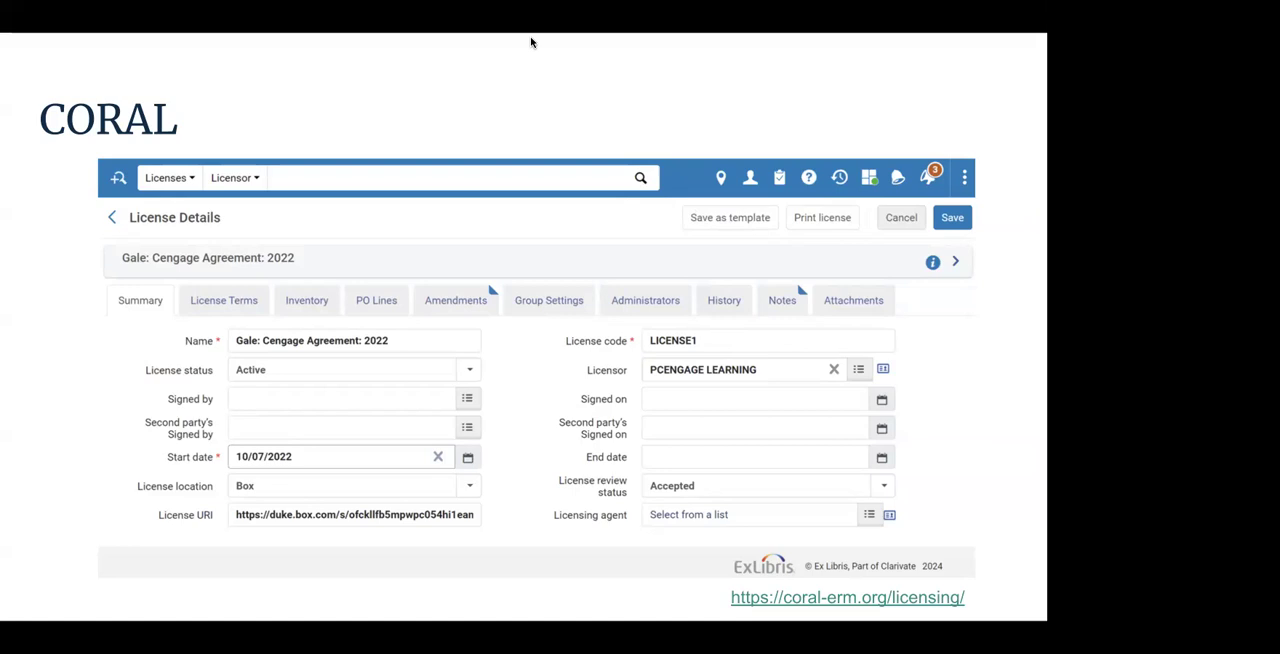
pyautogui.moveTo(547, 47)
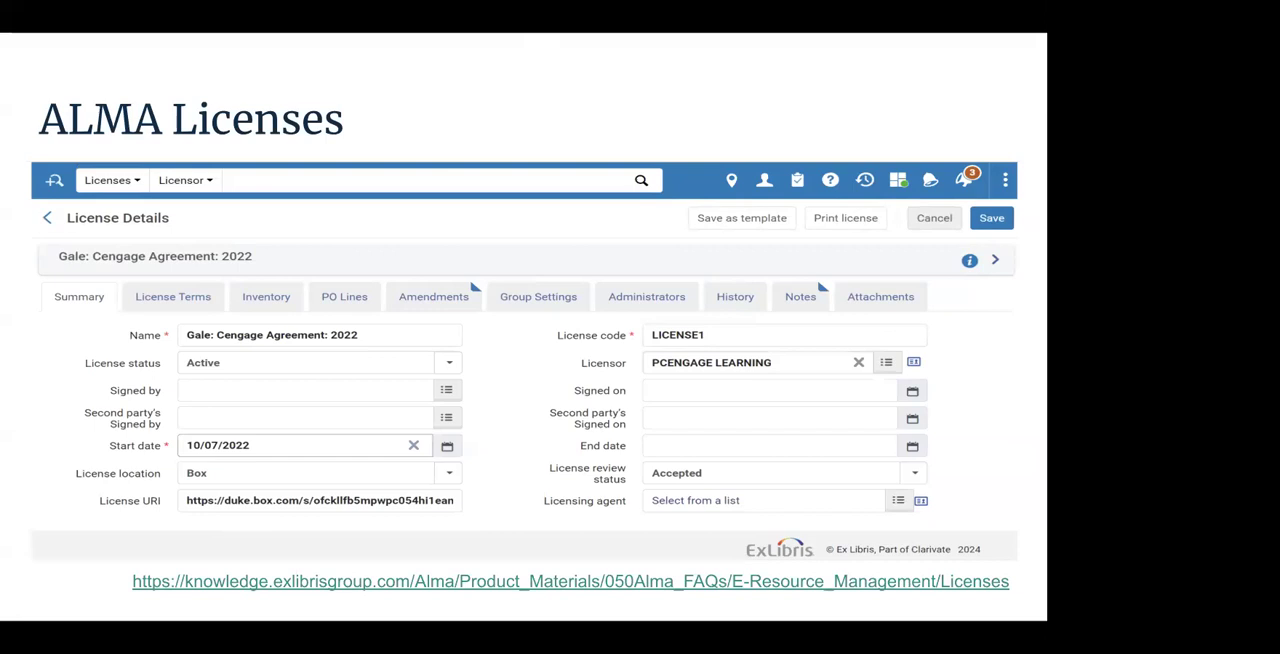
pyautogui.moveTo(975, 504)
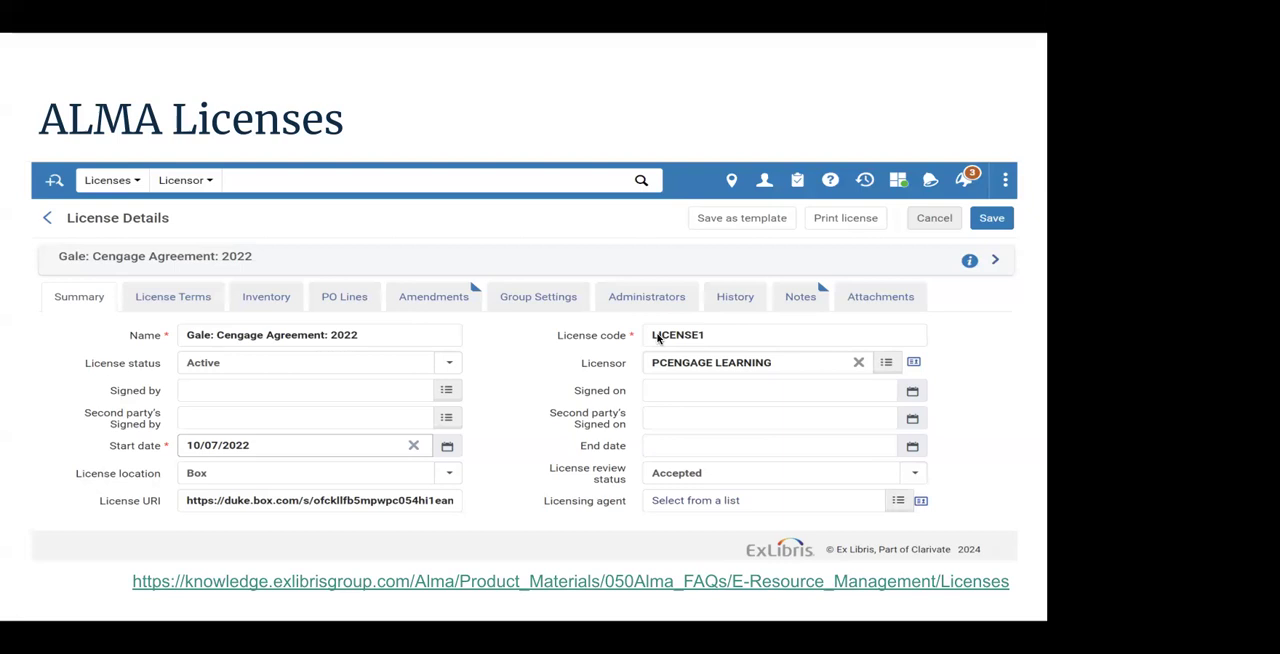
pyautogui.moveTo(653, 50)
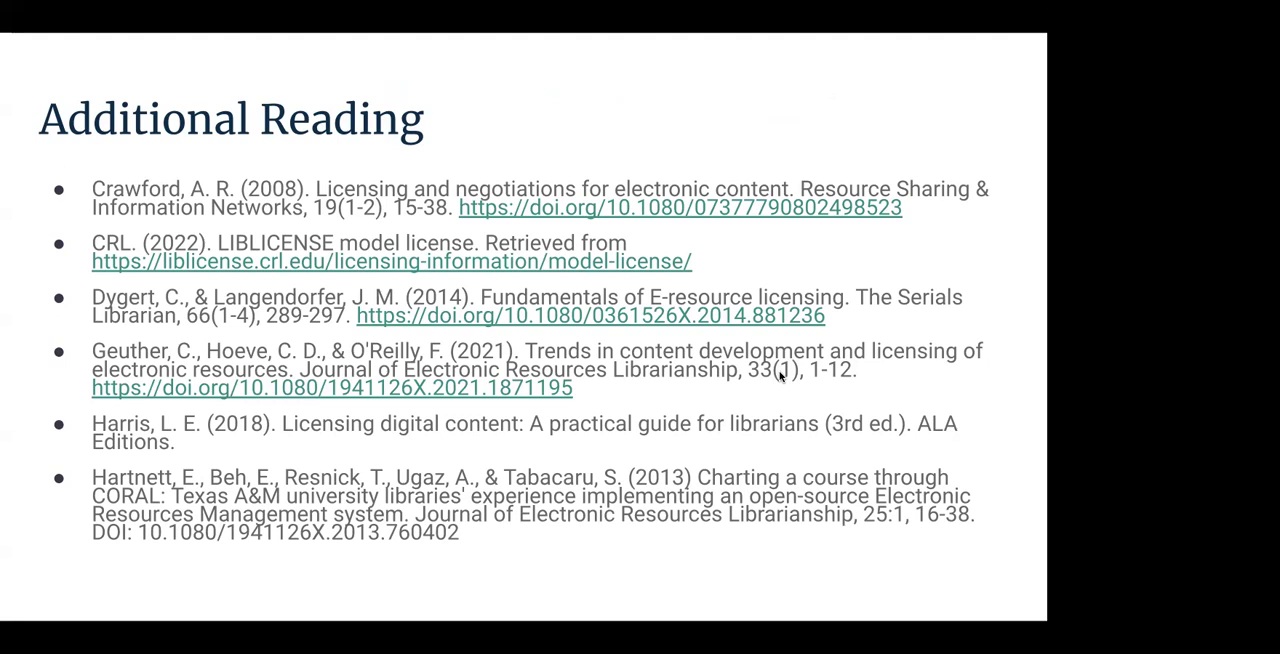
pyautogui.moveTo(588, 447)
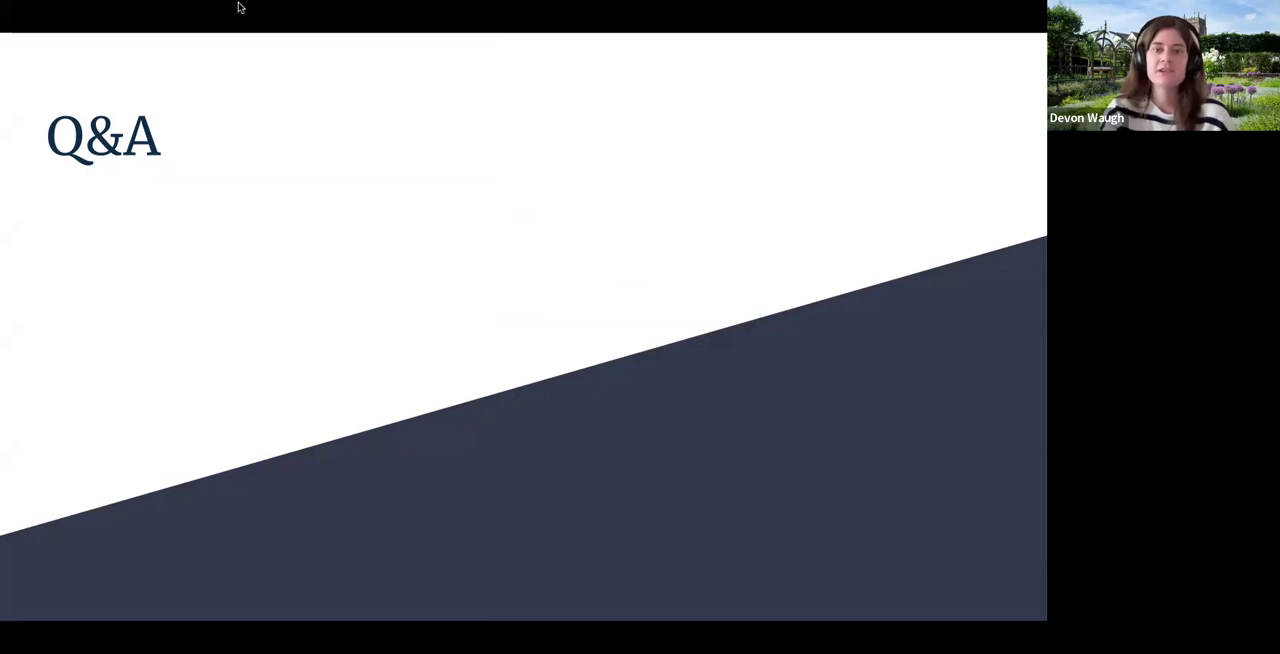
pyautogui.moveTo(848, 153)
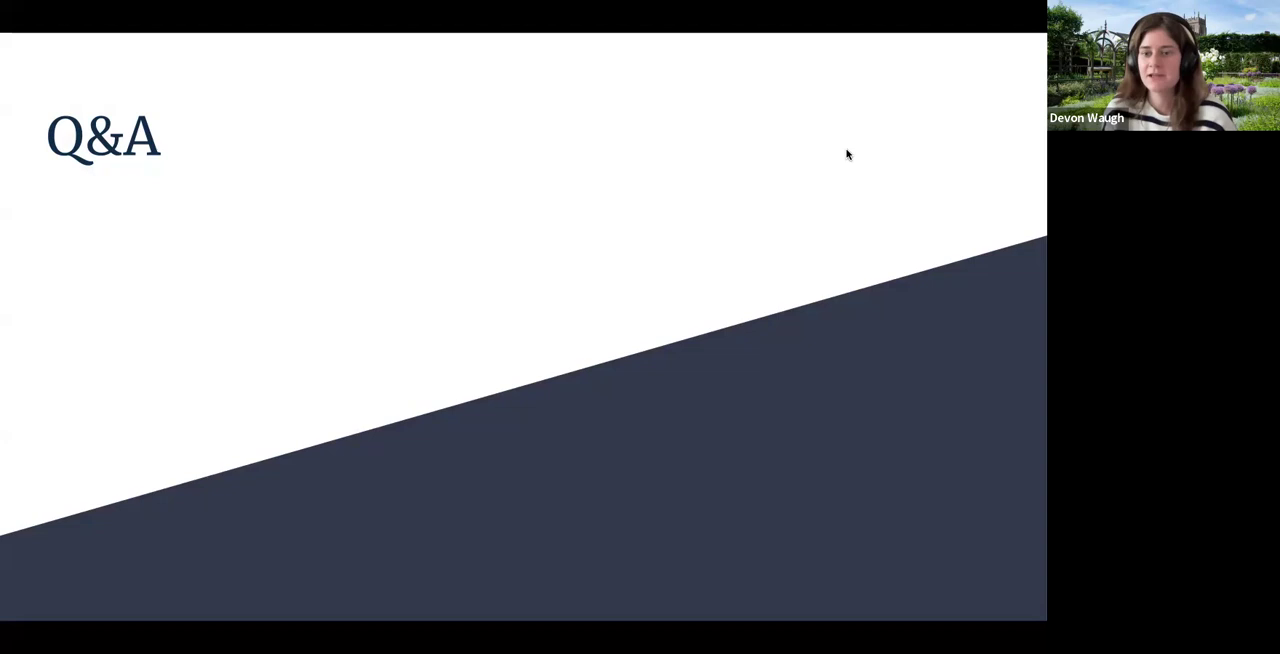
pyautogui.moveTo(513, 78)
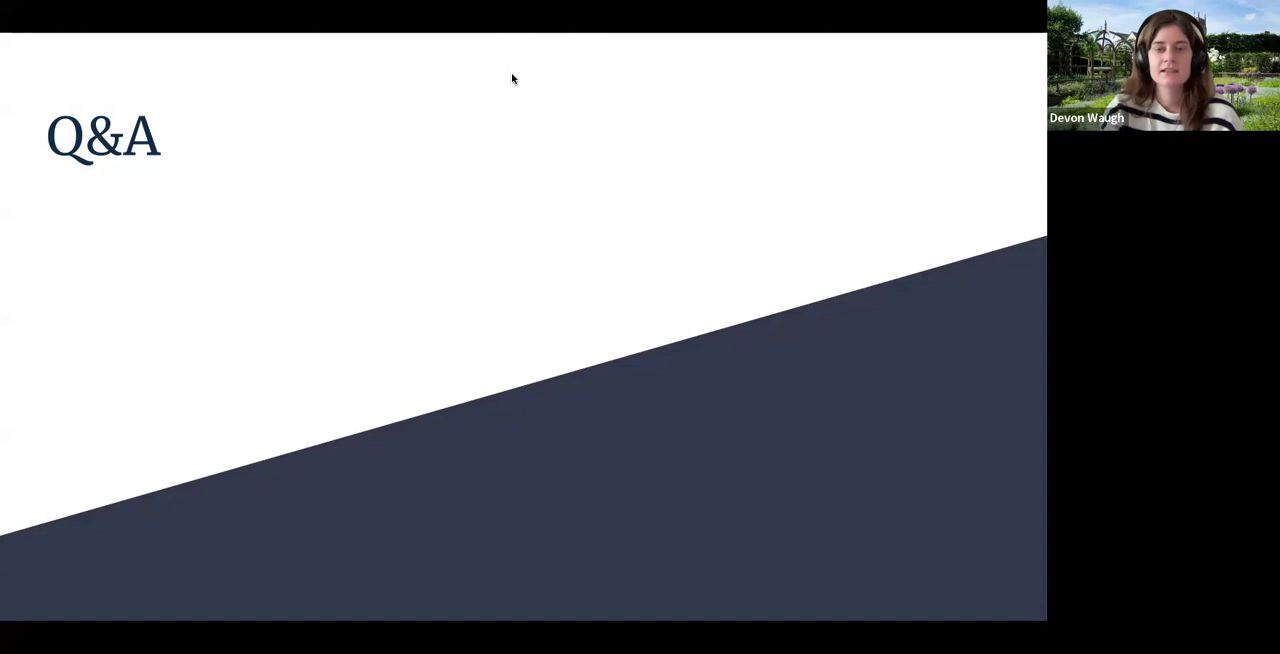
pyautogui.moveTo(667, 590)
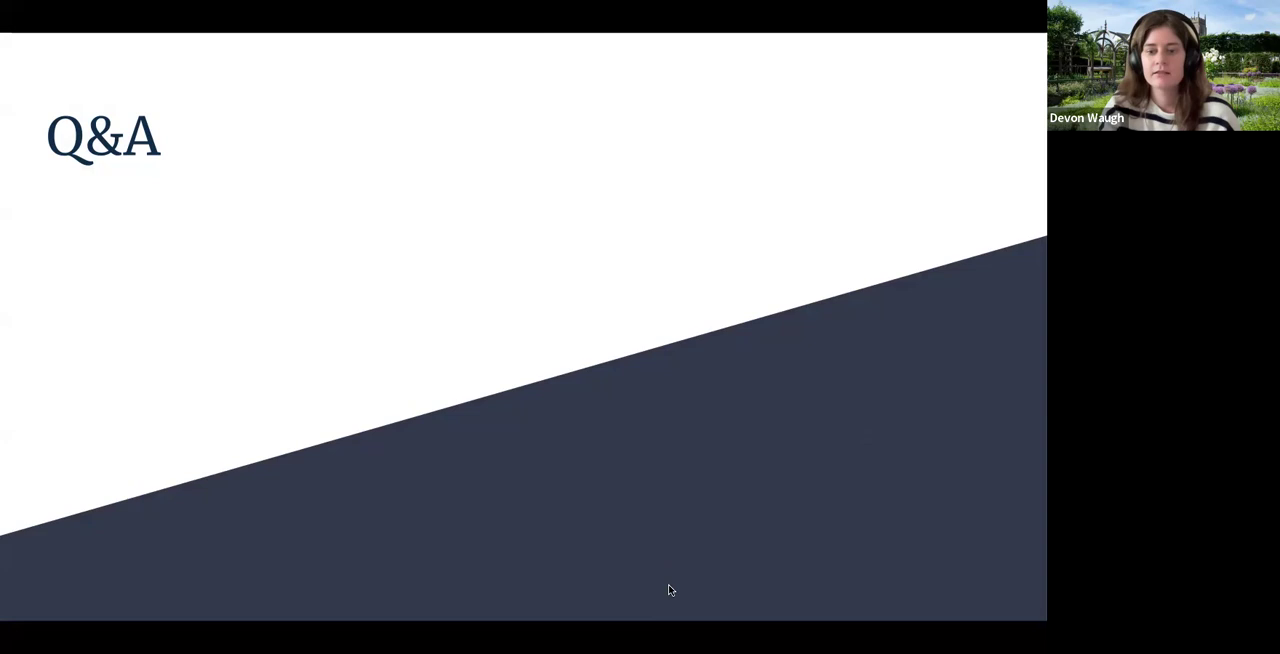
pyautogui.moveTo(656, 72)
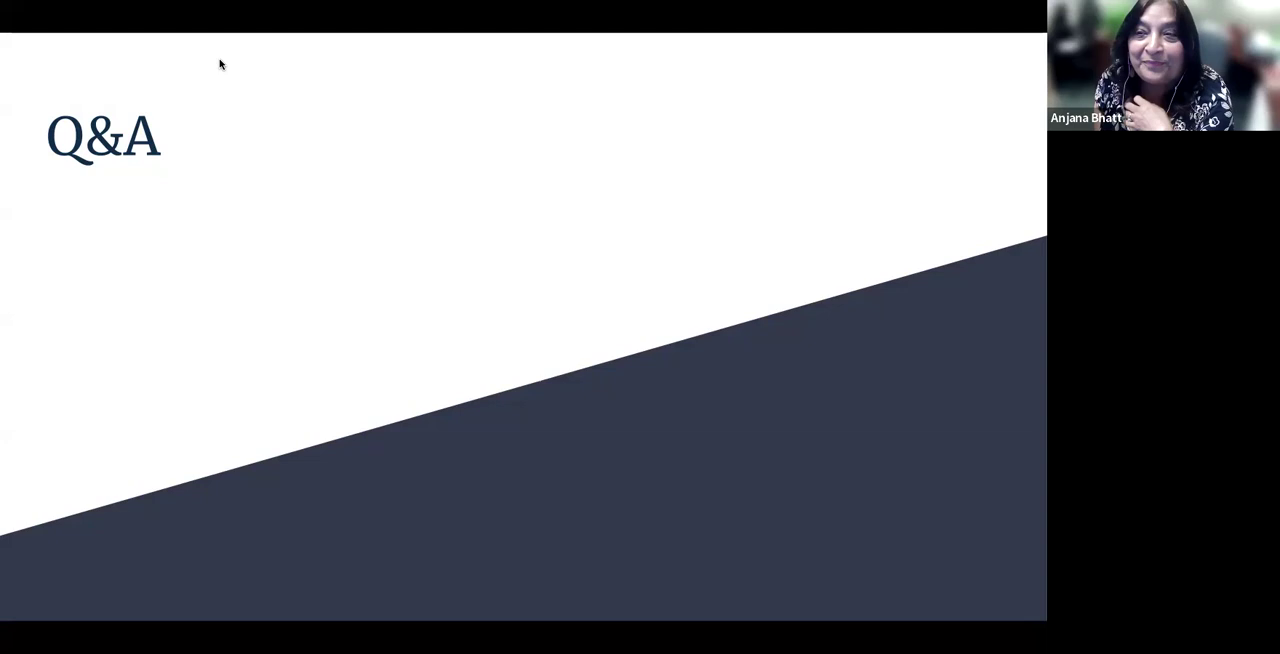
pyautogui.moveTo(773, 145)
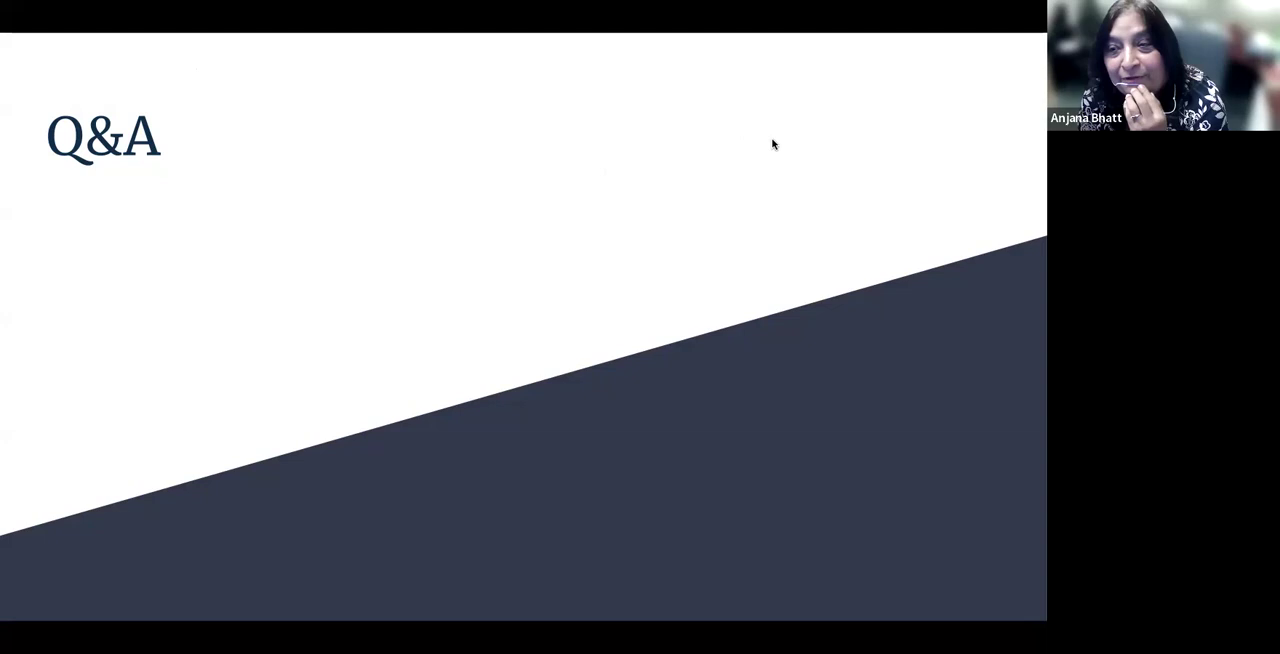
pyautogui.moveTo(293, 147)
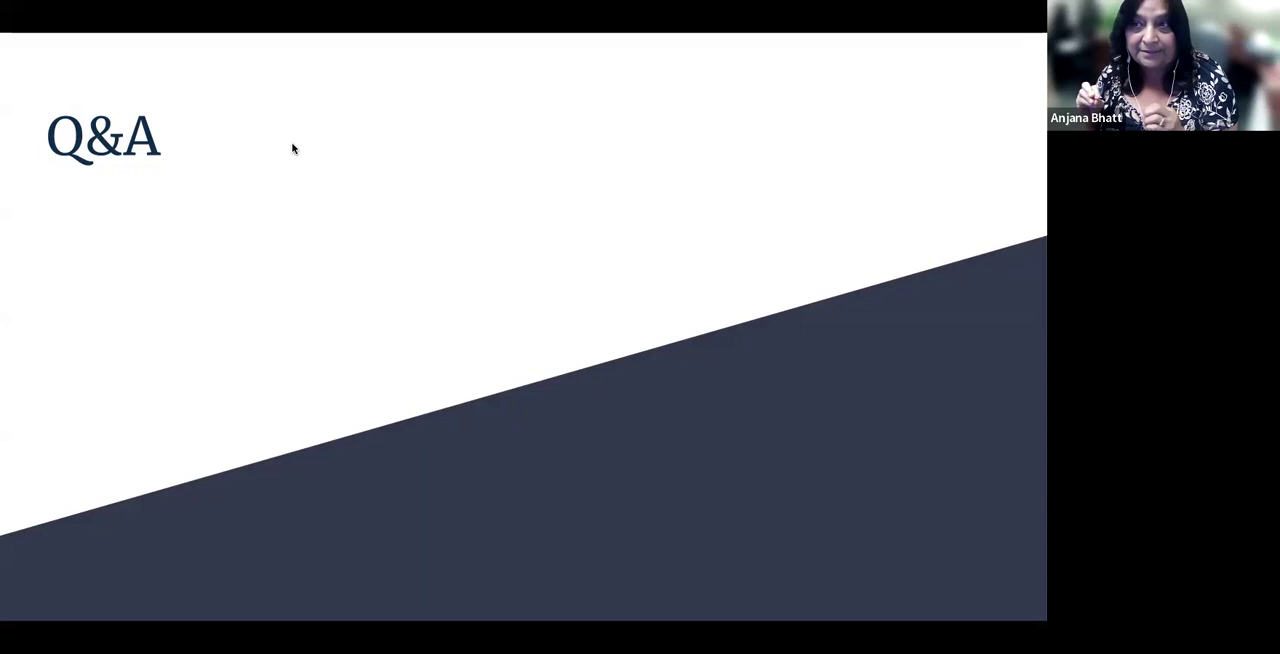
pyautogui.moveTo(759, 144)
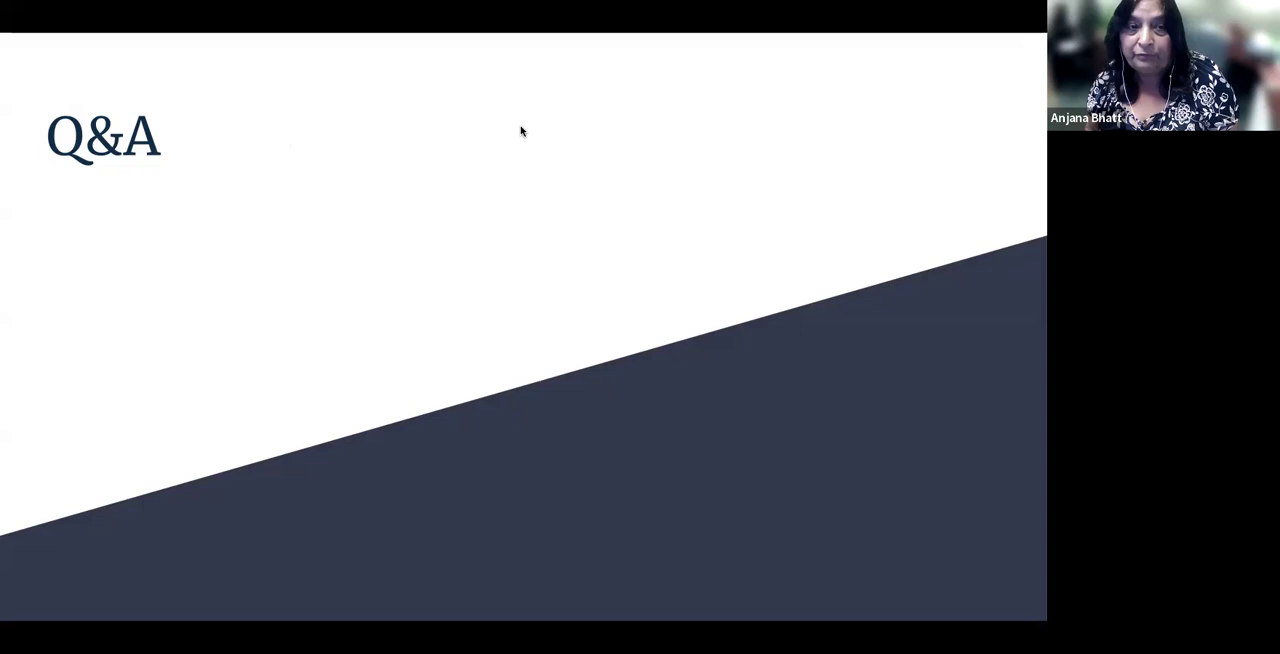
pyautogui.moveTo(632, 285)
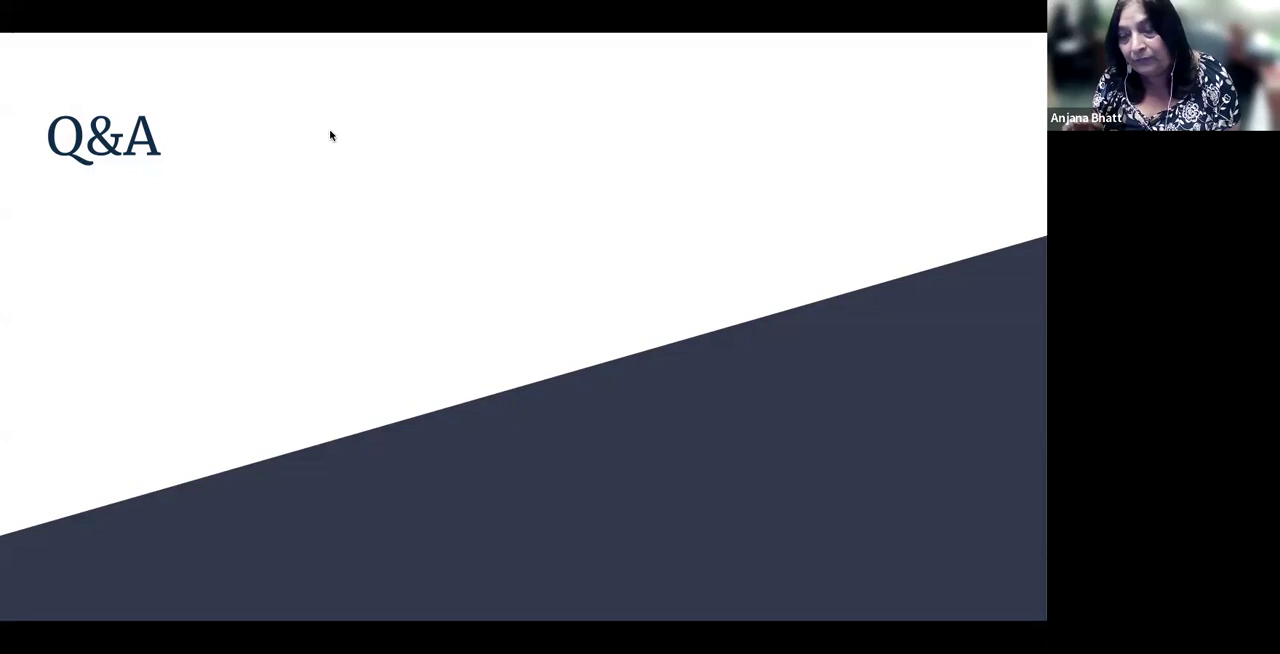
pyautogui.moveTo(475, 347)
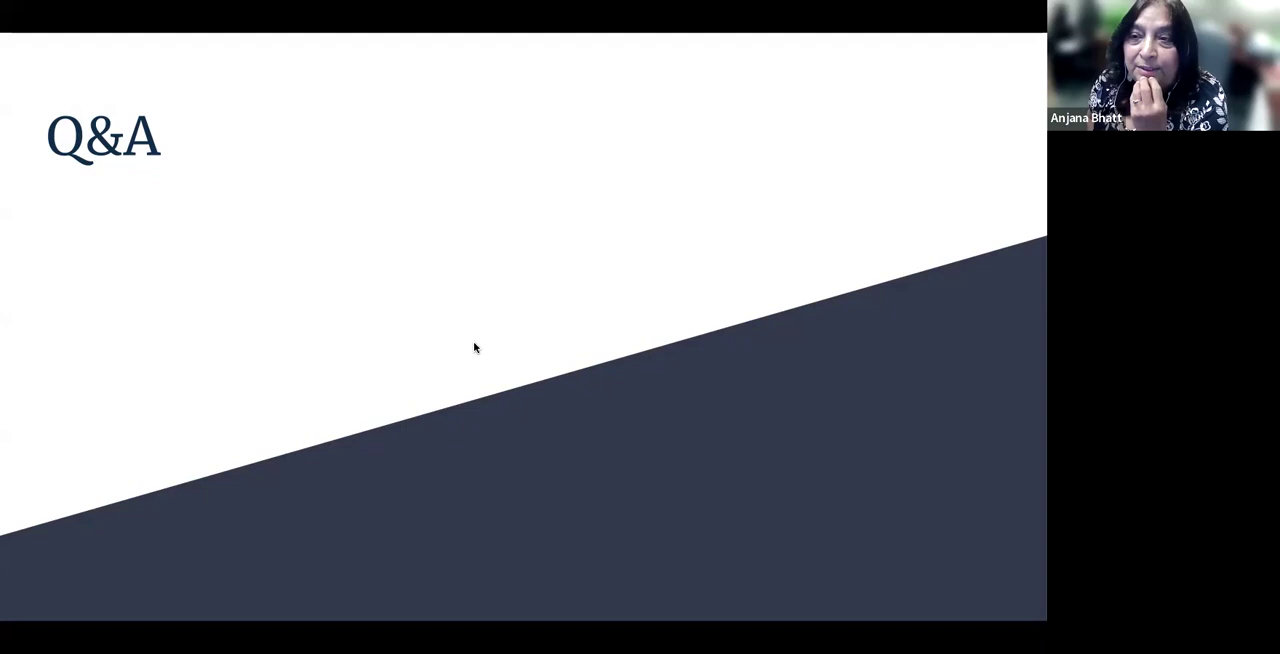
pyautogui.moveTo(340, 150)
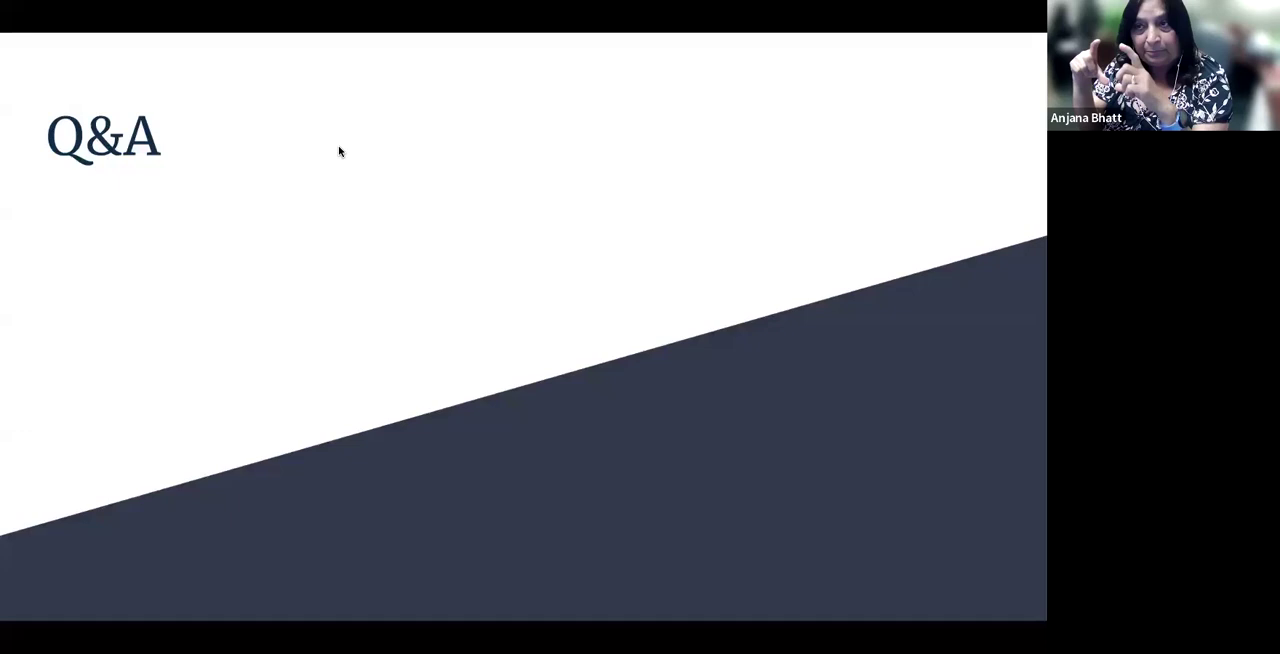
pyautogui.moveTo(720, 368)
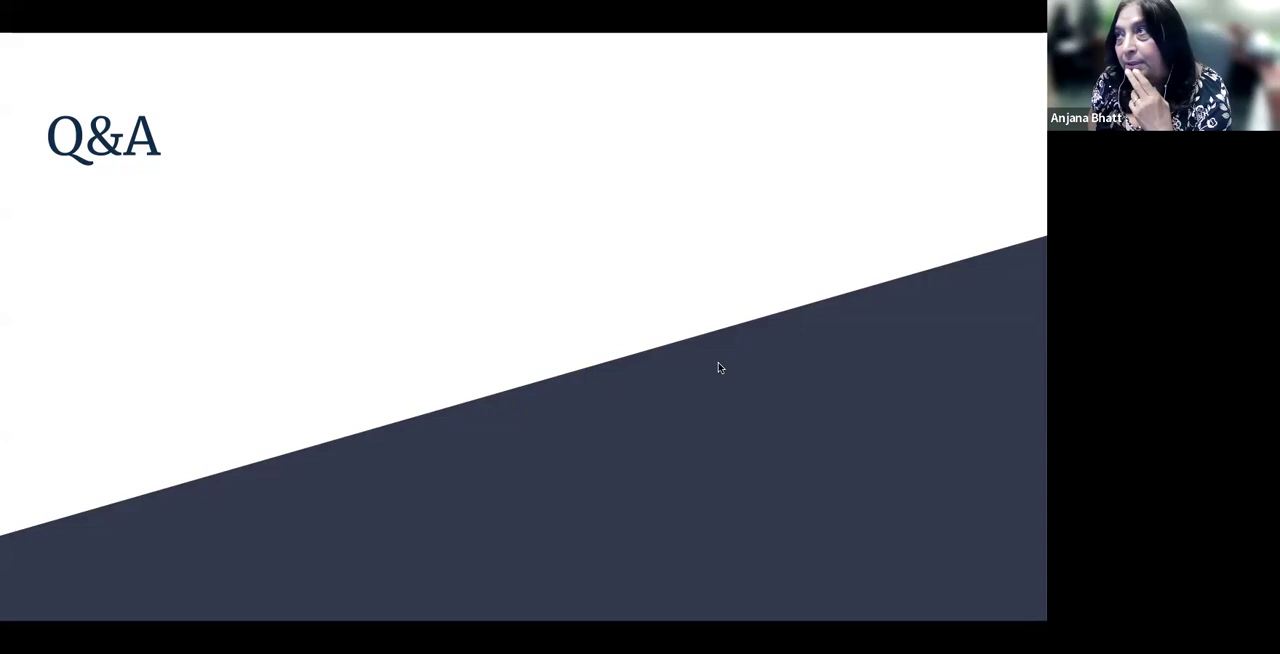
pyautogui.moveTo(1005, 384)
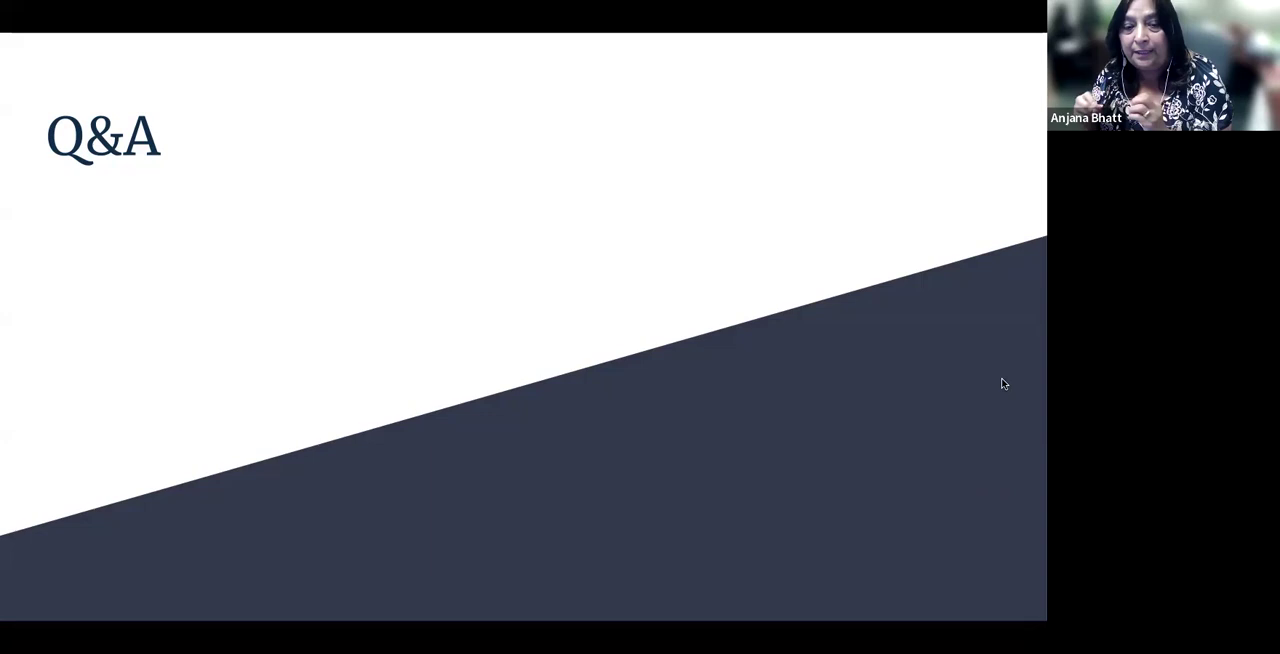
pyautogui.moveTo(936, 203)
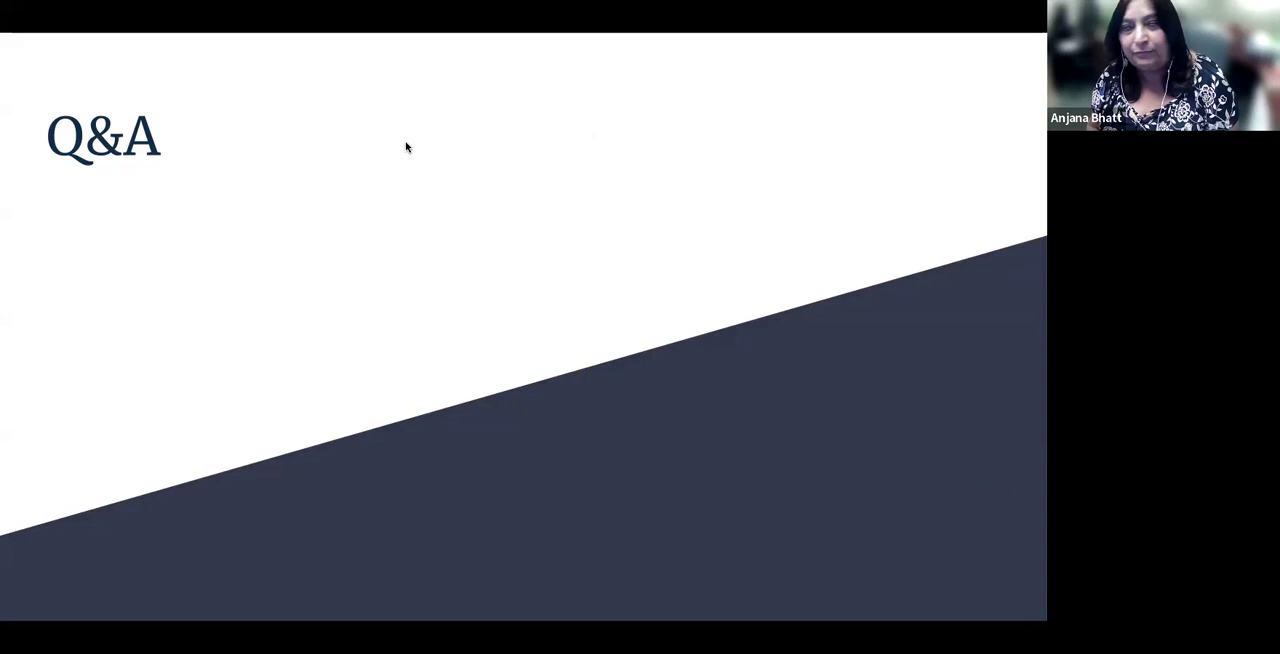
pyautogui.moveTo(586, 205)
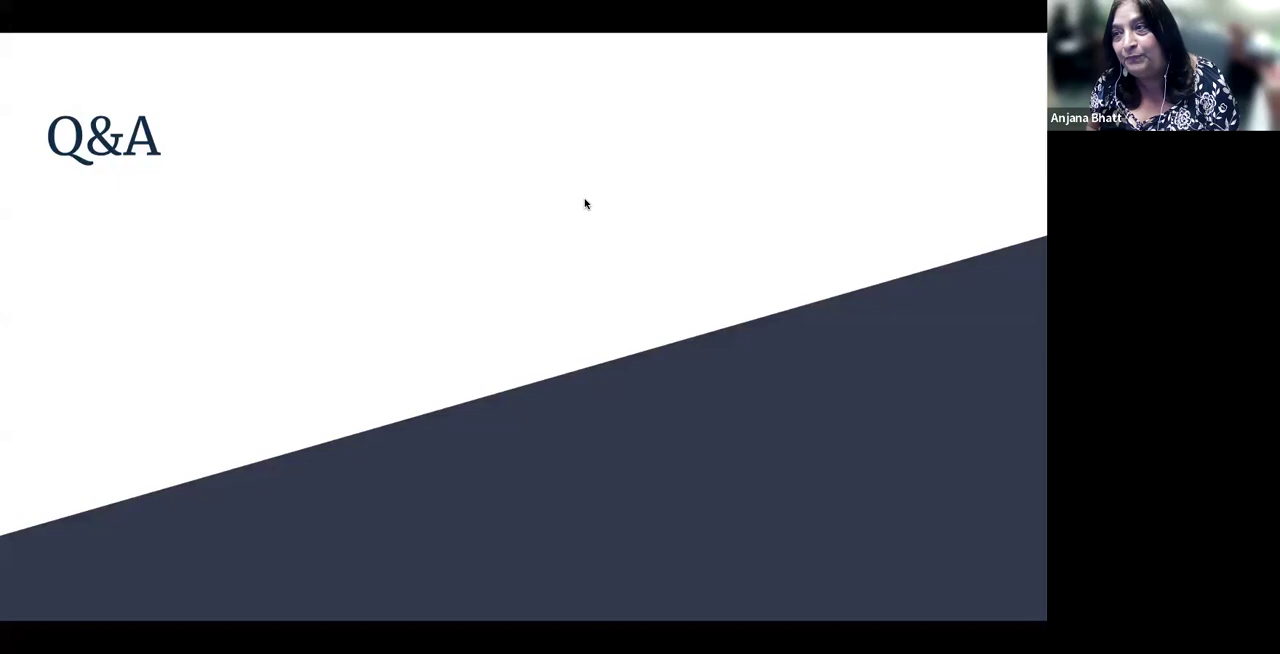
pyautogui.moveTo(423, 170)
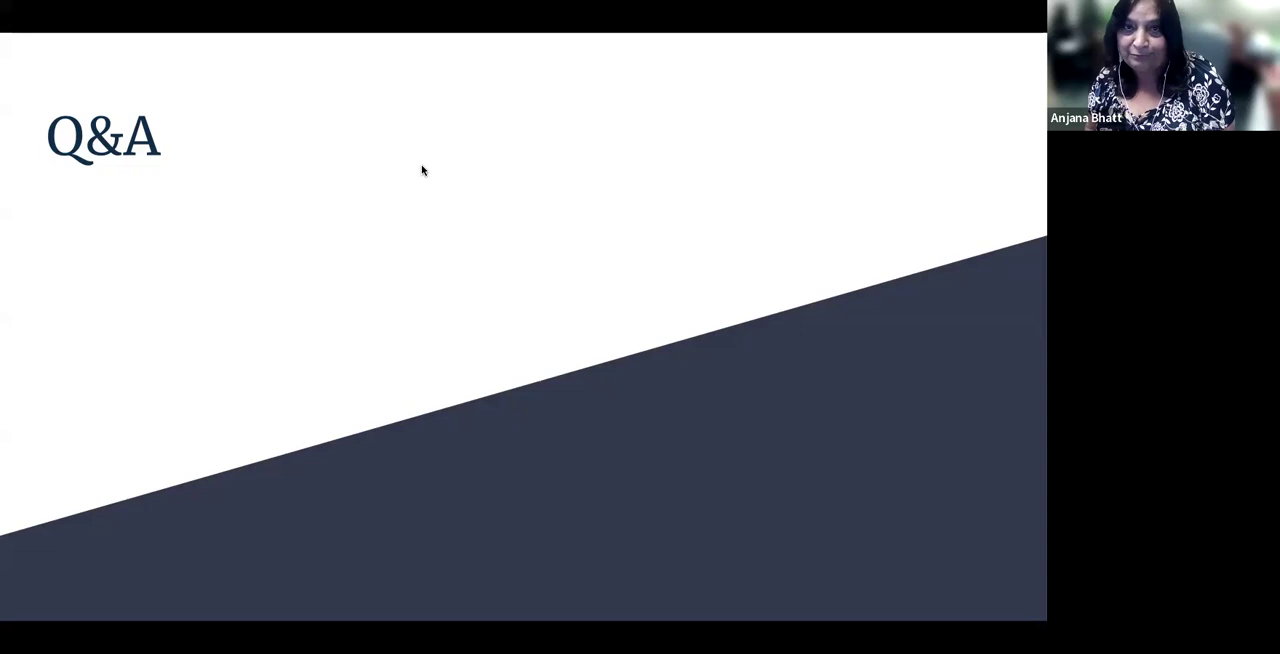
pyautogui.moveTo(812, 256)
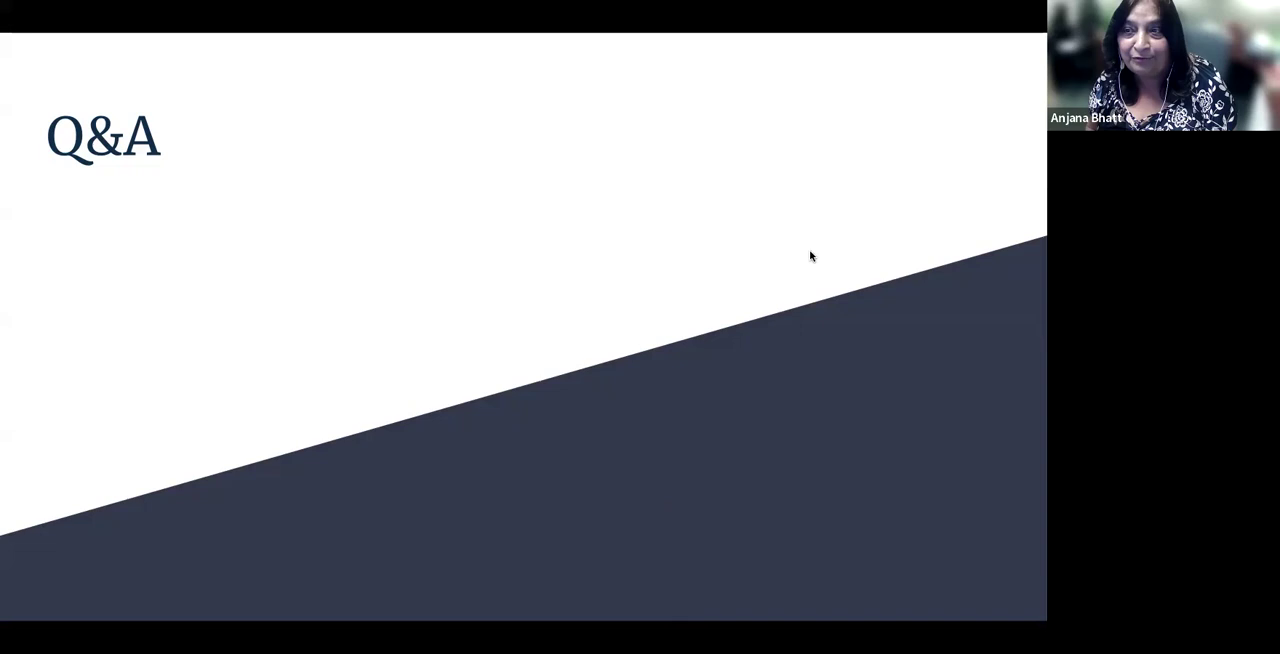
pyautogui.moveTo(1010, 430)
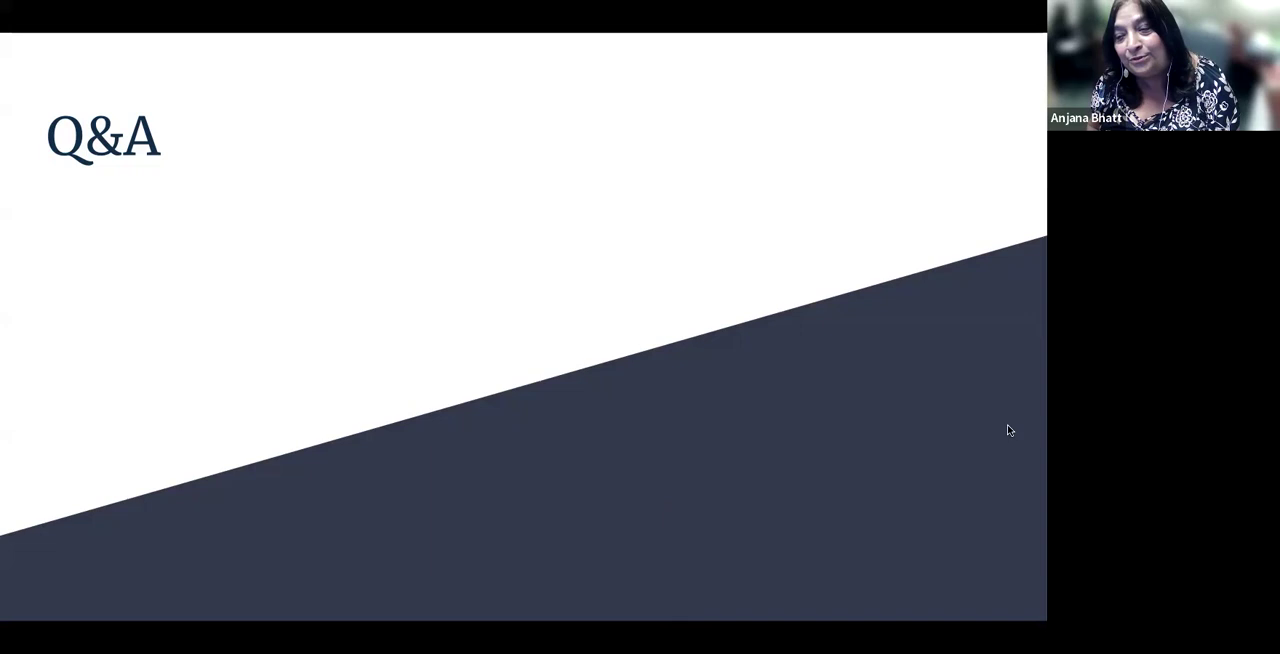
pyautogui.moveTo(907, 343)
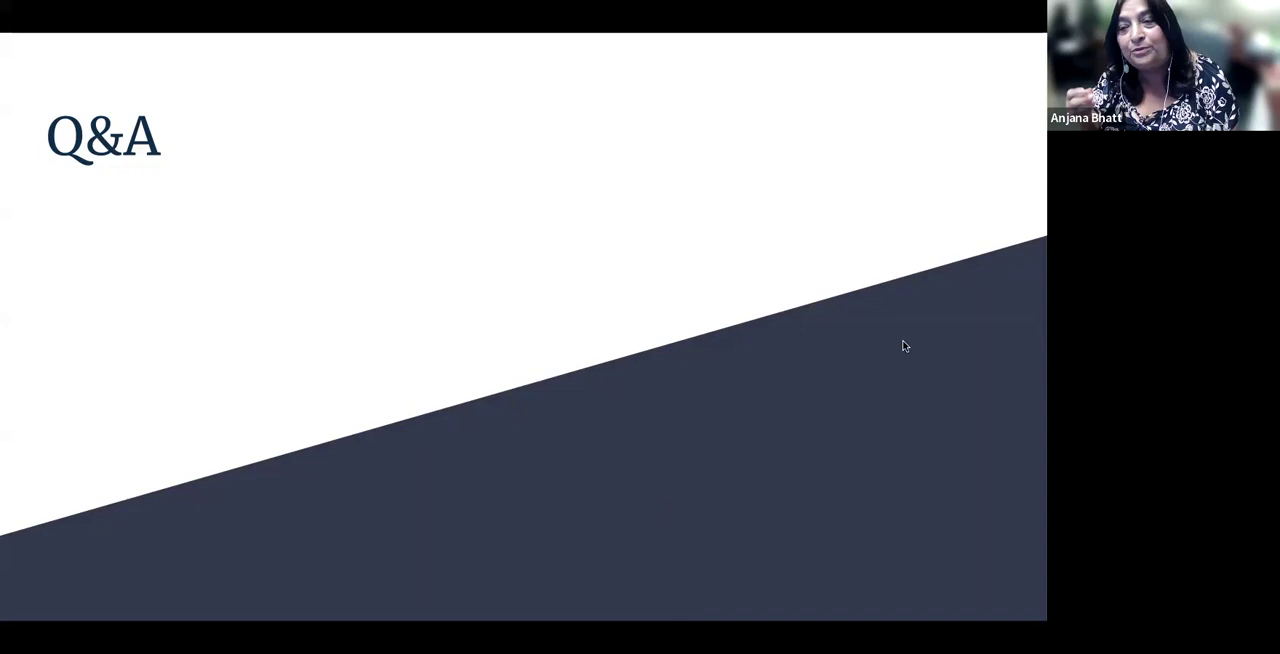
pyautogui.moveTo(418, 358)
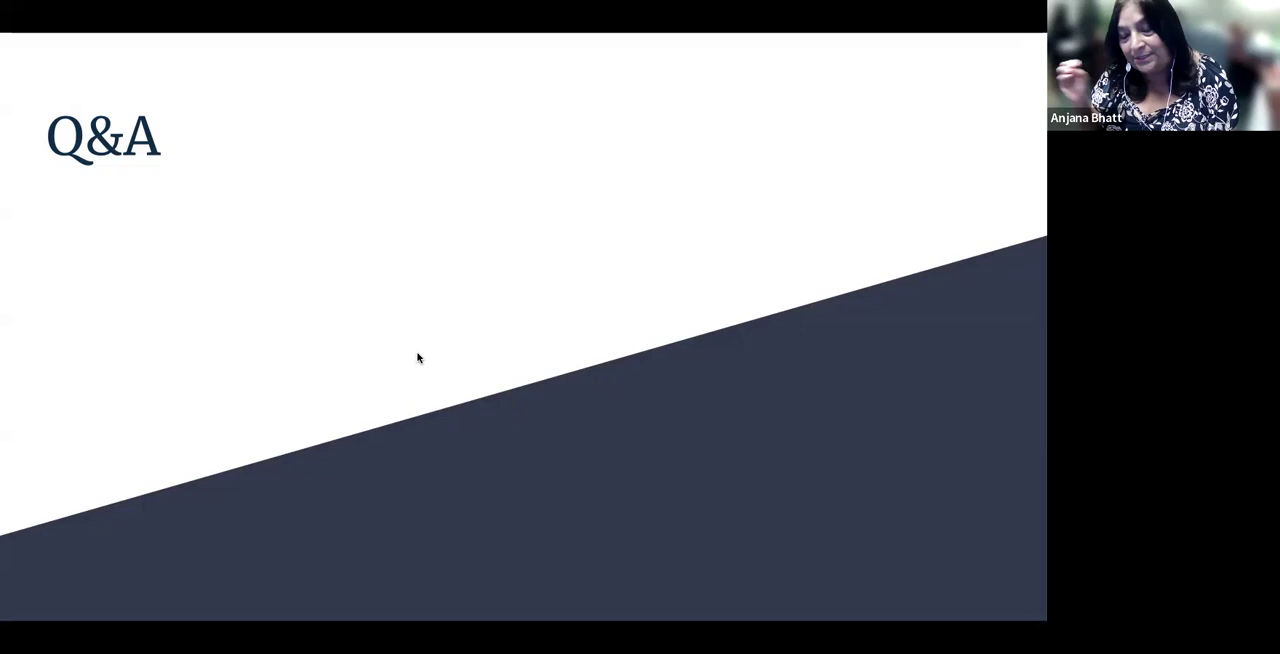
pyautogui.moveTo(373, 201)
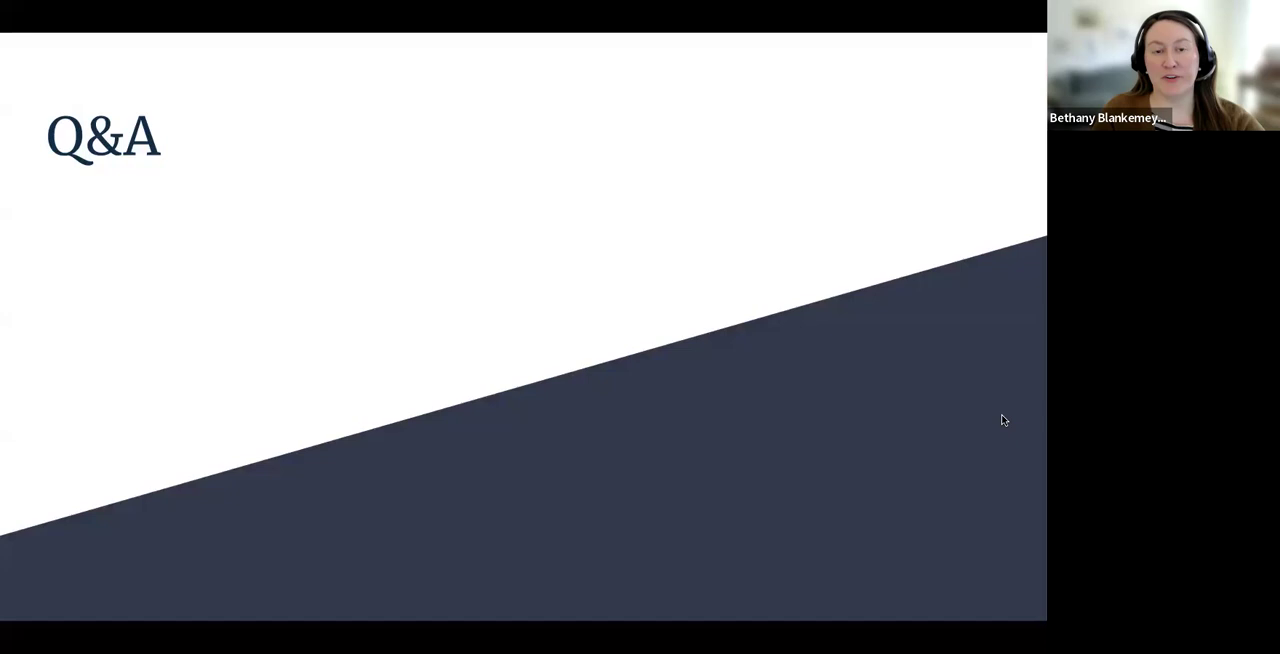
pyautogui.moveTo(1001, 403)
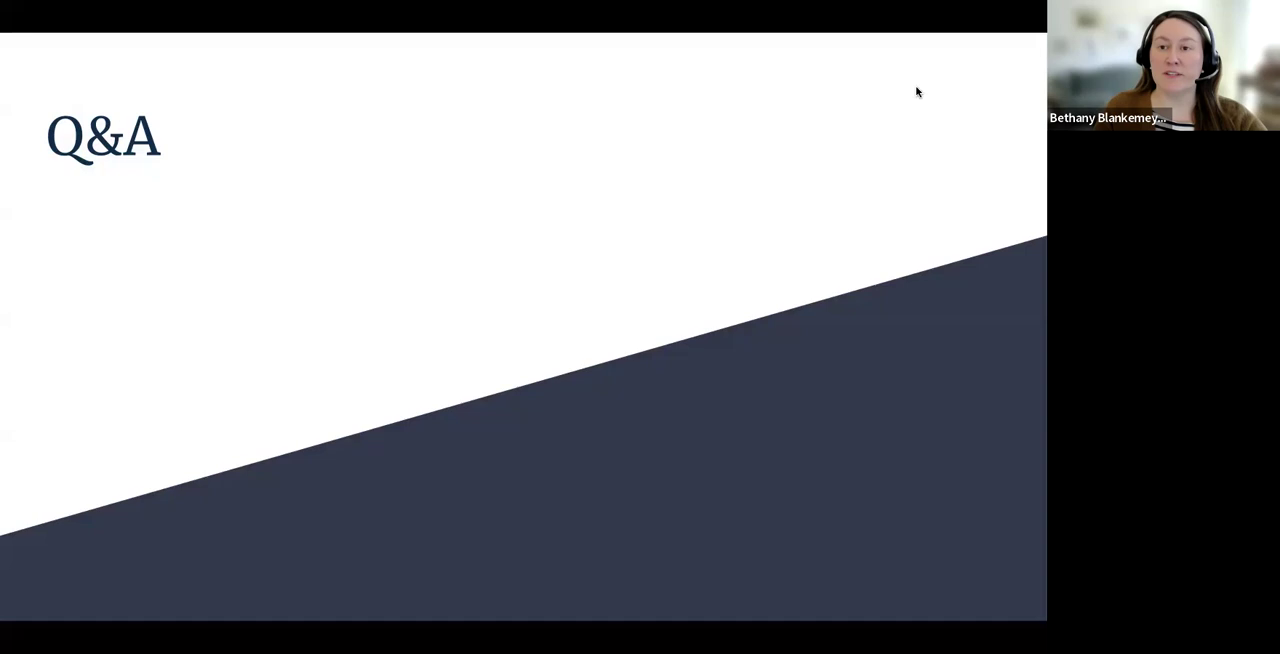
pyautogui.moveTo(1008, 478)
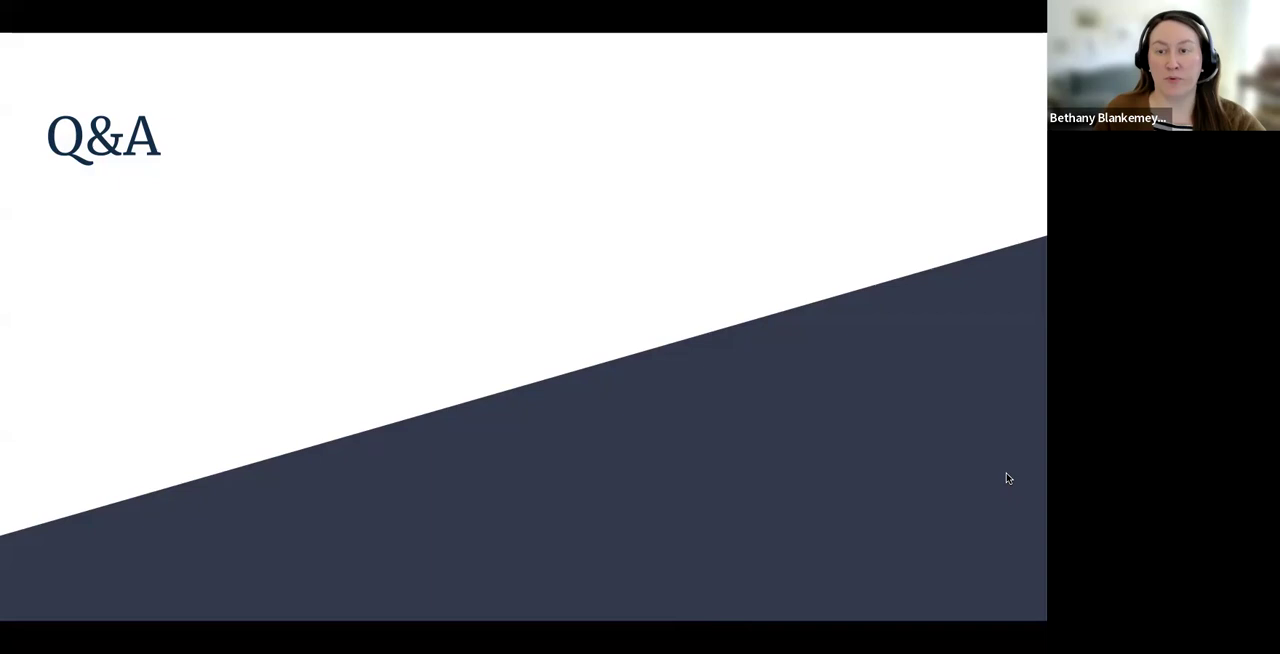
pyautogui.moveTo(1008, 439)
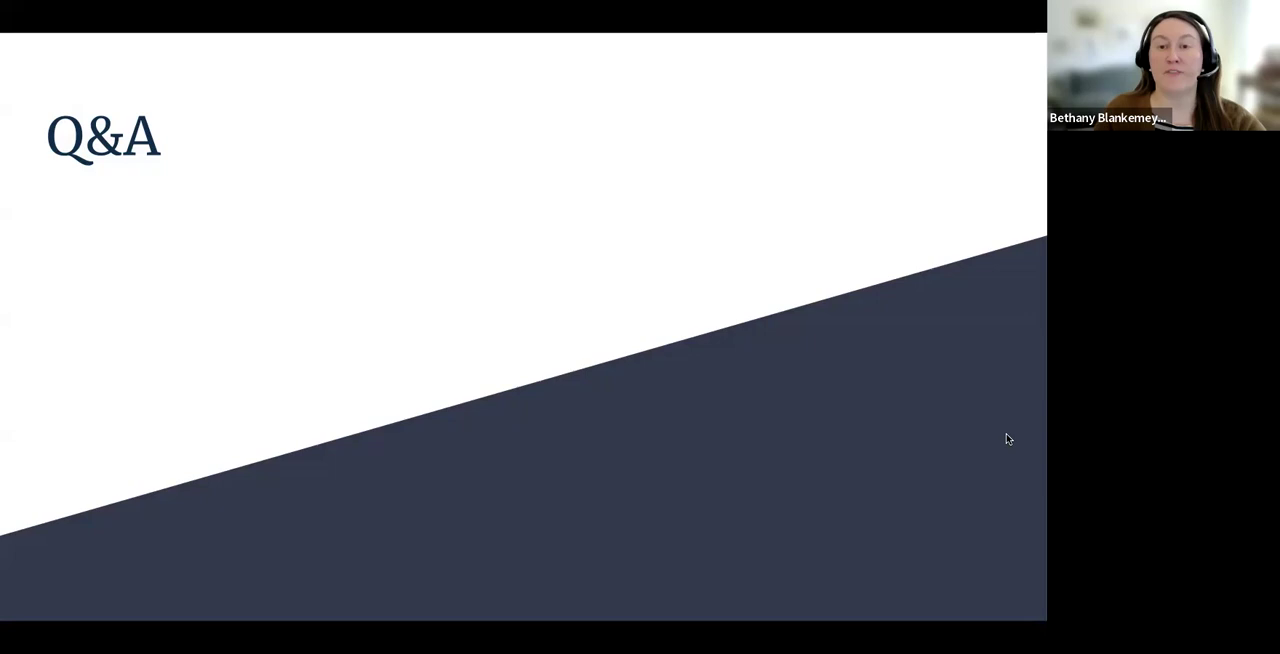
pyautogui.moveTo(439, 143)
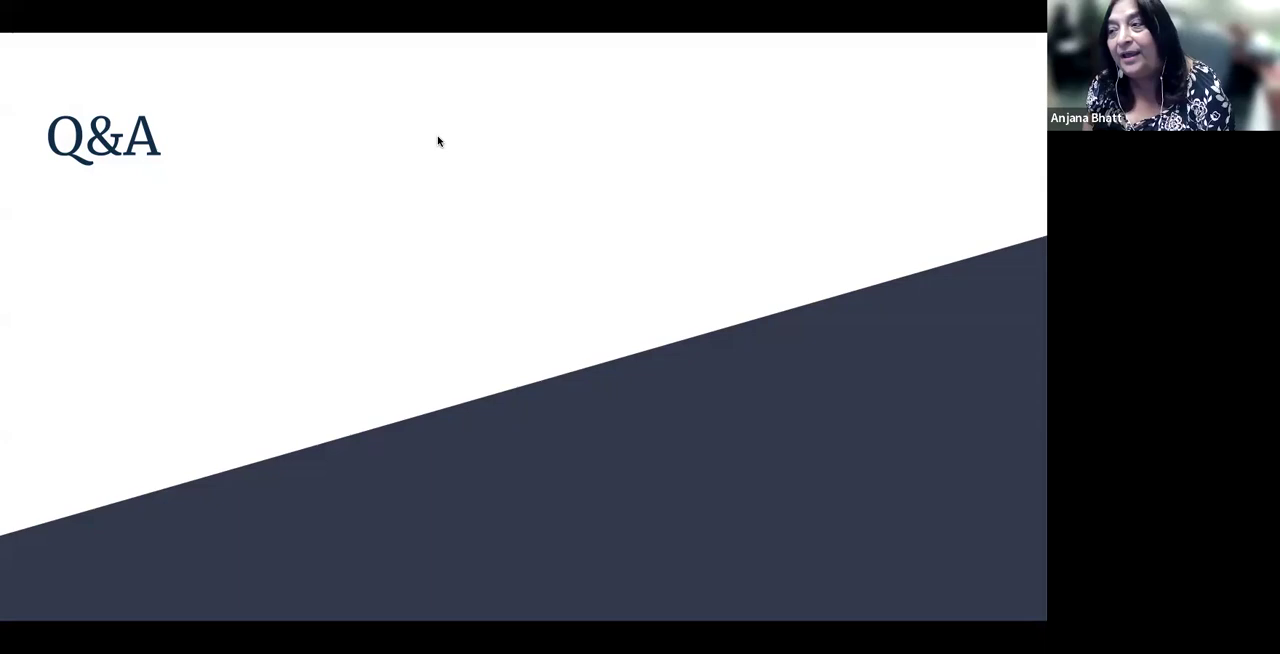
pyautogui.moveTo(490, 95)
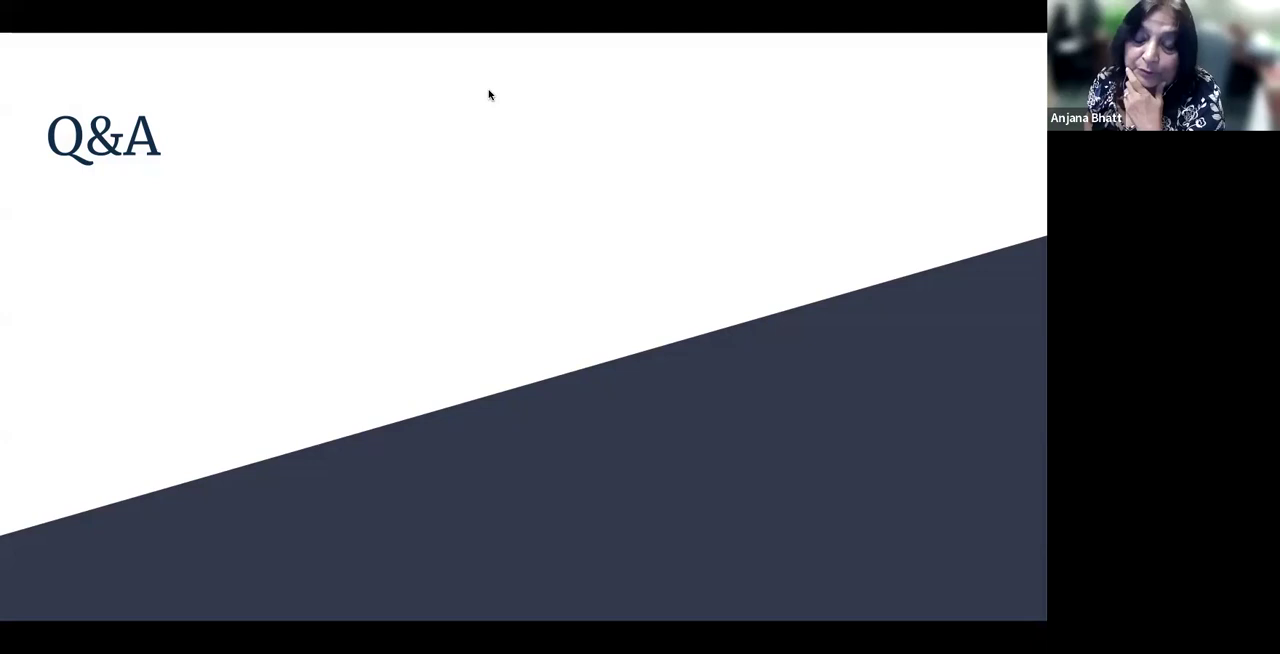
pyautogui.moveTo(465, 200)
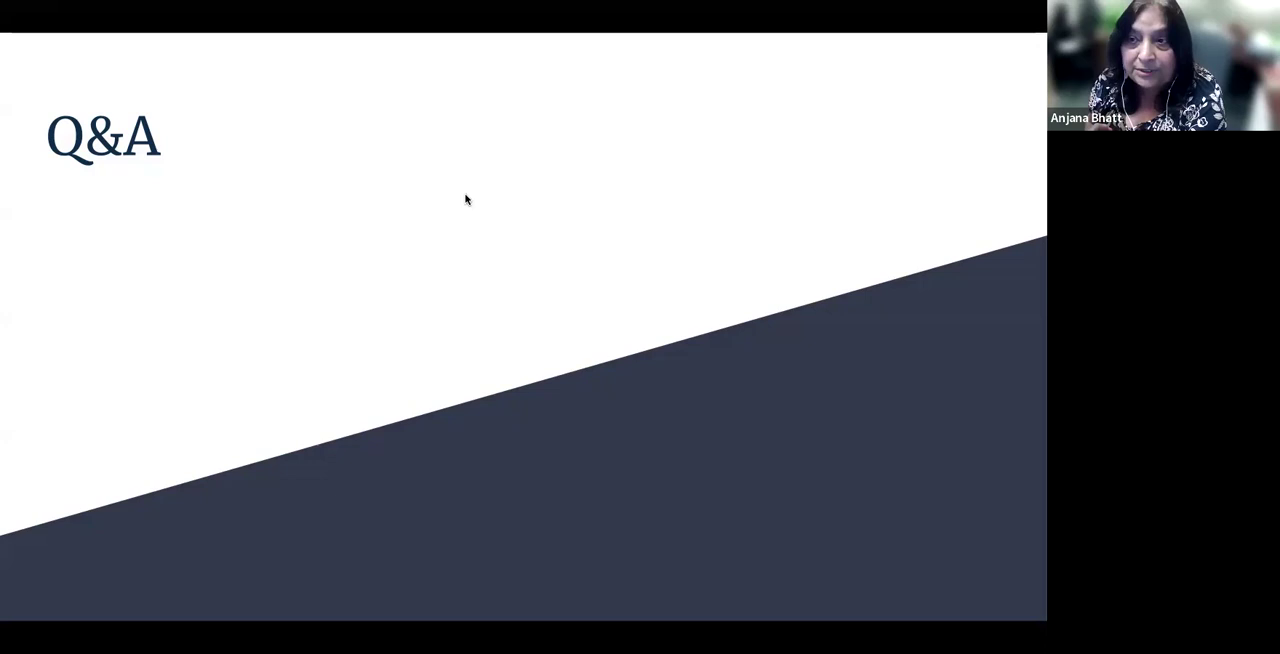
pyautogui.moveTo(444, 270)
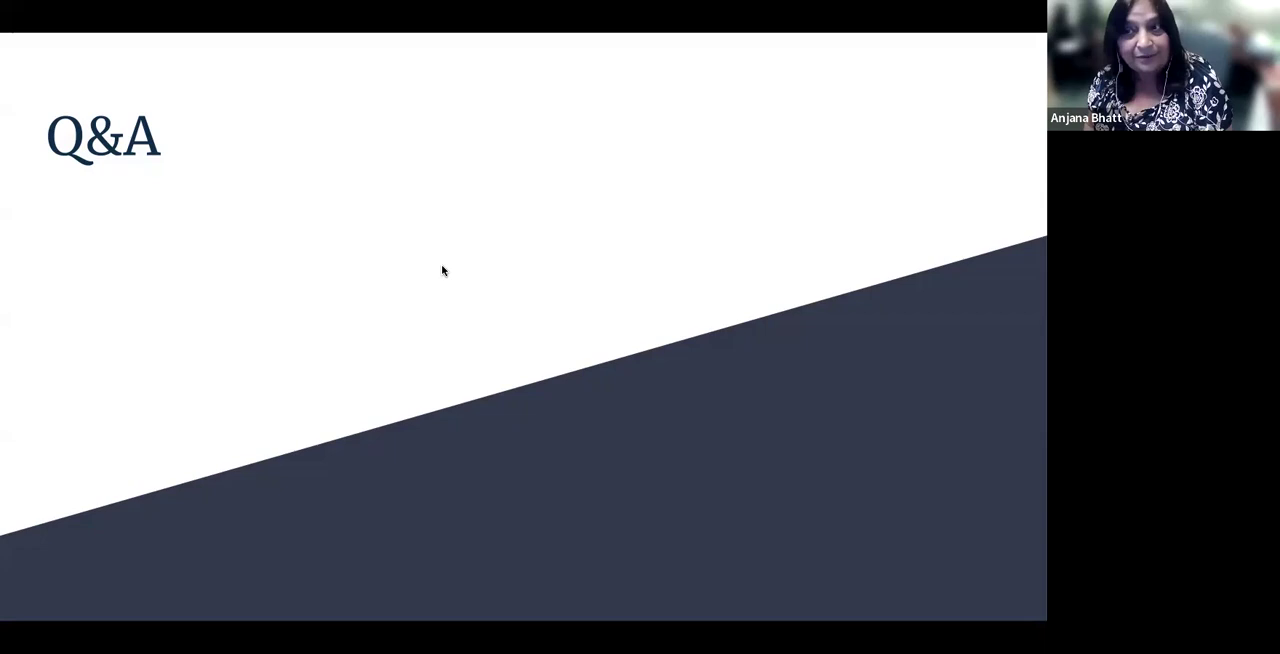
pyautogui.moveTo(393, 183)
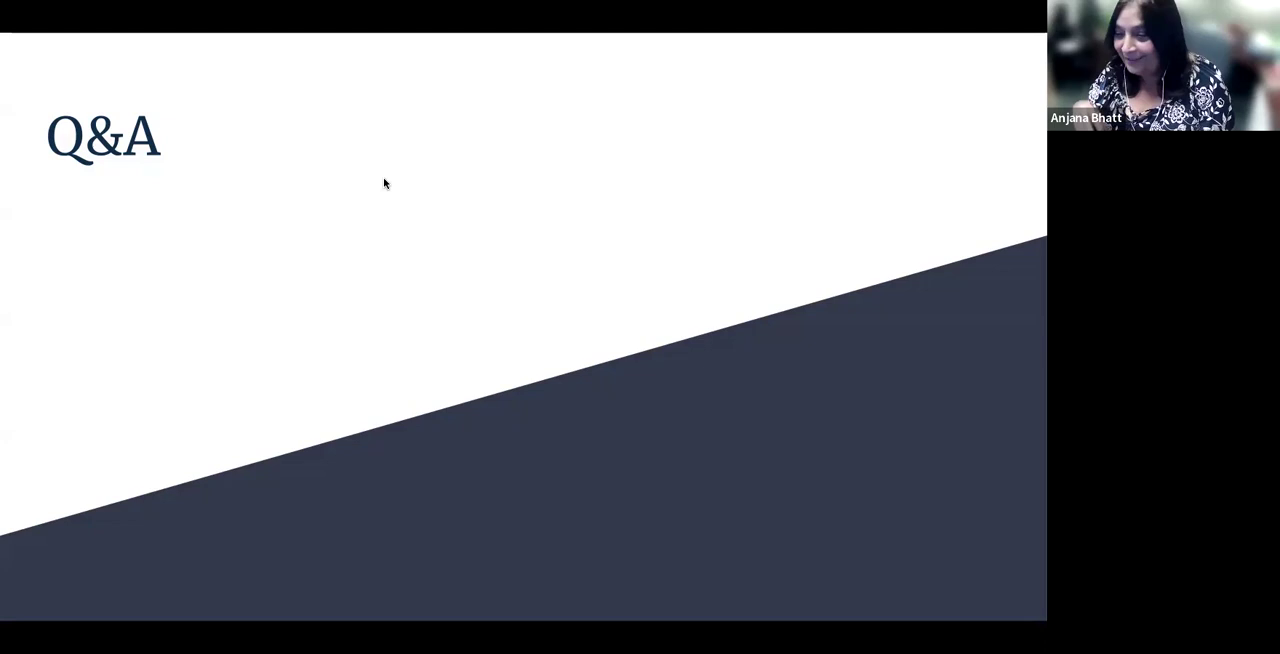
pyautogui.moveTo(334, 166)
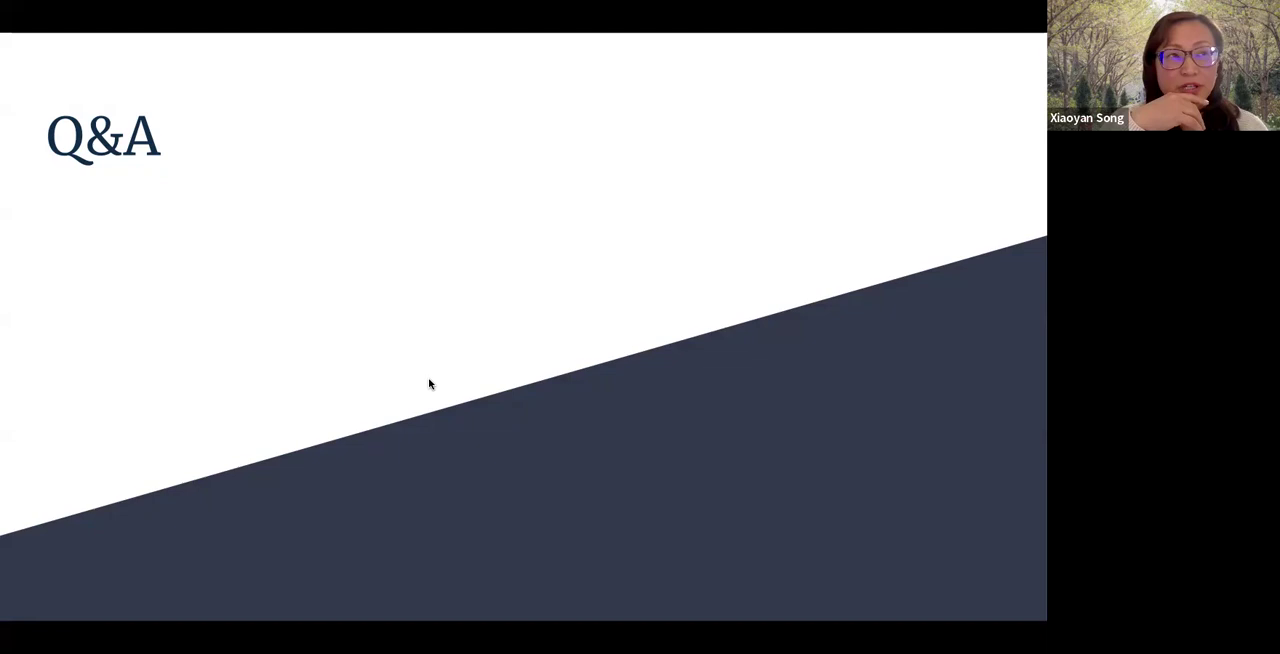
pyautogui.moveTo(492, 385)
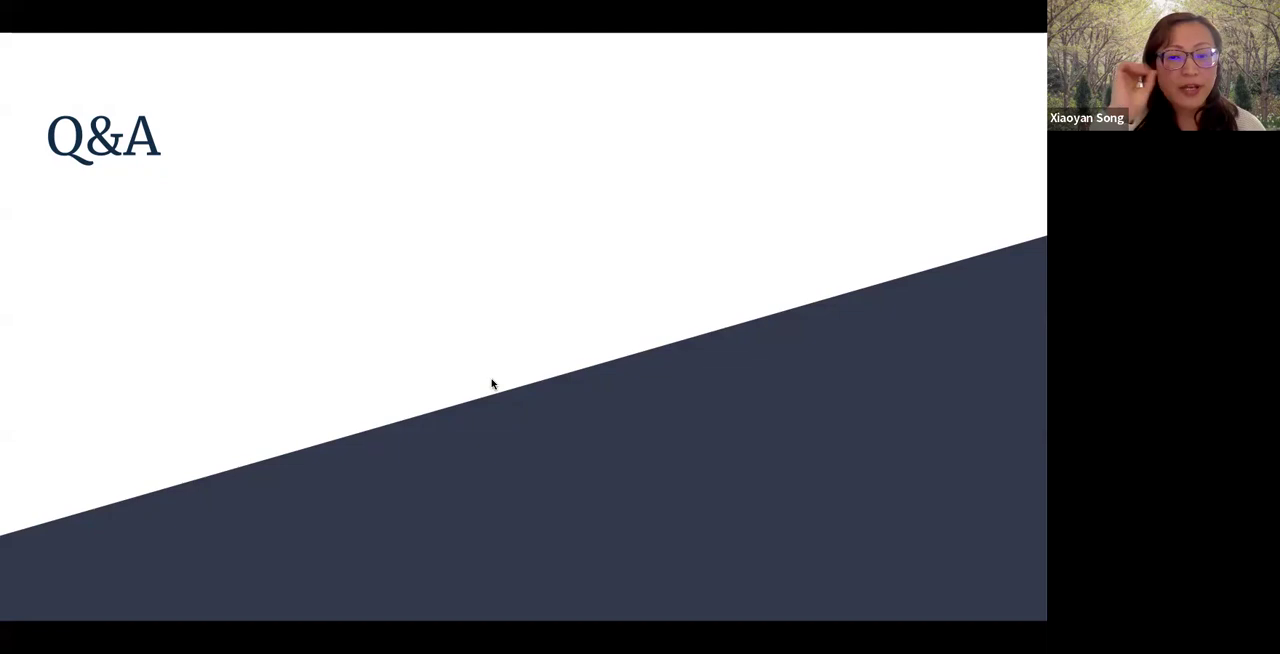
pyautogui.moveTo(424, 386)
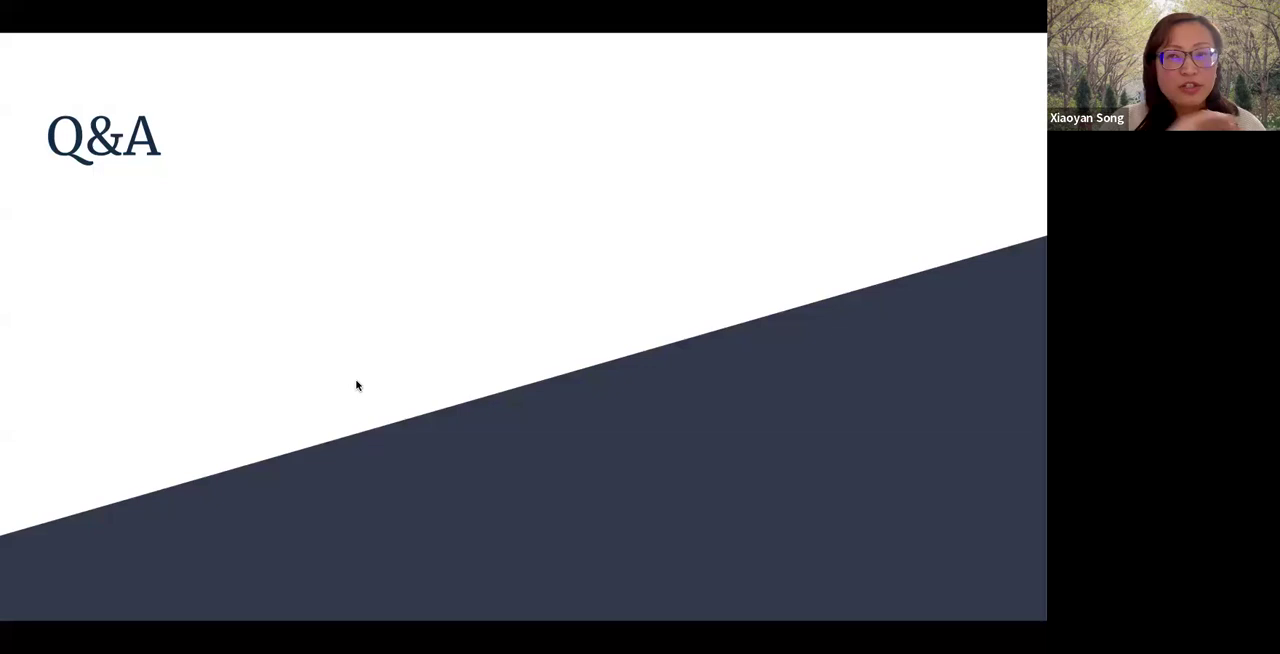
pyautogui.moveTo(405, 393)
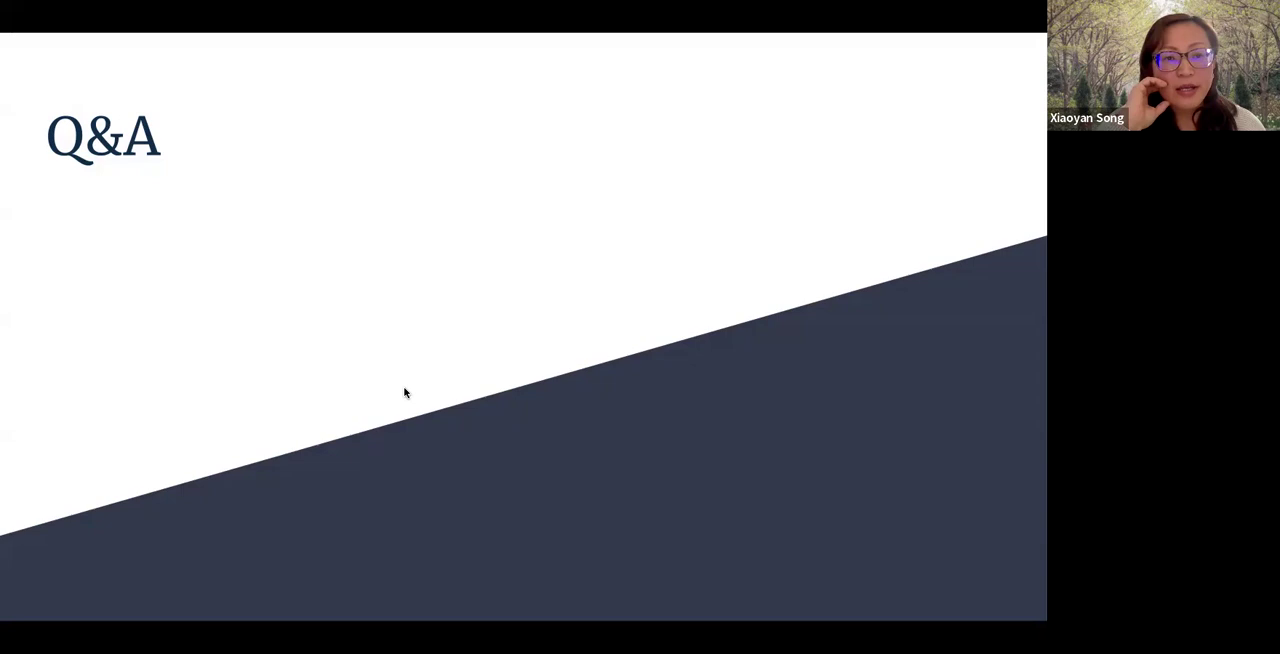
pyautogui.moveTo(380, 238)
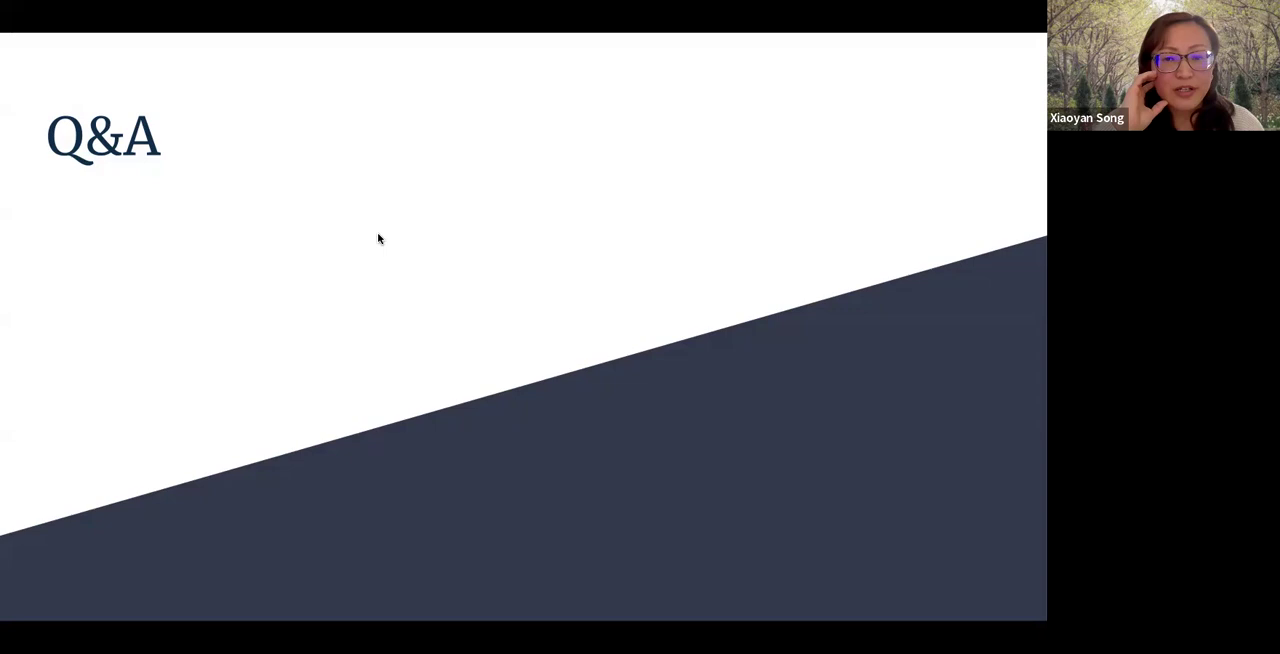
pyautogui.moveTo(498, 117)
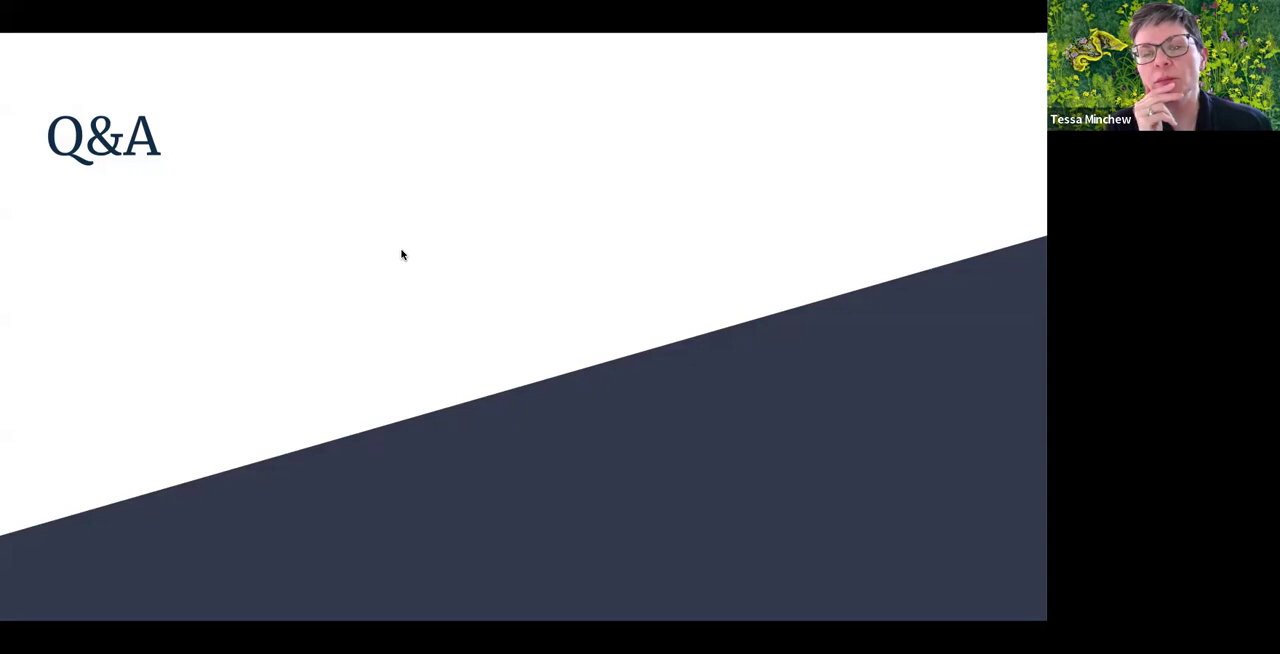
pyautogui.moveTo(565, 131)
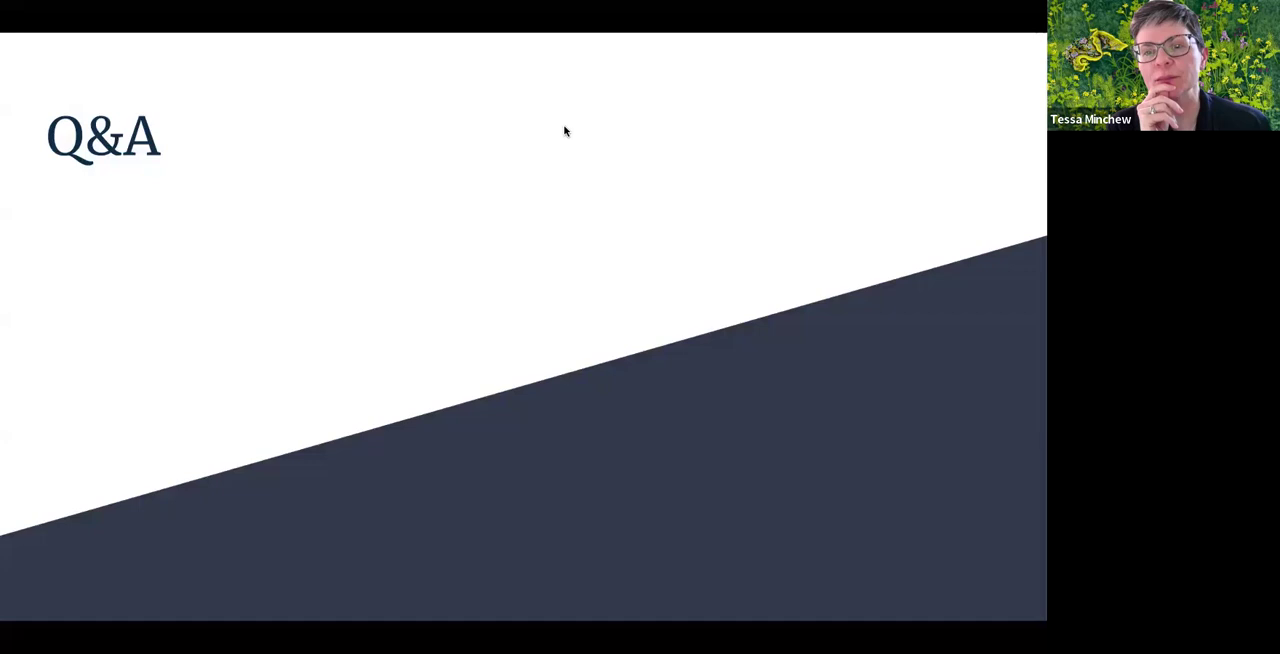
pyautogui.moveTo(349, 206)
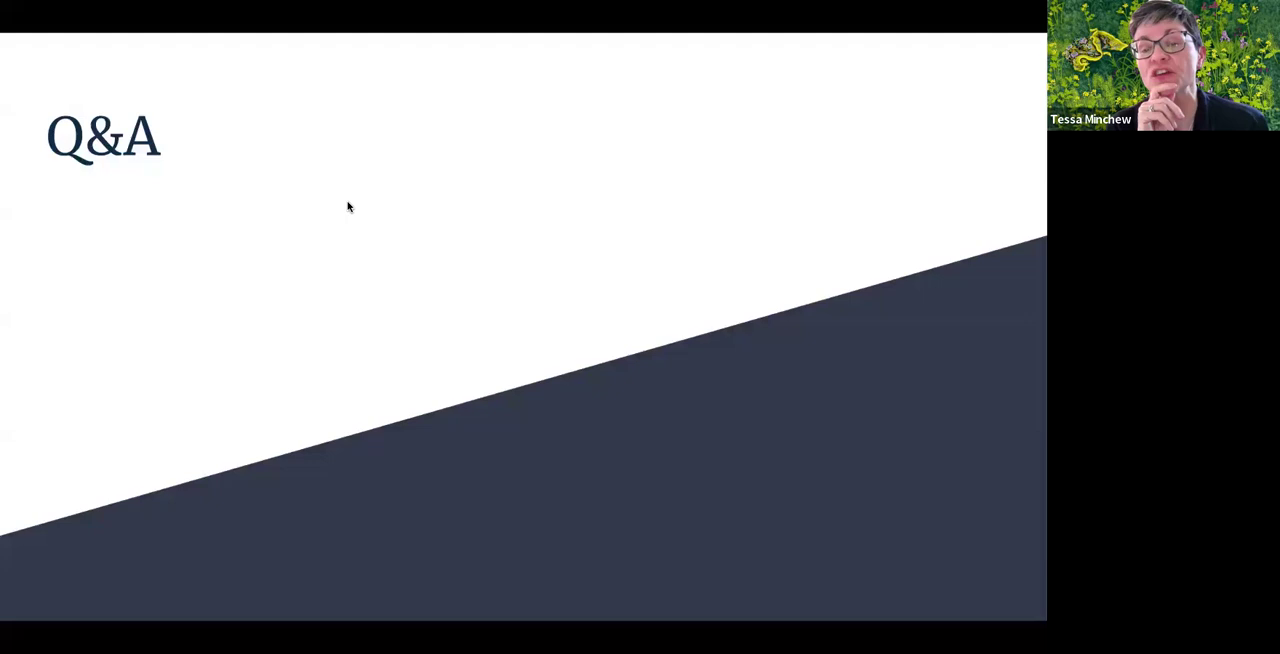
pyautogui.moveTo(265, 92)
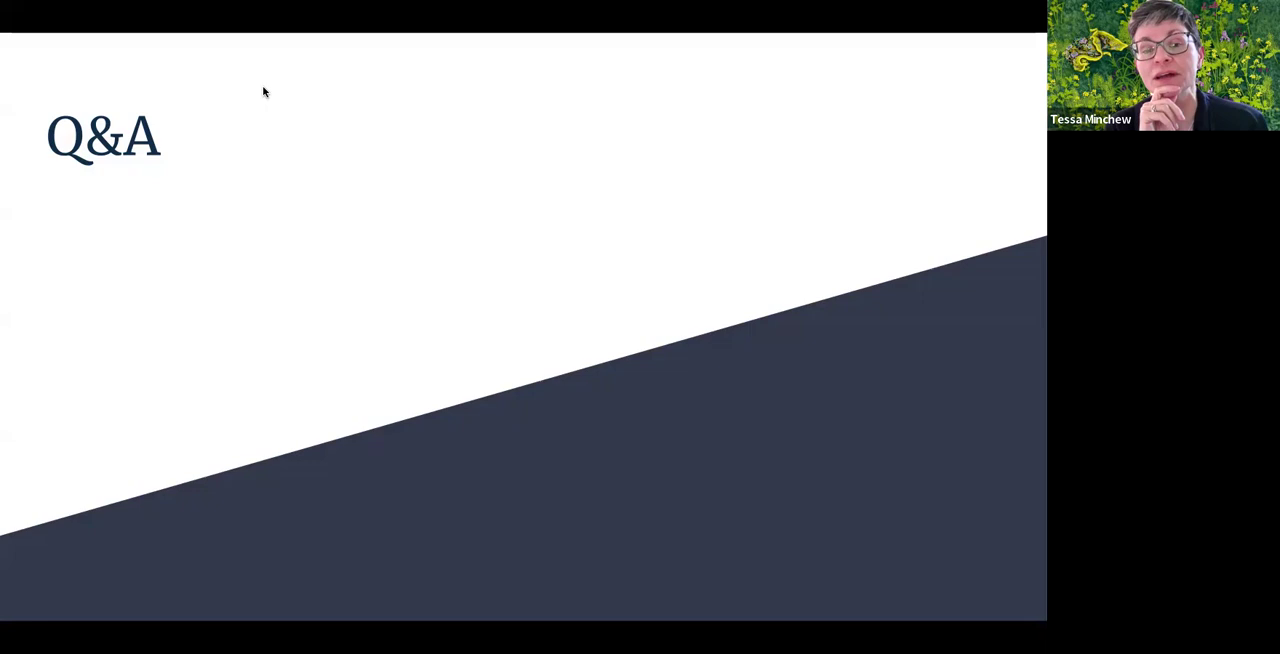
pyautogui.moveTo(269, 95)
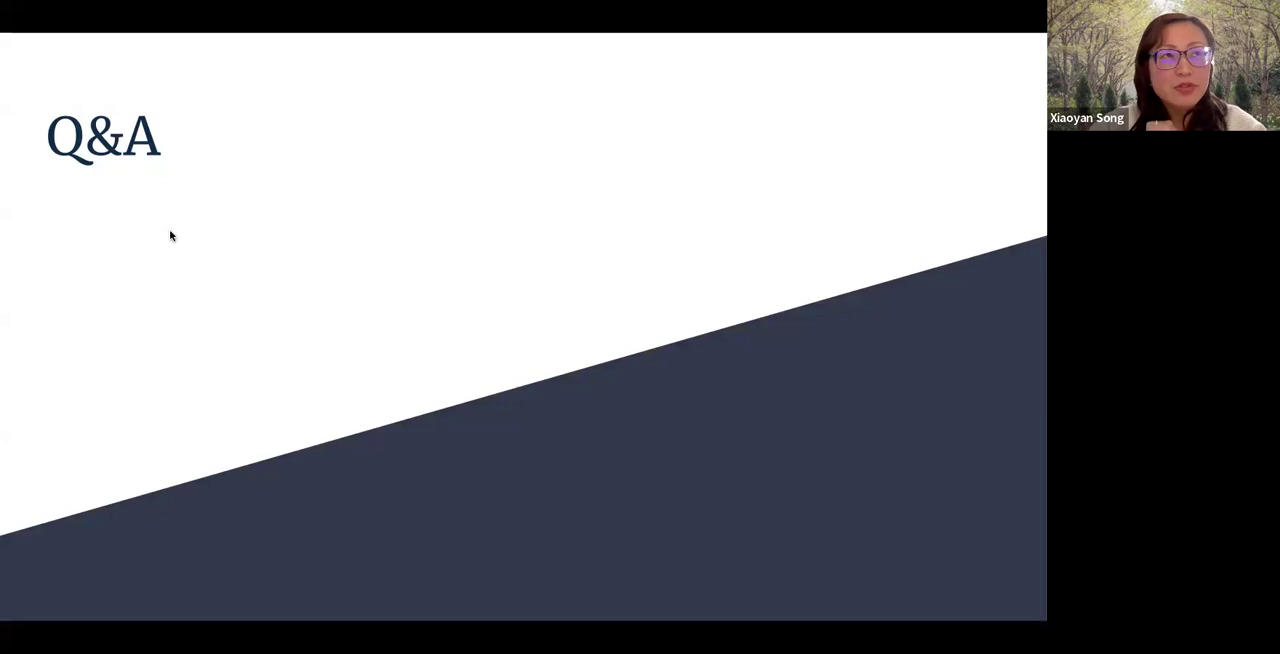
pyautogui.moveTo(953, 497)
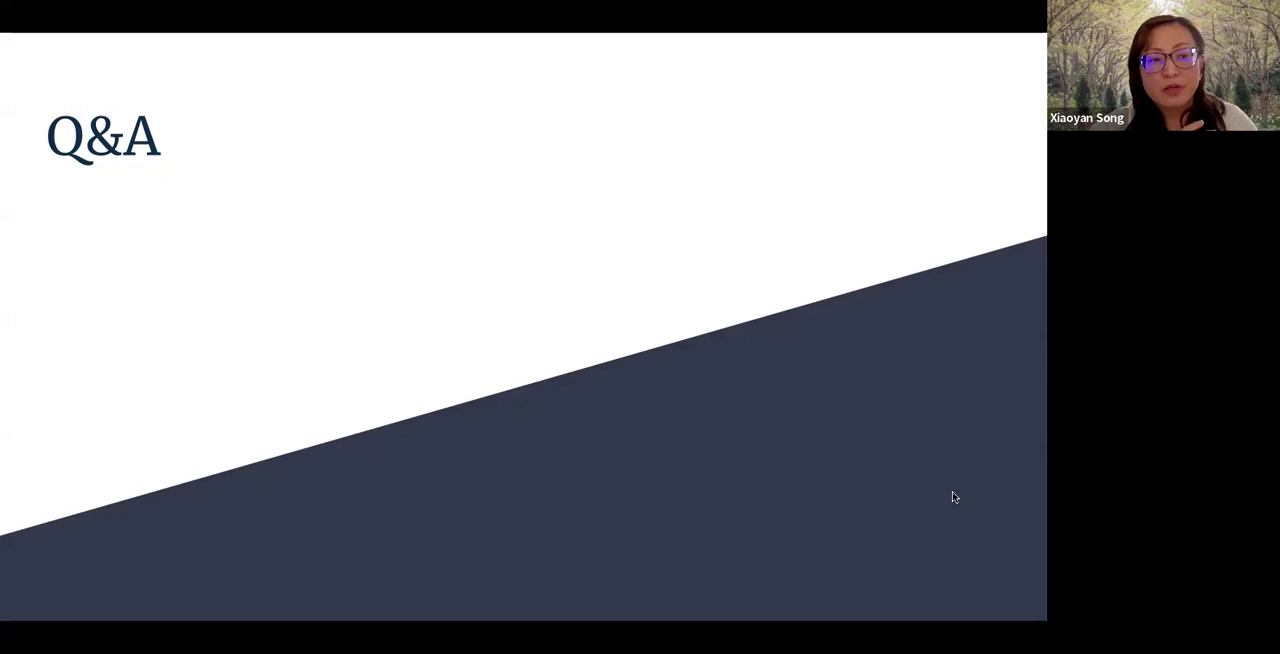
pyautogui.moveTo(1012, 483)
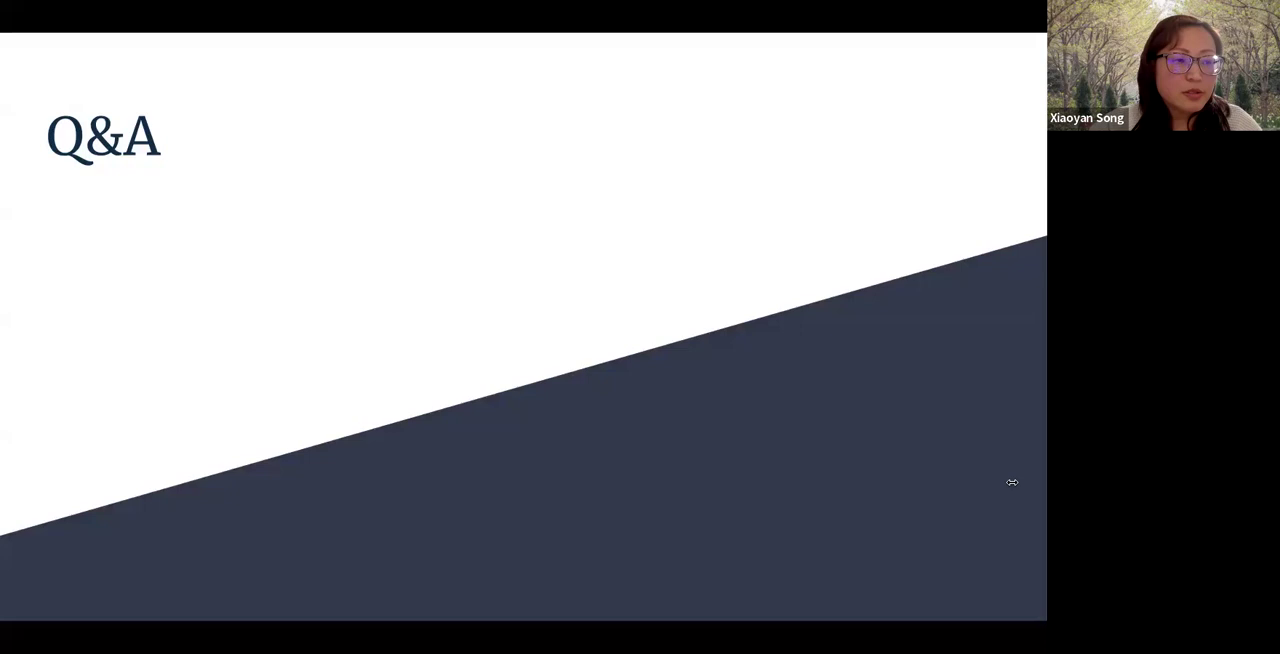
pyautogui.moveTo(981, 465)
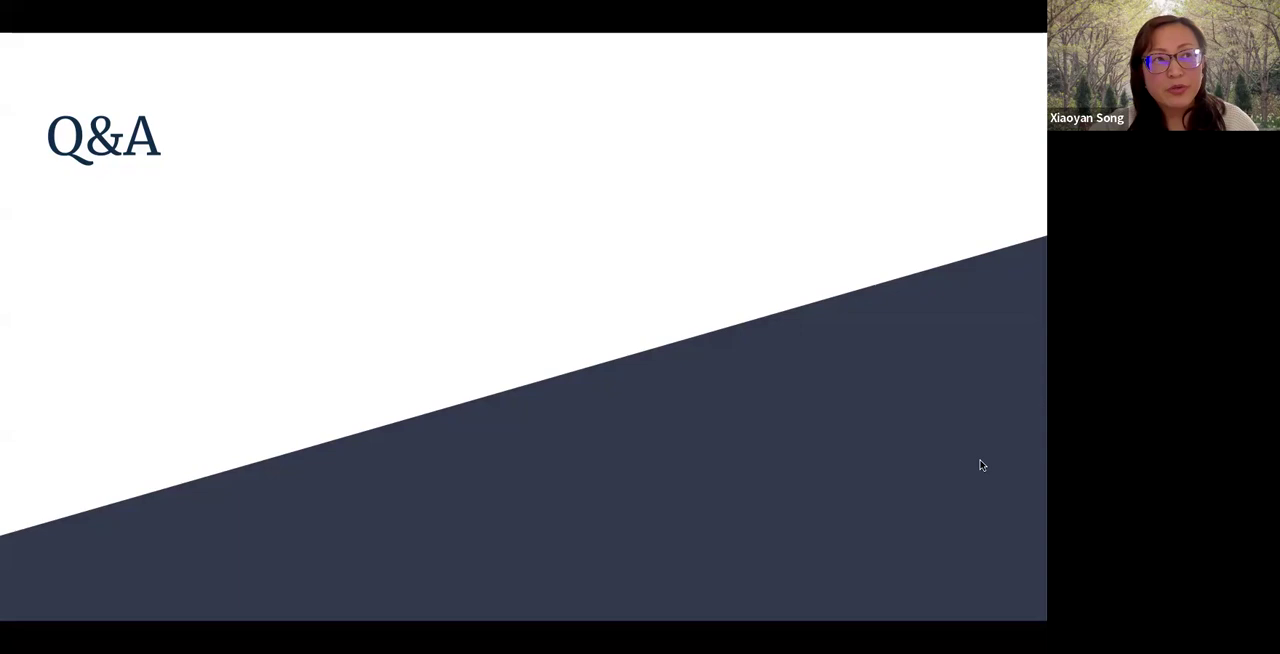
pyautogui.moveTo(323, 180)
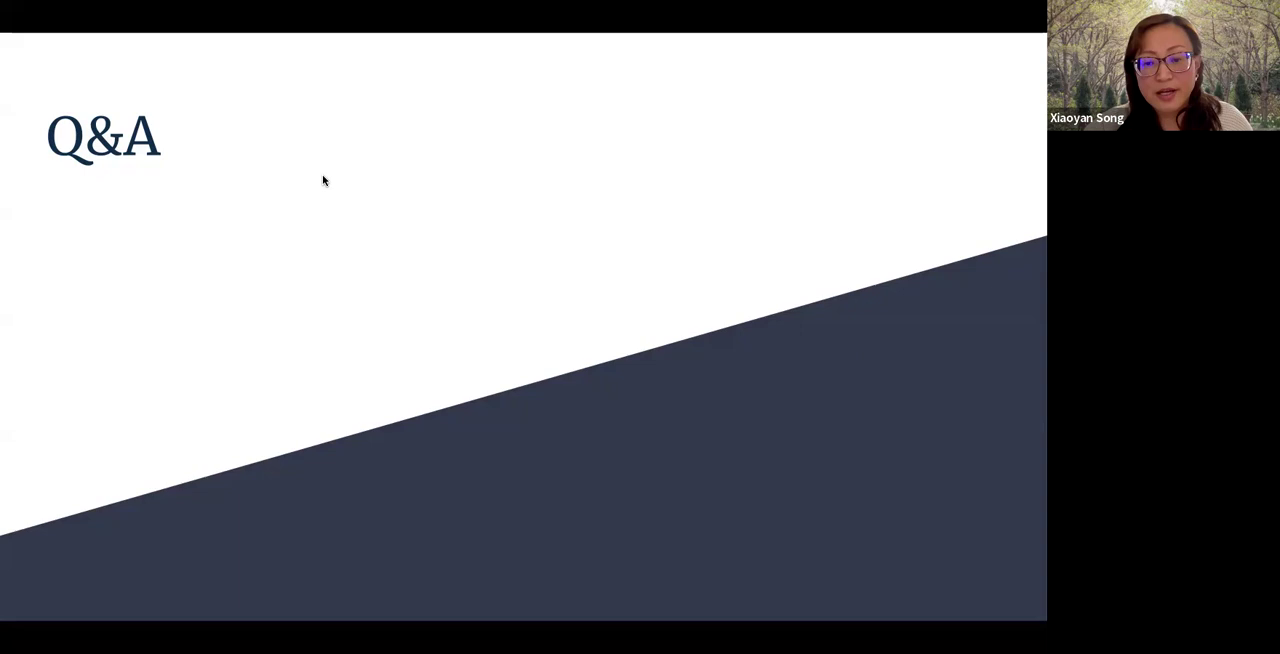
pyautogui.moveTo(556, 118)
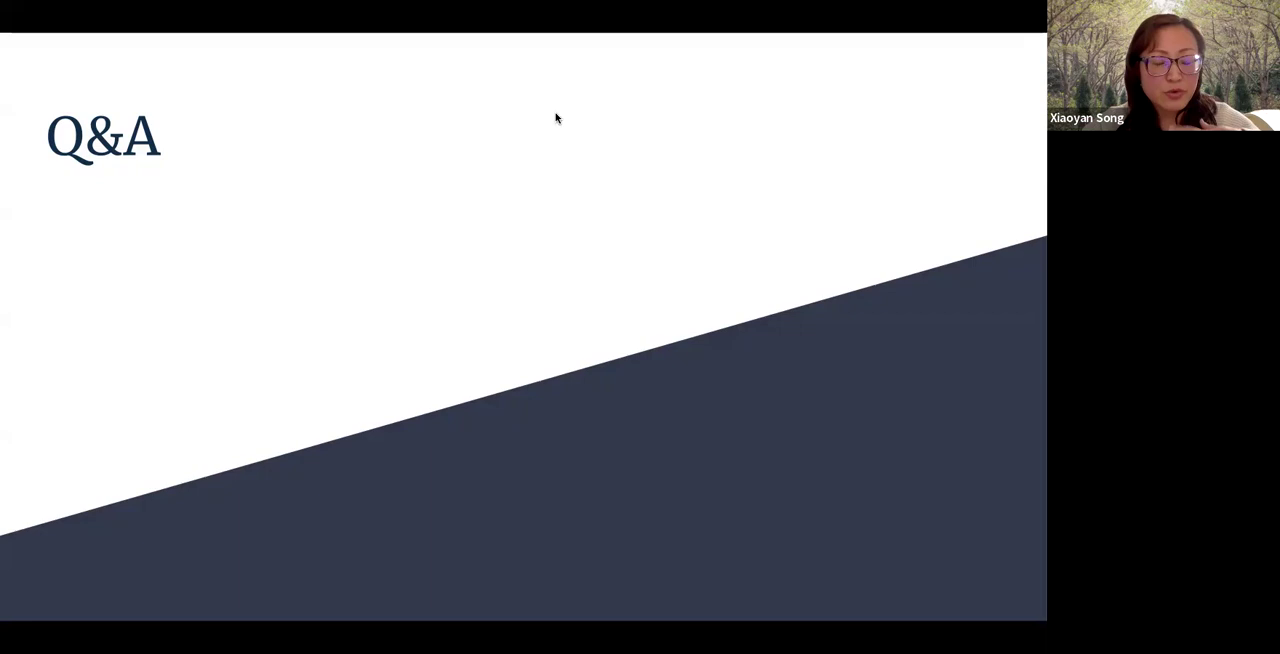
pyautogui.moveTo(961, 117)
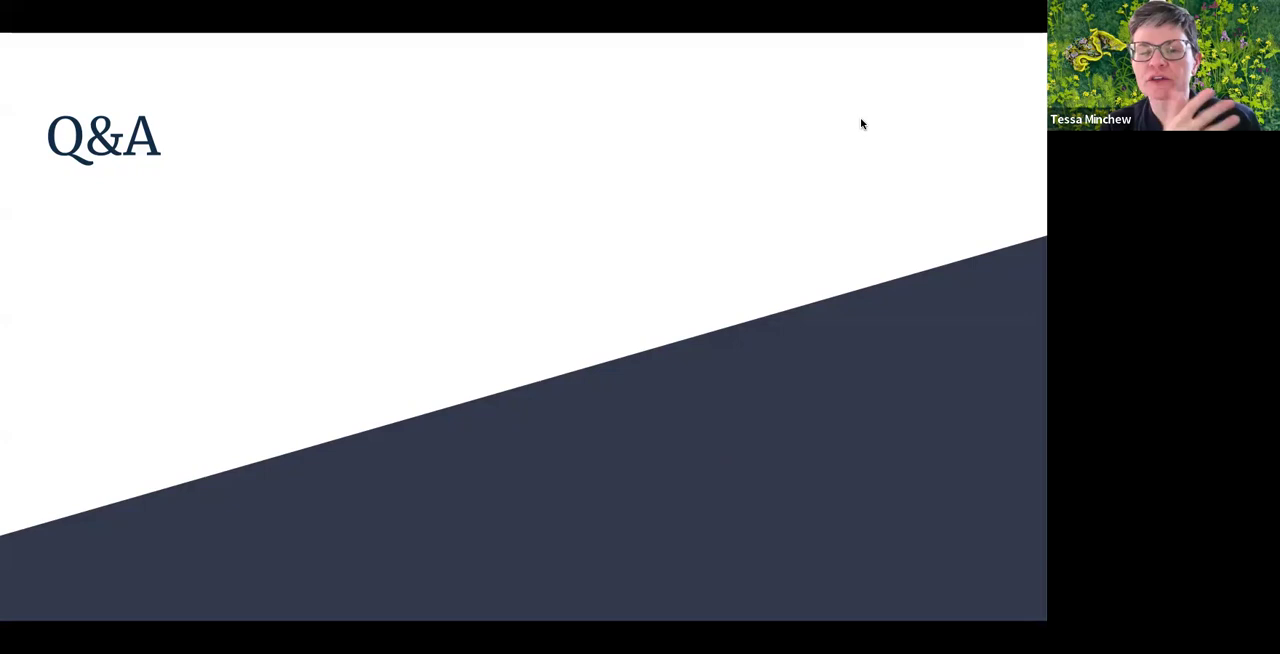
pyautogui.moveTo(447, 459)
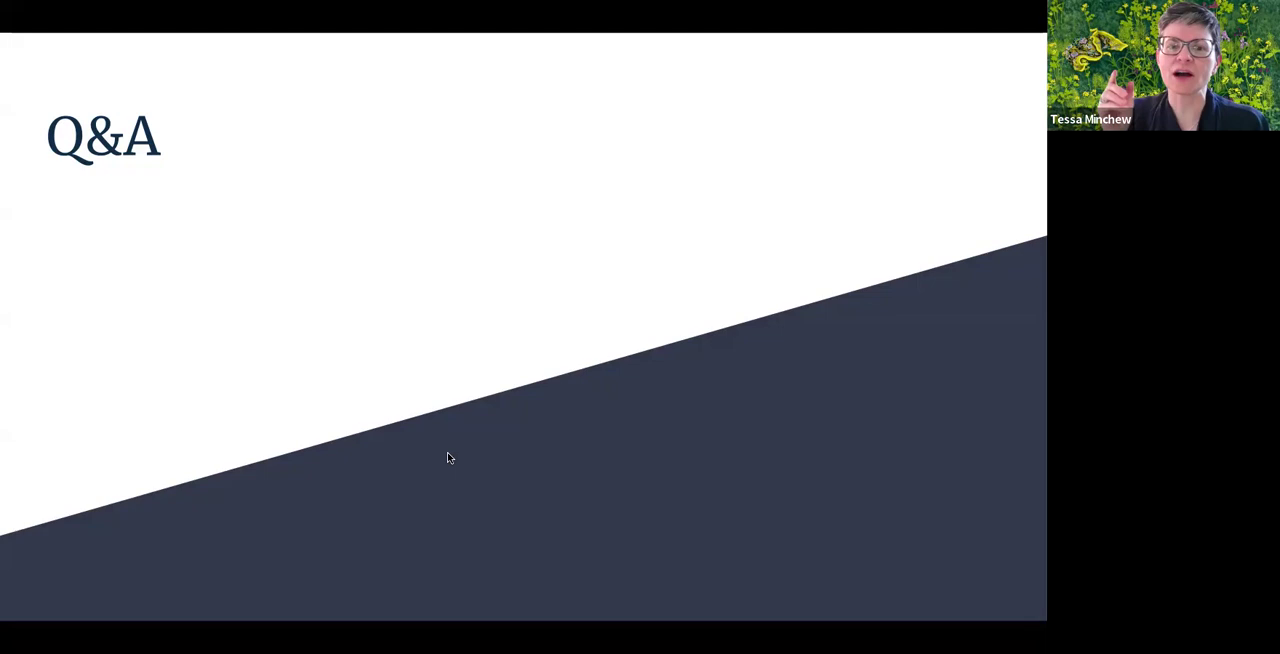
pyautogui.moveTo(995, 539)
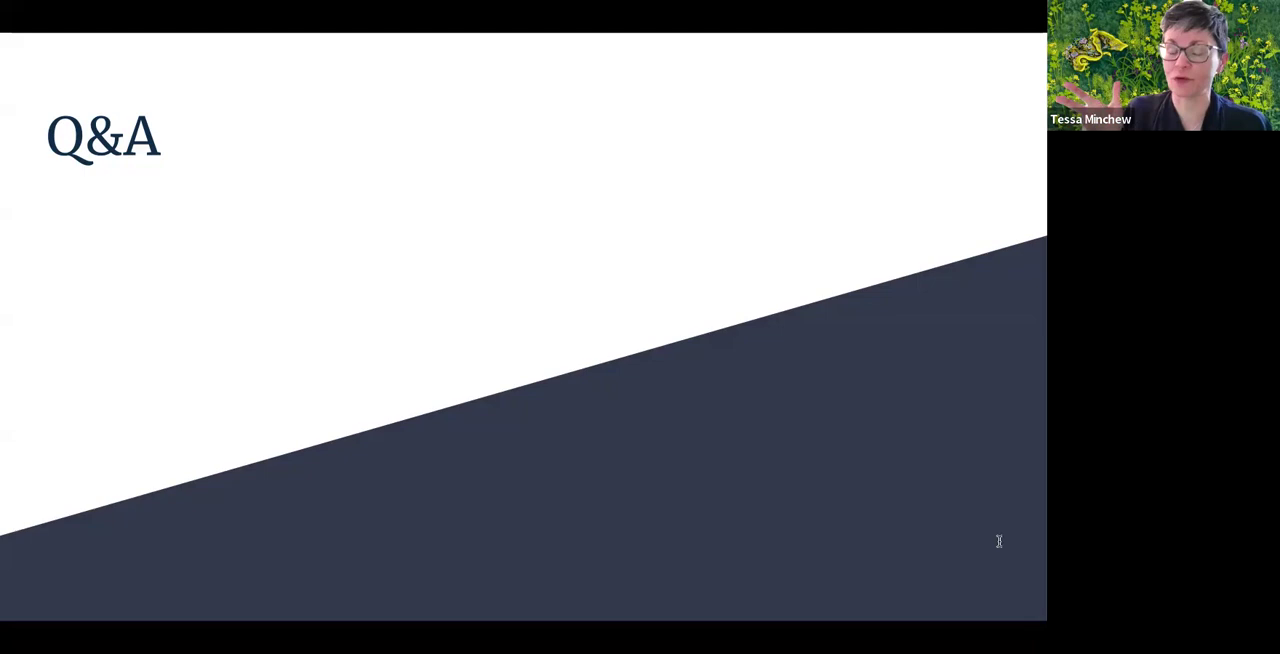
pyautogui.moveTo(1010, 349)
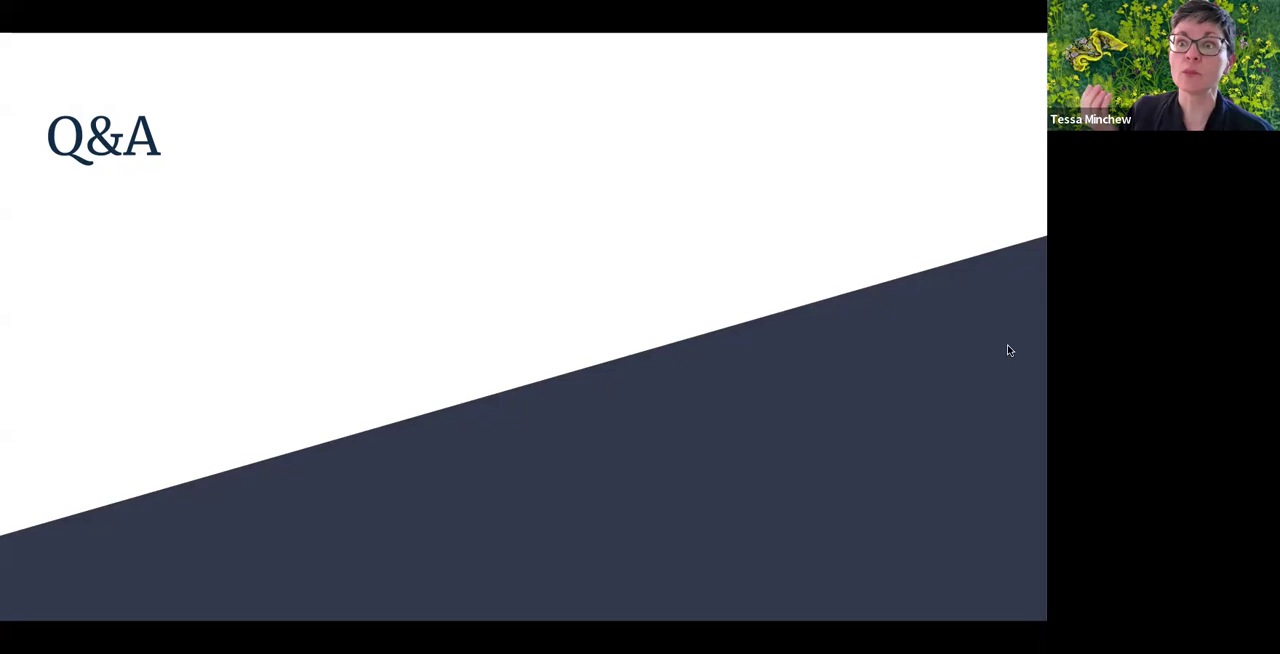
pyautogui.moveTo(1011, 331)
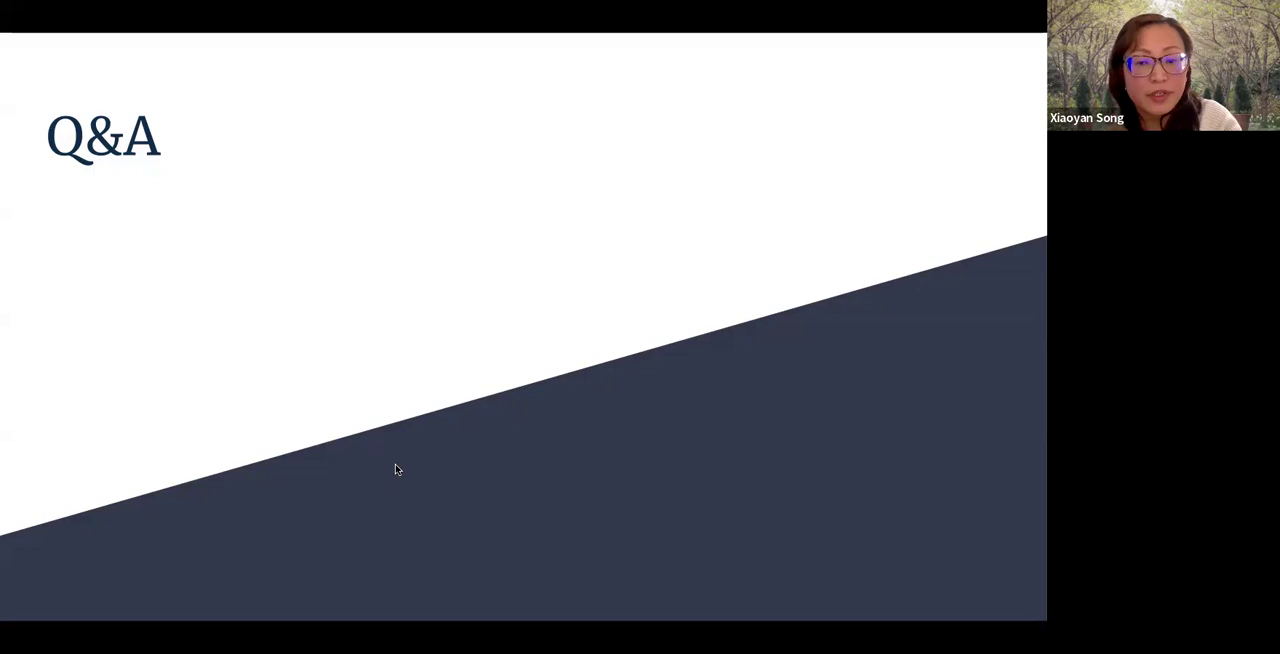
pyautogui.moveTo(414, 130)
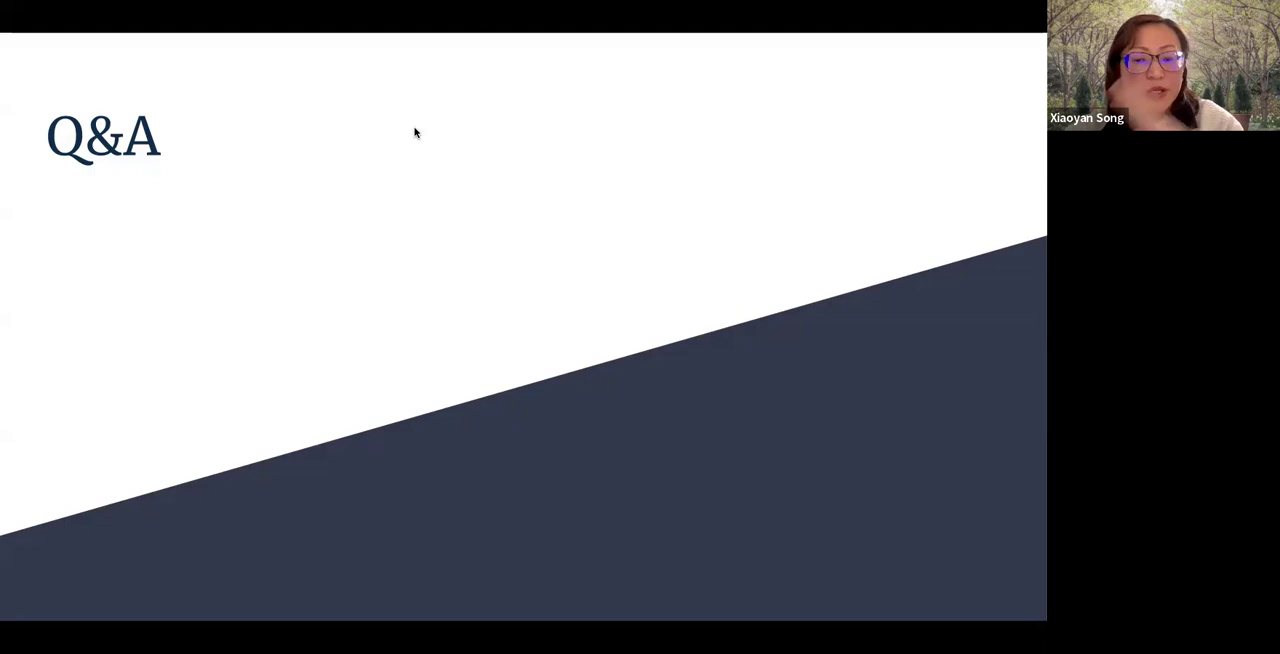
pyautogui.moveTo(227, 88)
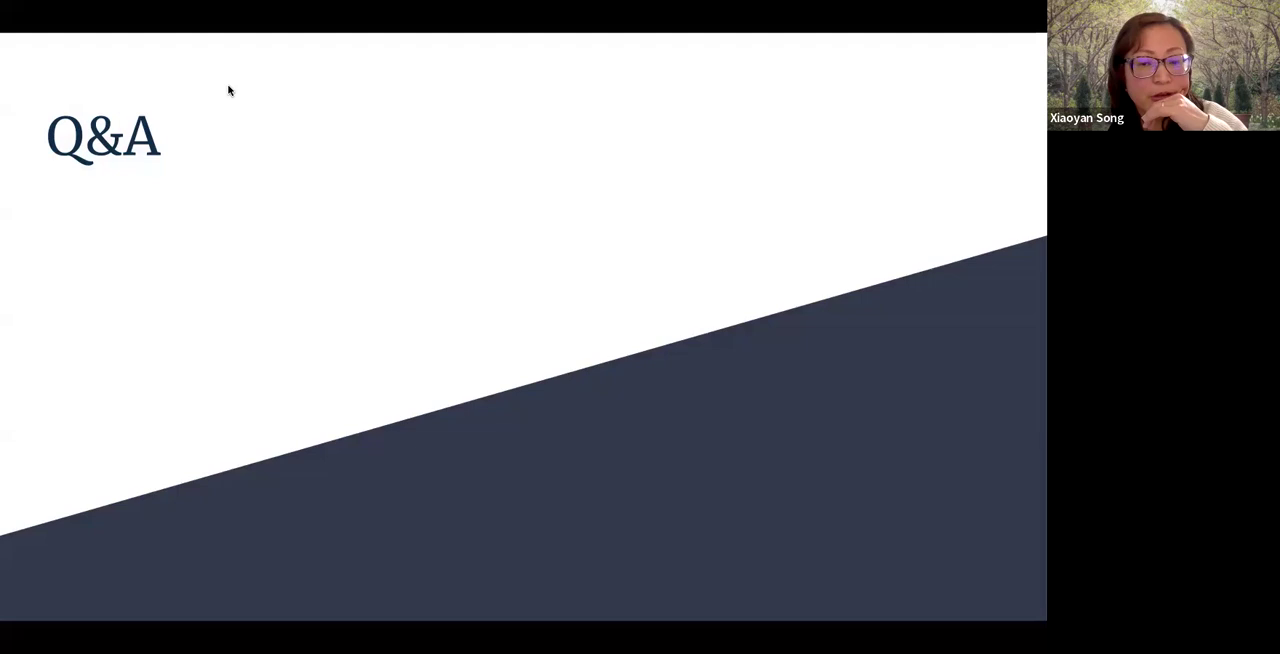
pyautogui.moveTo(108, 520)
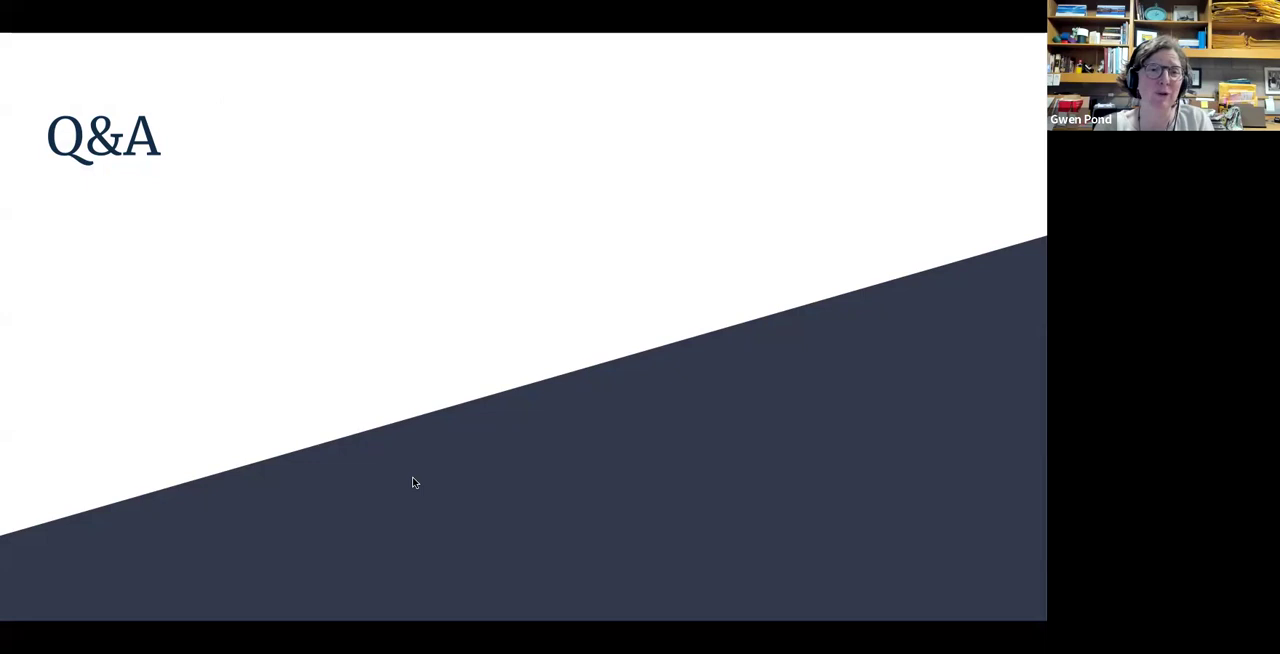
pyautogui.moveTo(227, 75)
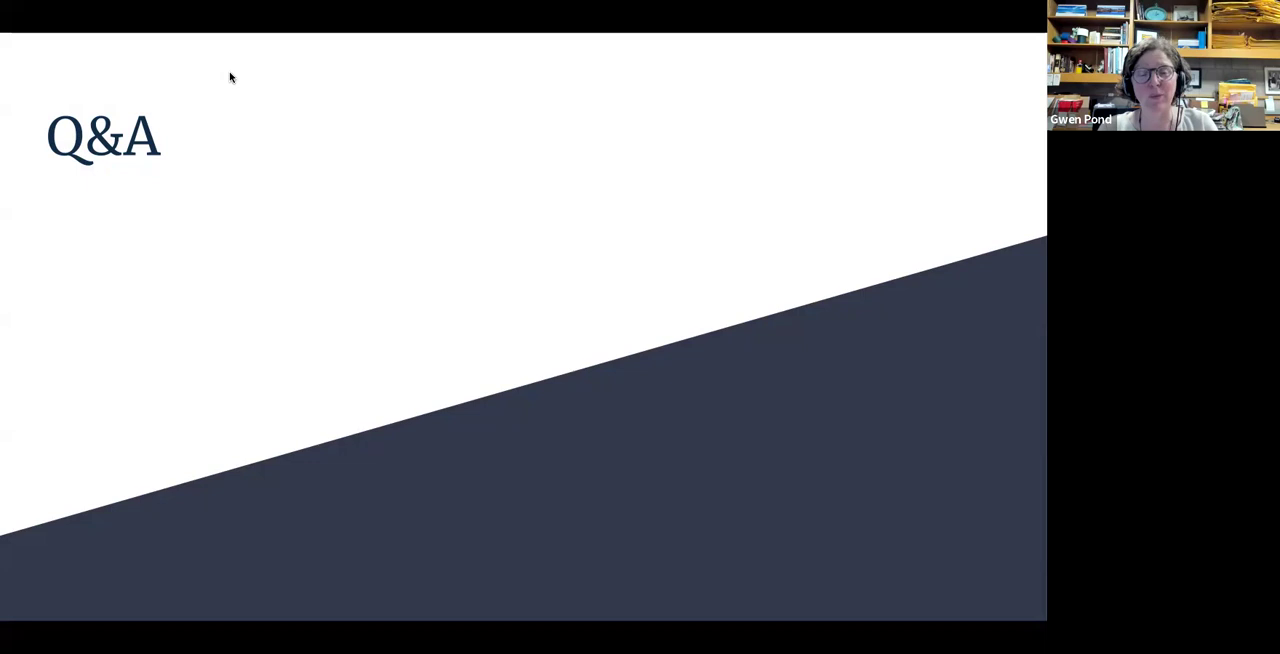
pyautogui.moveTo(235, 174)
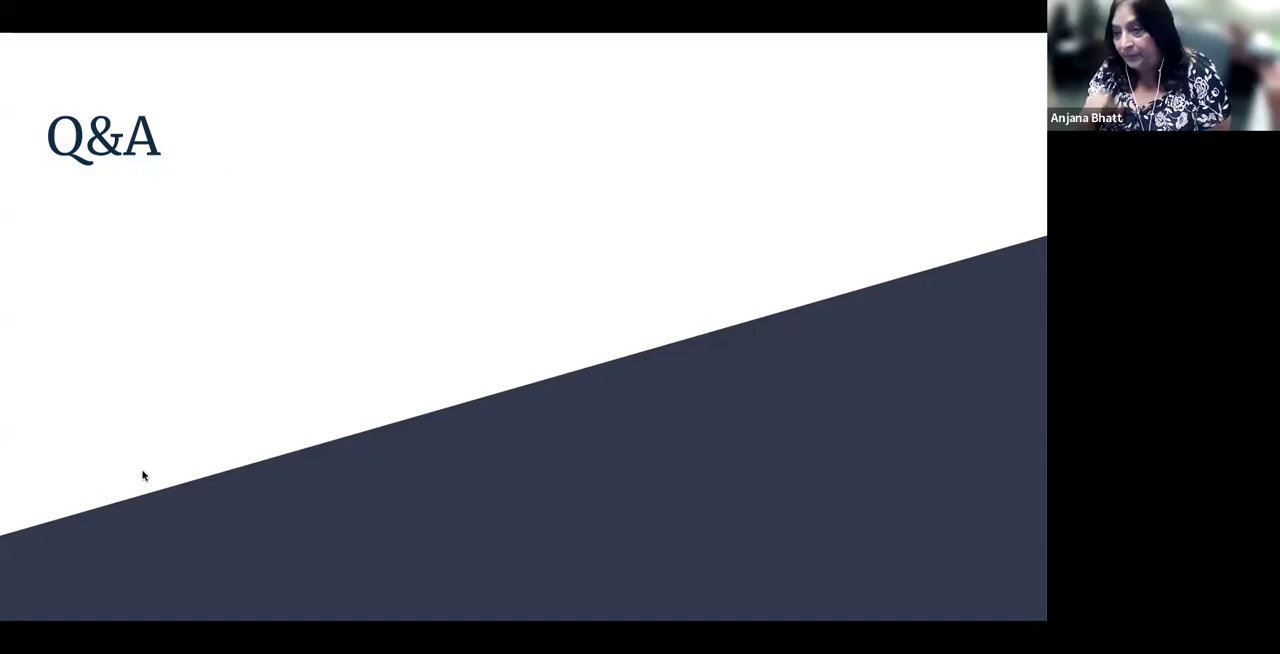
pyautogui.moveTo(771, 215)
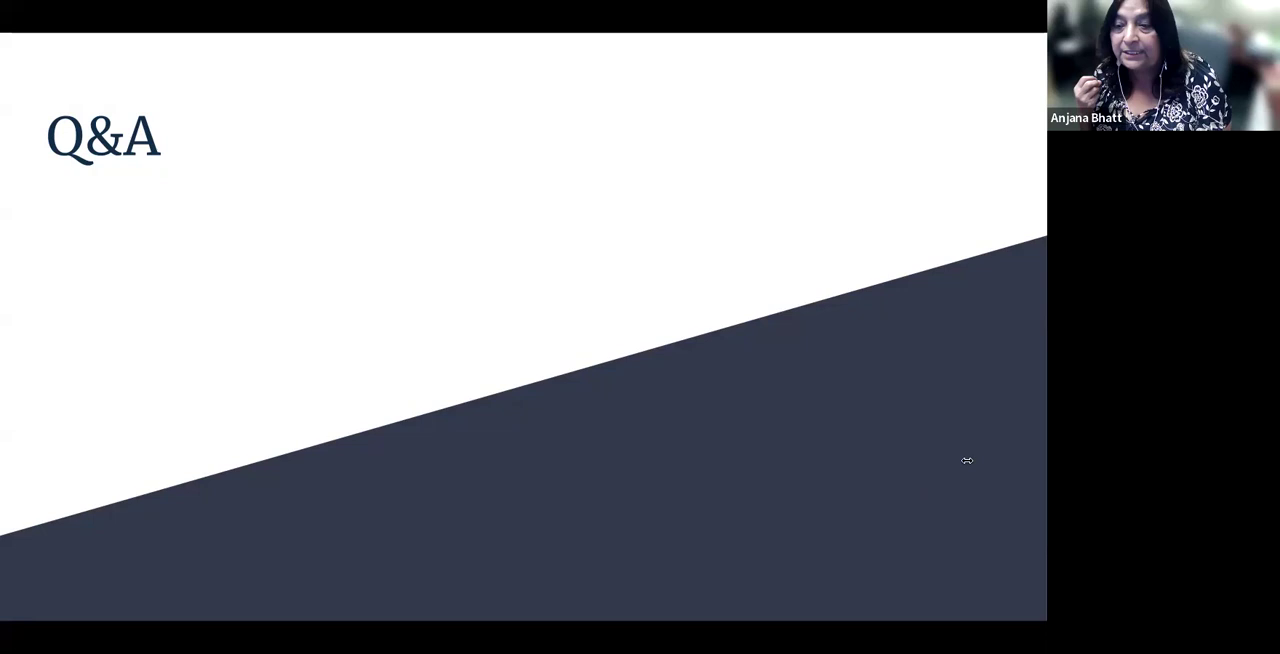
pyautogui.moveTo(929, 391)
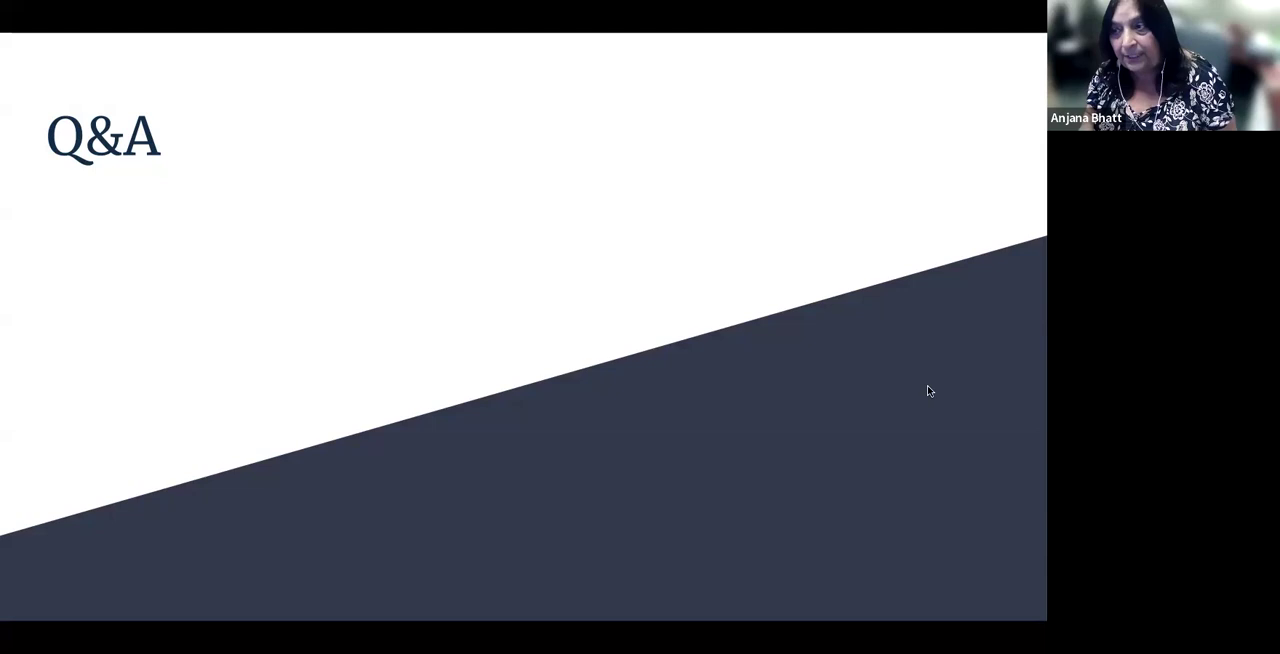
pyautogui.moveTo(235, 77)
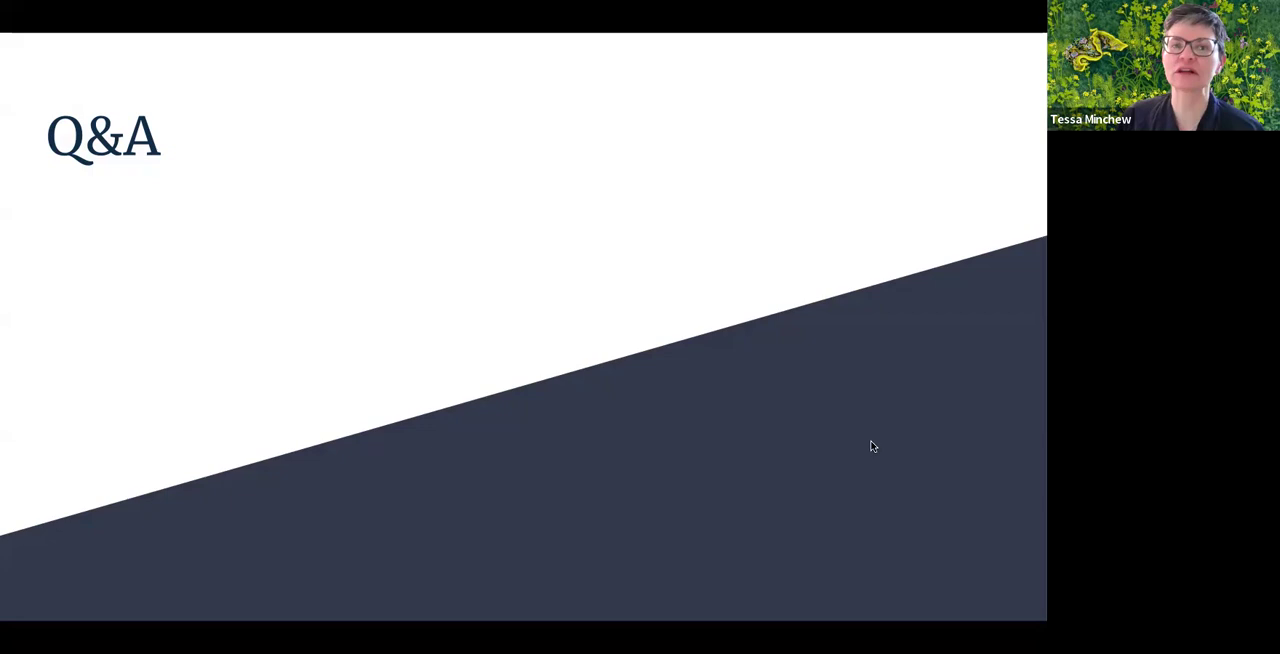
pyautogui.moveTo(846, 397)
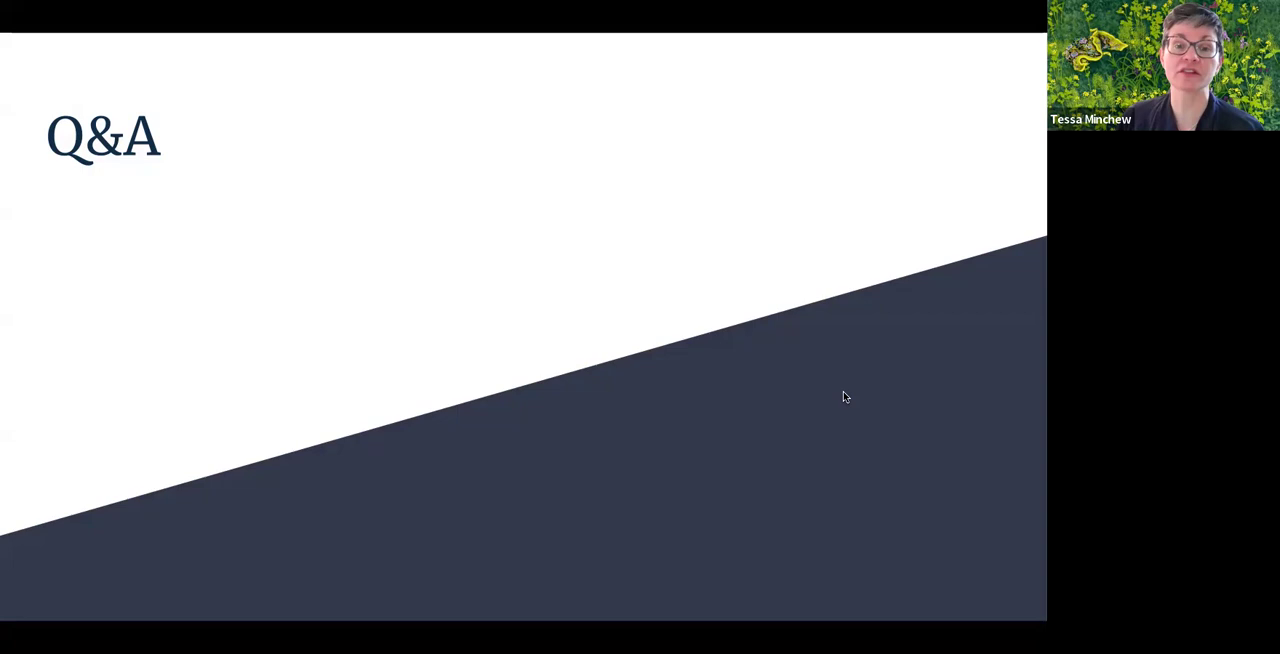
pyautogui.moveTo(335, 78)
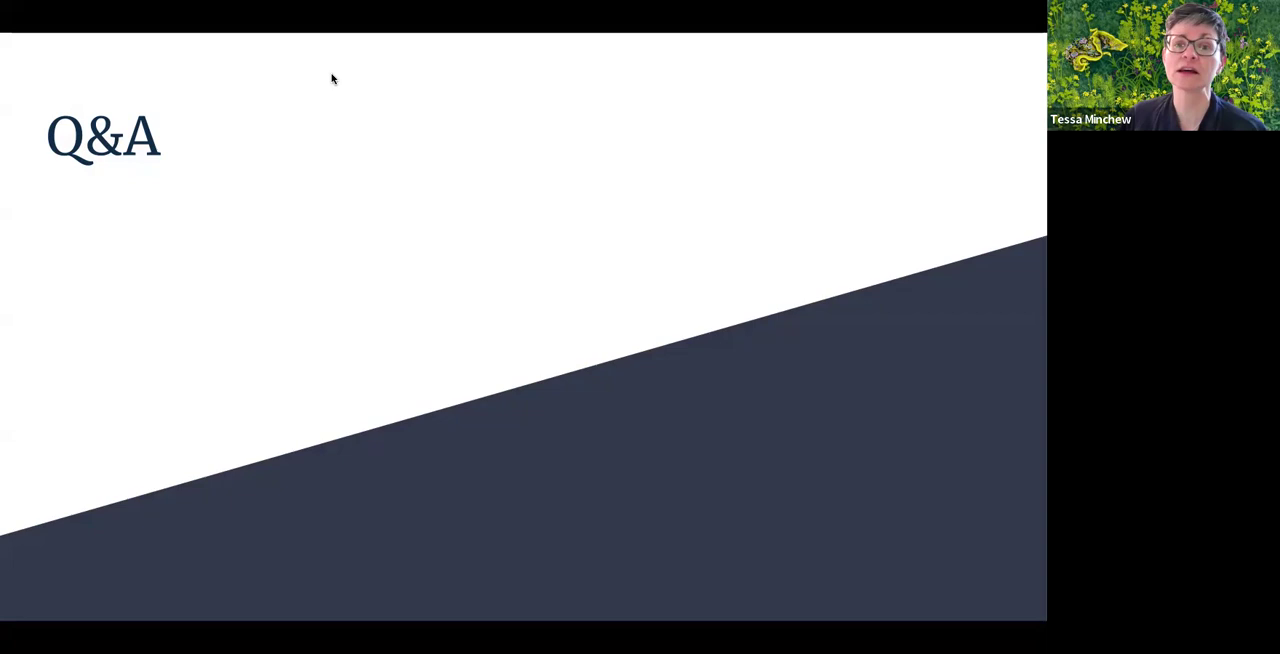
pyautogui.moveTo(231, 88)
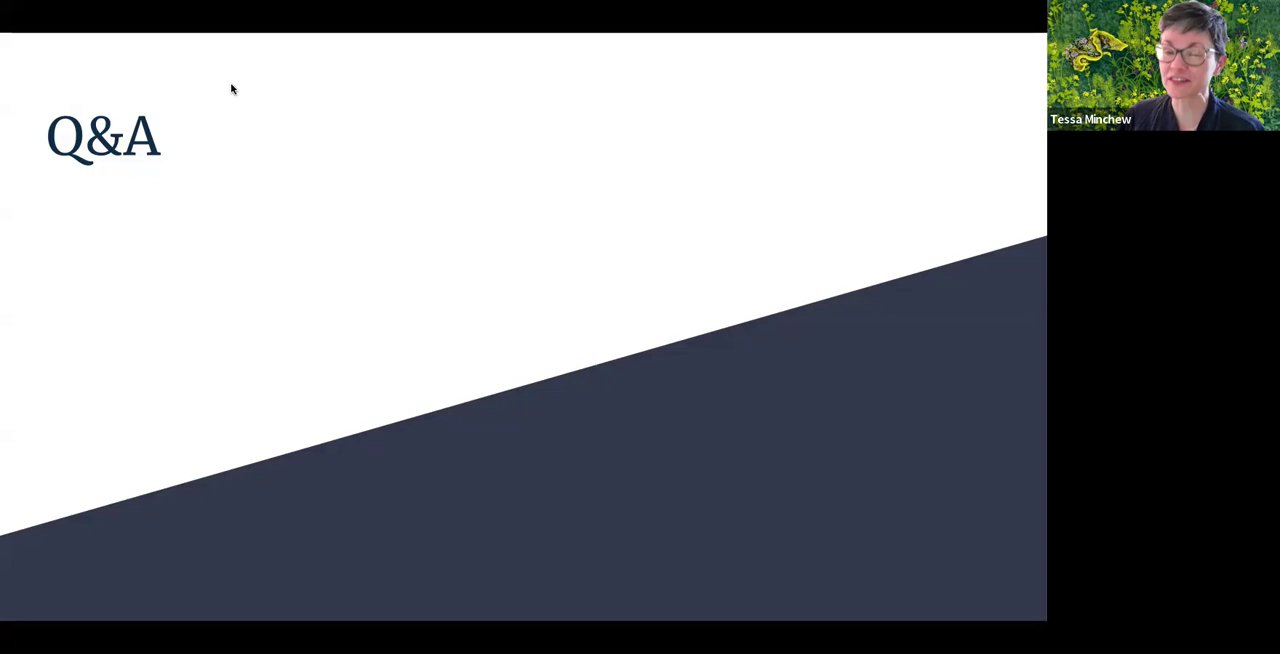
pyautogui.moveTo(273, 195)
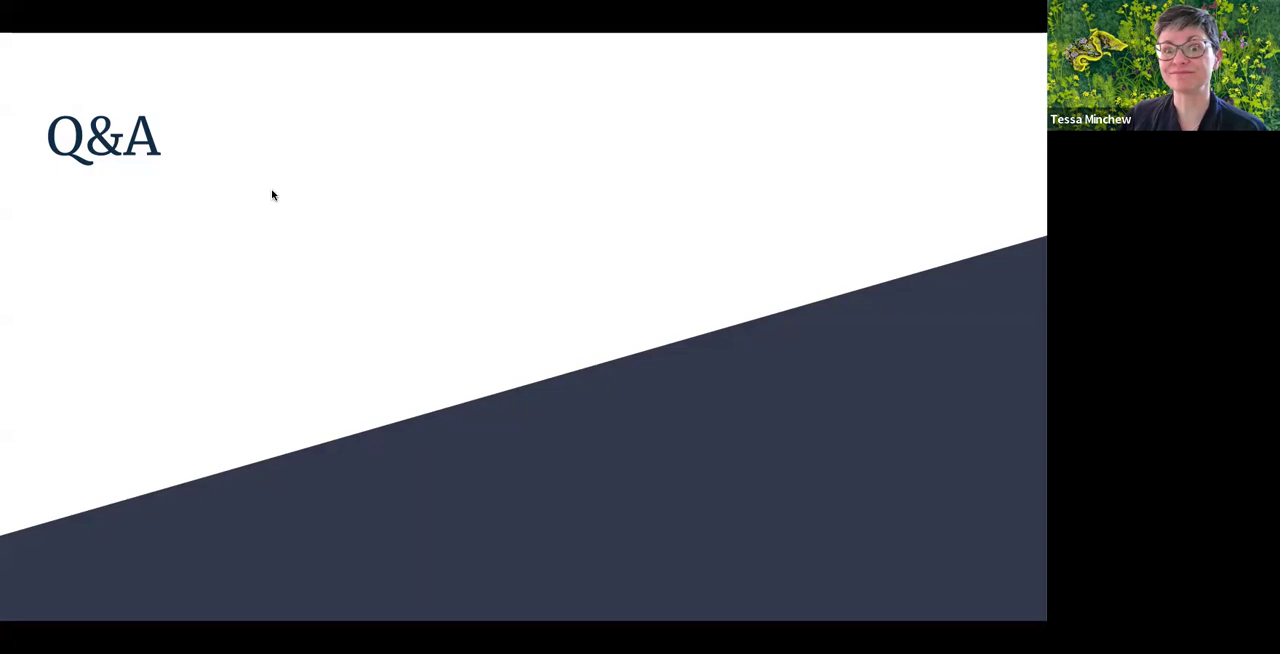
pyautogui.moveTo(231, 83)
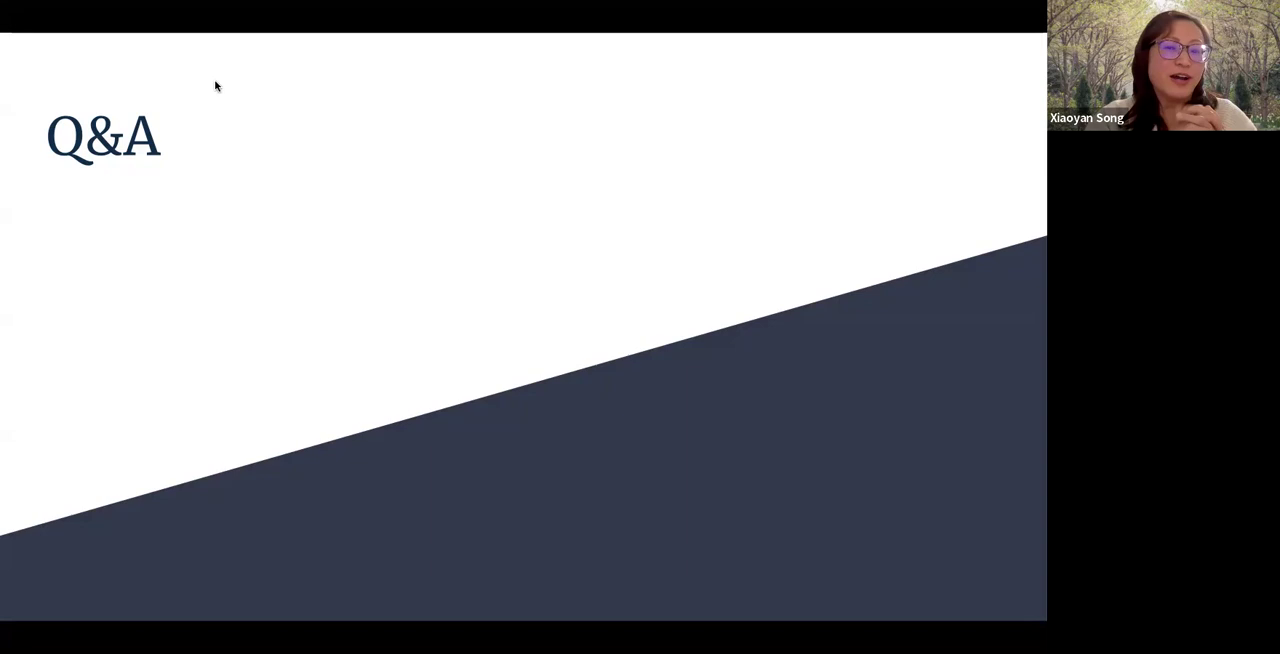
pyautogui.moveTo(223, 87)
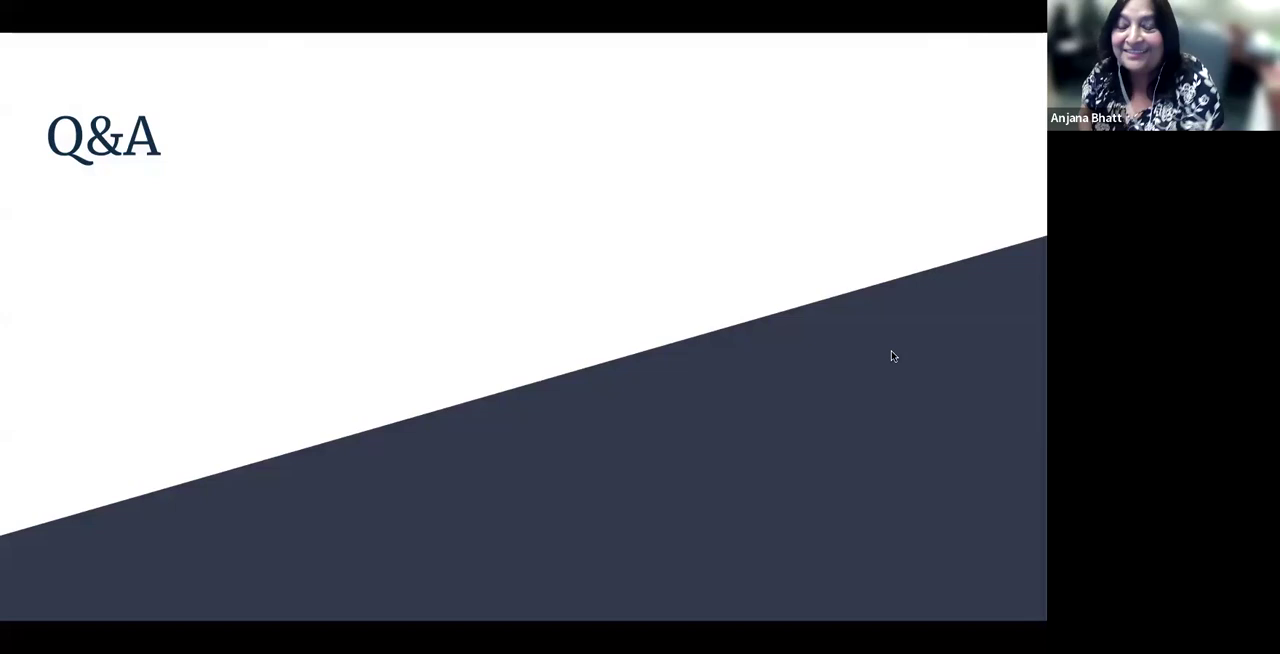
pyautogui.moveTo(931, 433)
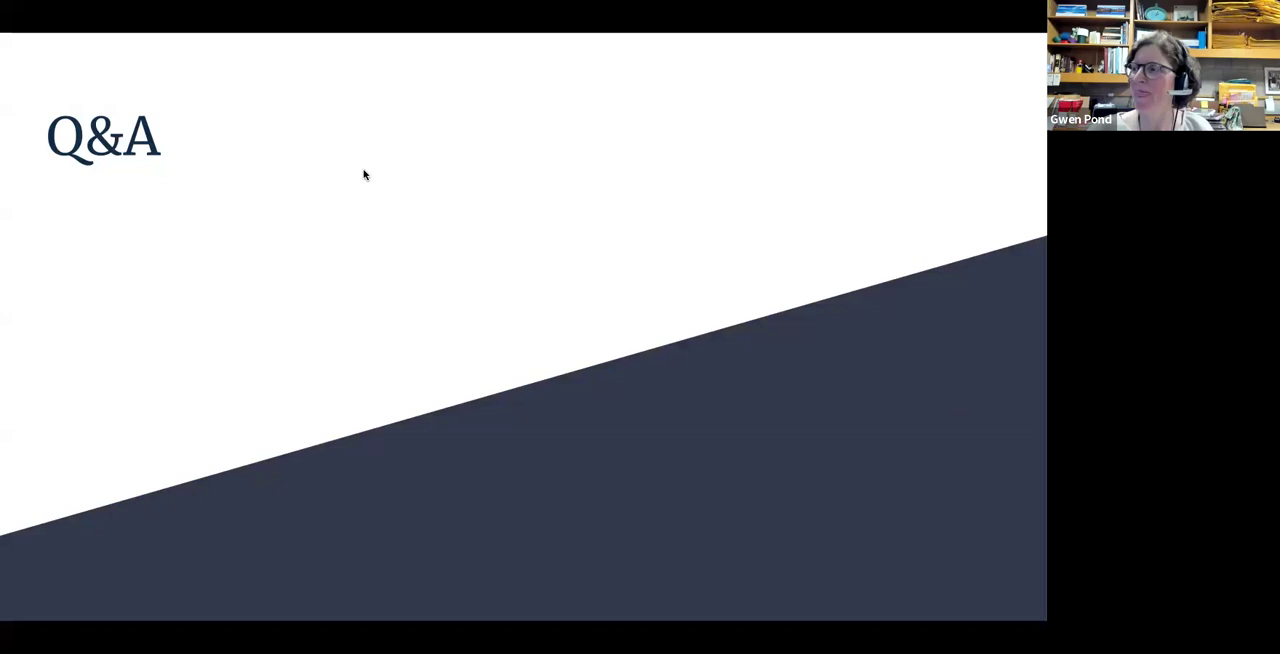
pyautogui.moveTo(184, 297)
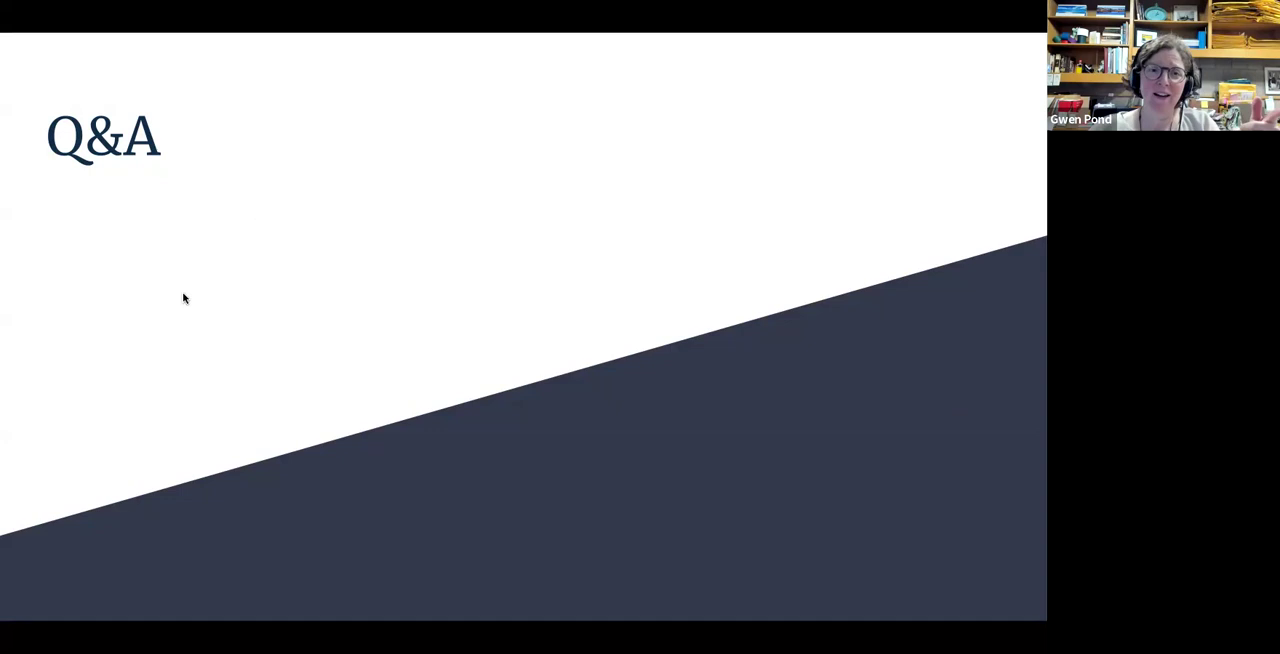
pyautogui.moveTo(135, 463)
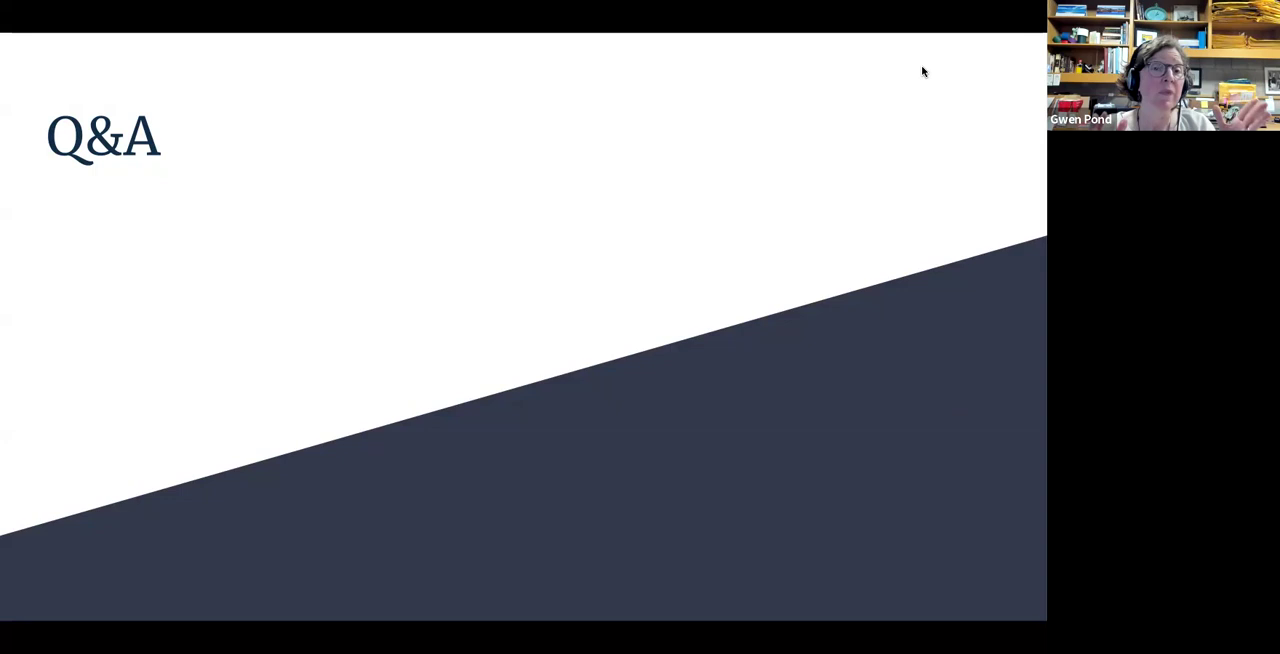
pyautogui.moveTo(939, 440)
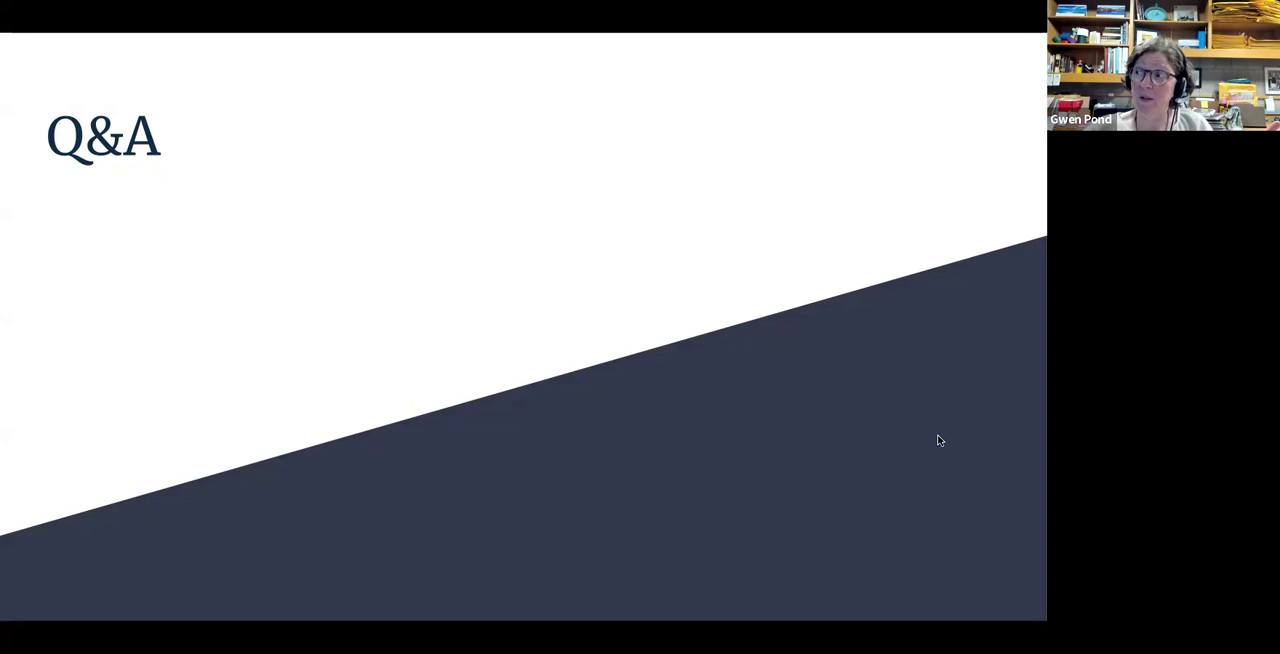
pyautogui.moveTo(969, 405)
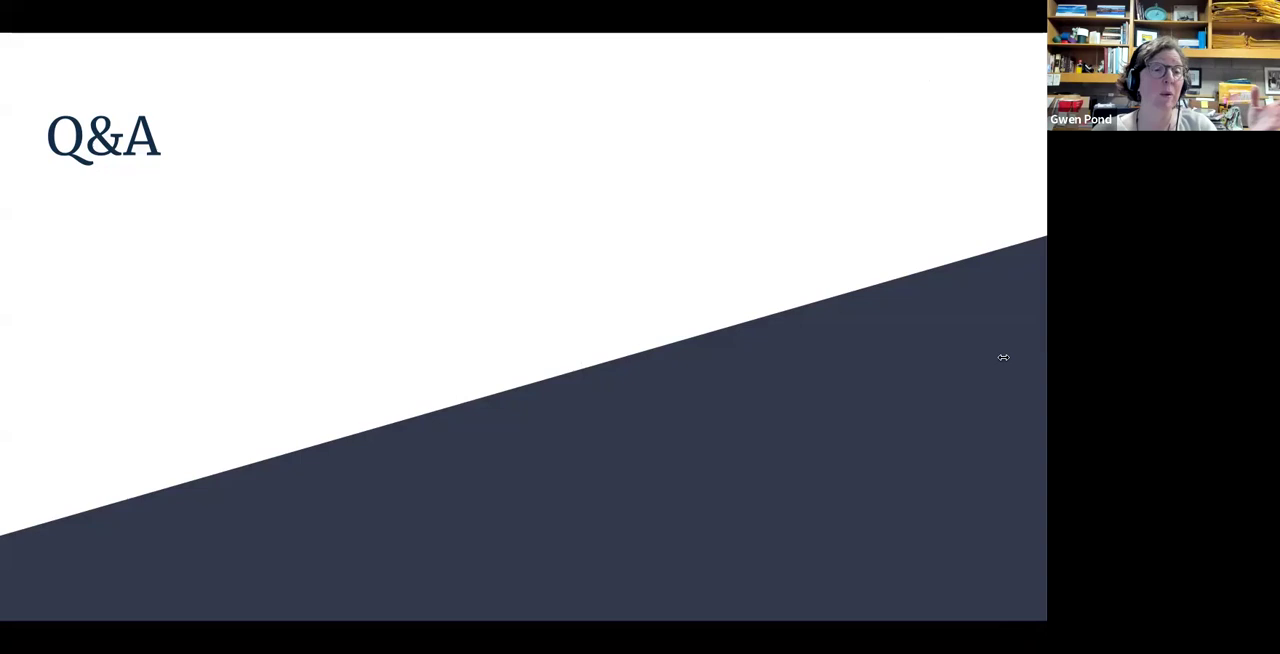
pyautogui.moveTo(998, 42)
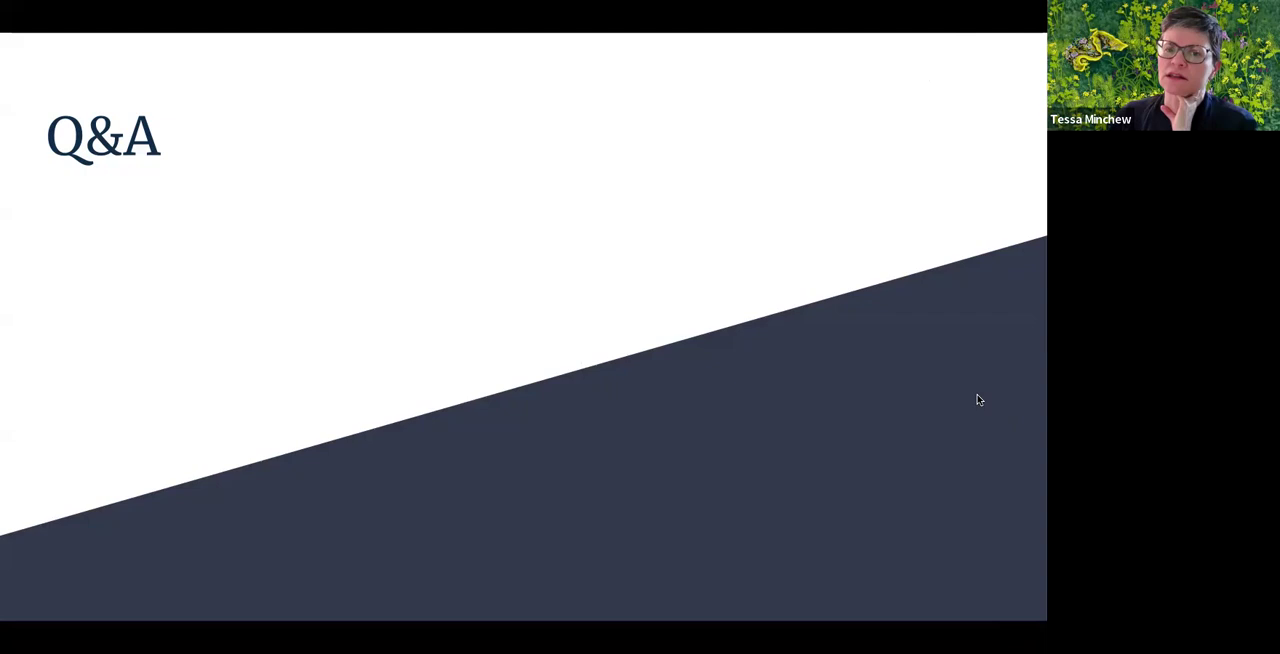
pyautogui.moveTo(968, 68)
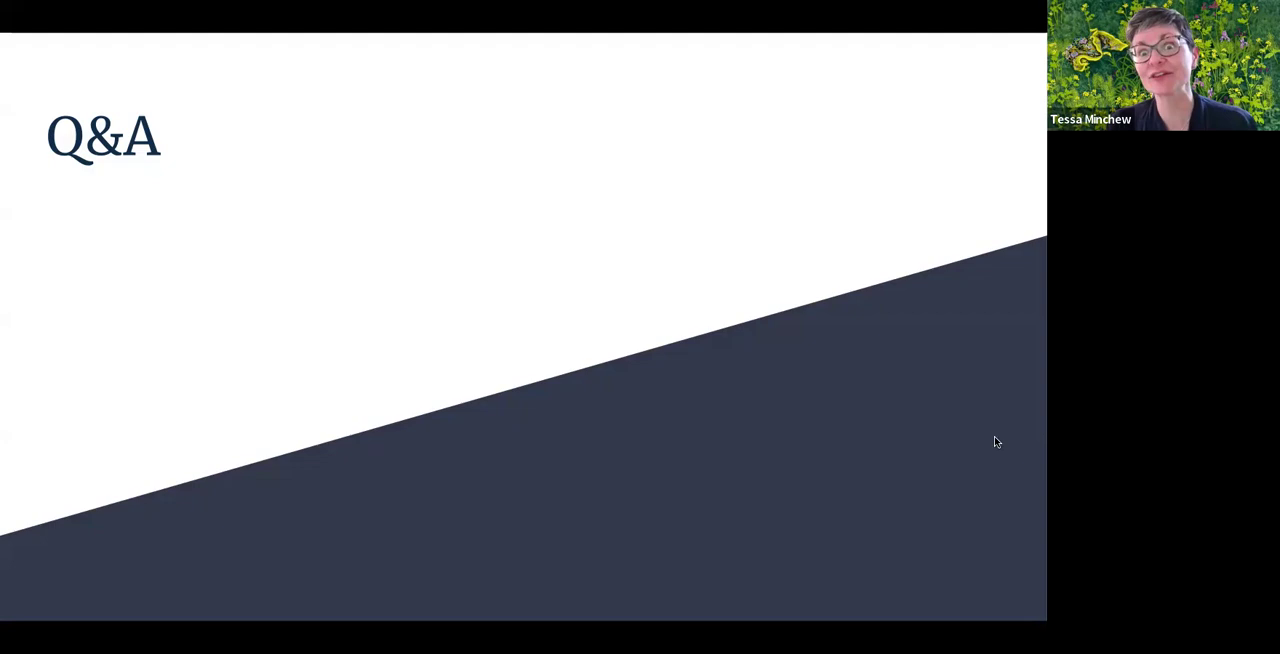
pyautogui.moveTo(992, 365)
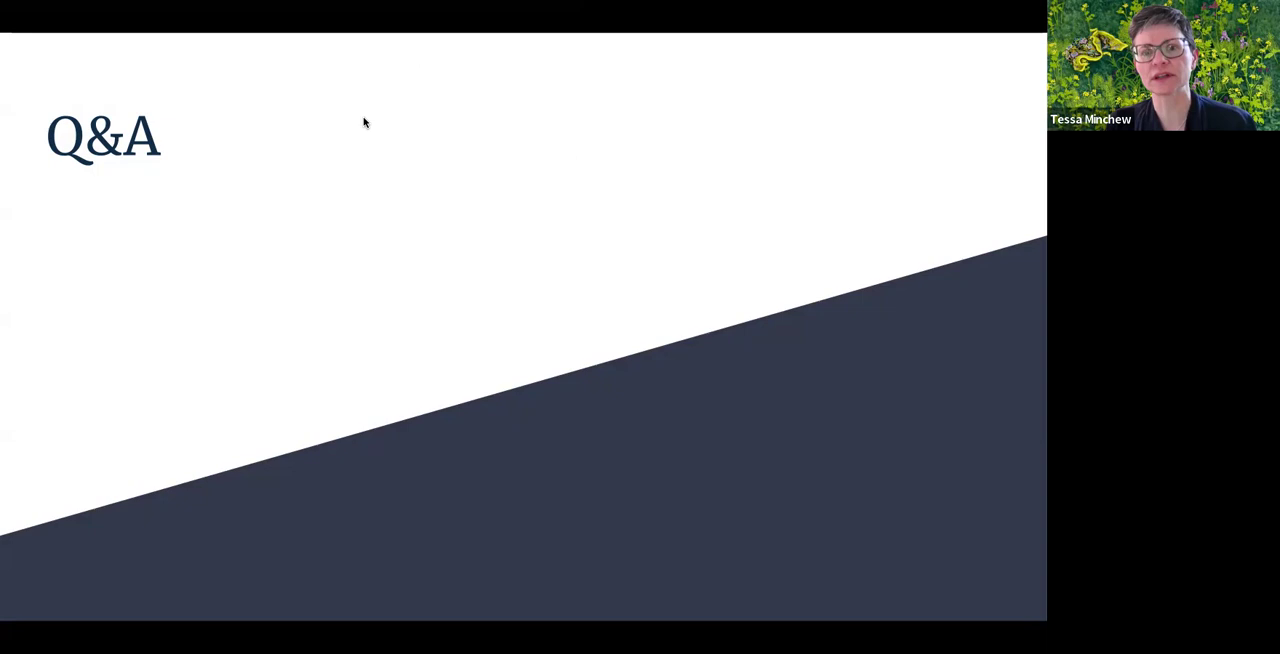
pyautogui.moveTo(236, 80)
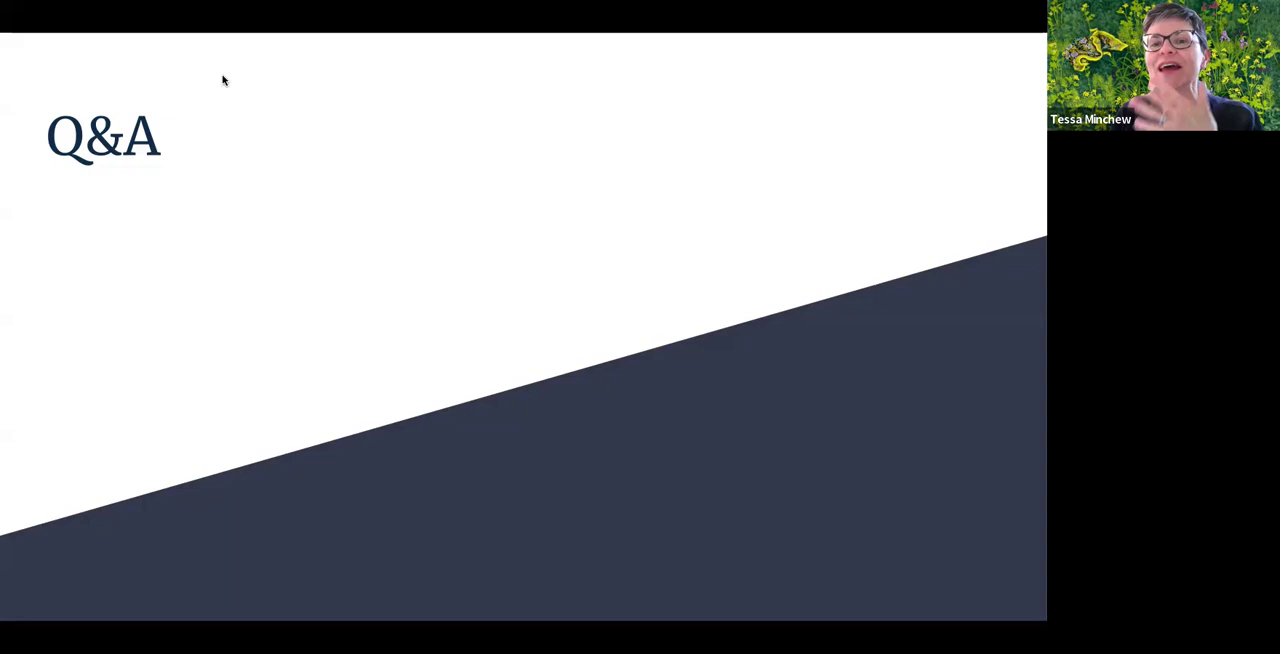
pyautogui.moveTo(857, 418)
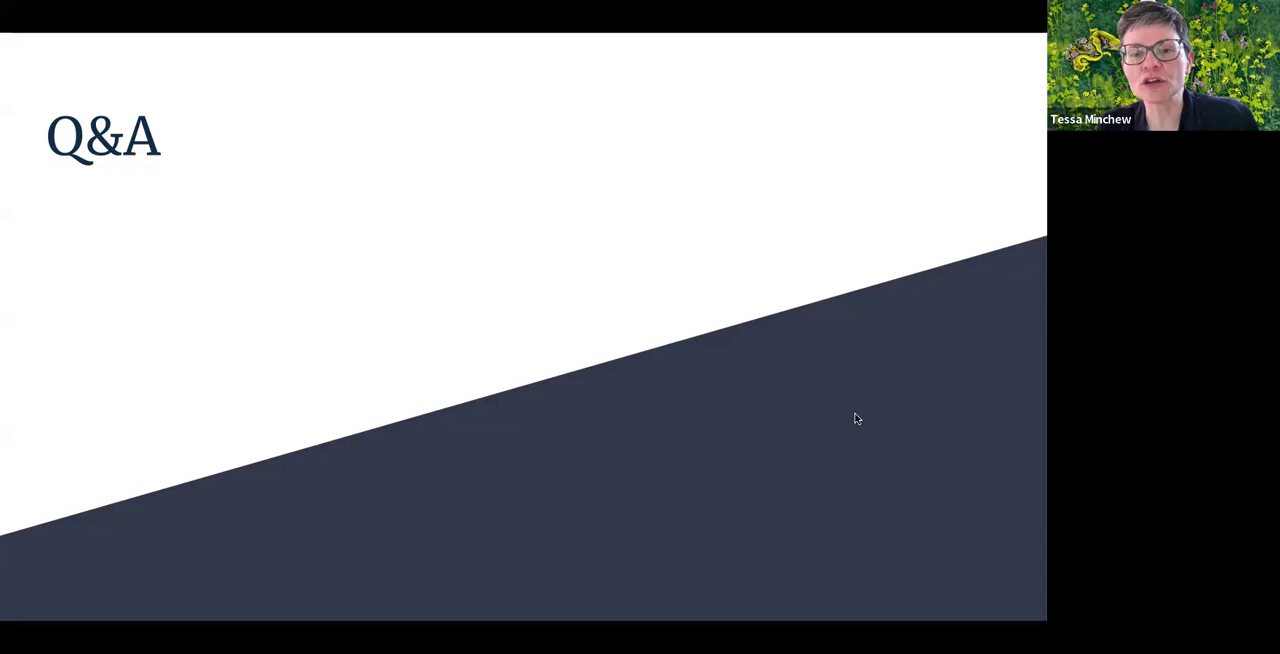
pyautogui.moveTo(947, 91)
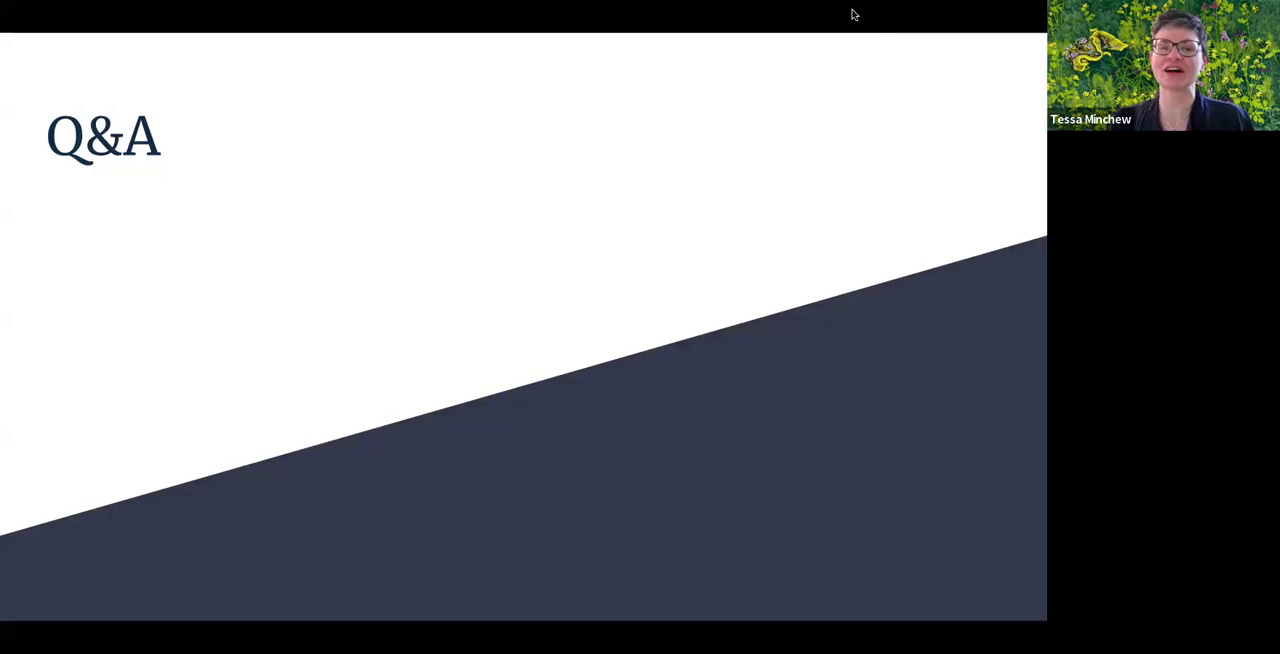
pyautogui.moveTo(1015, 444)
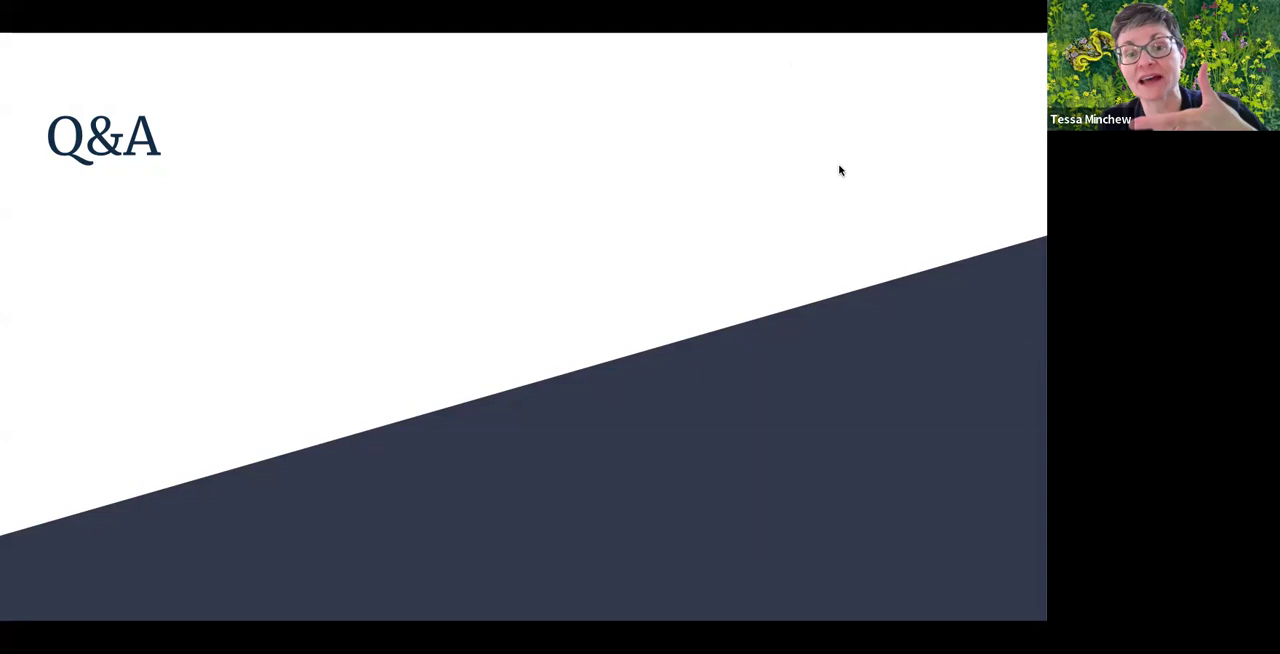
pyautogui.moveTo(765, 480)
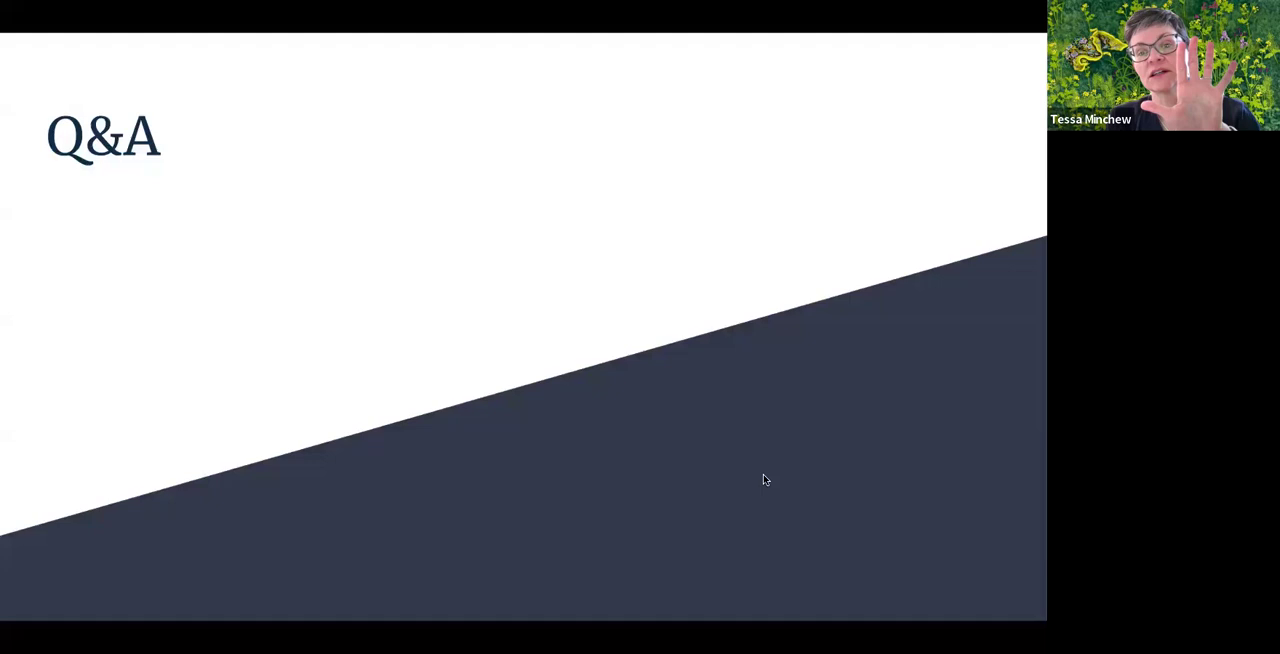
pyautogui.moveTo(573, 92)
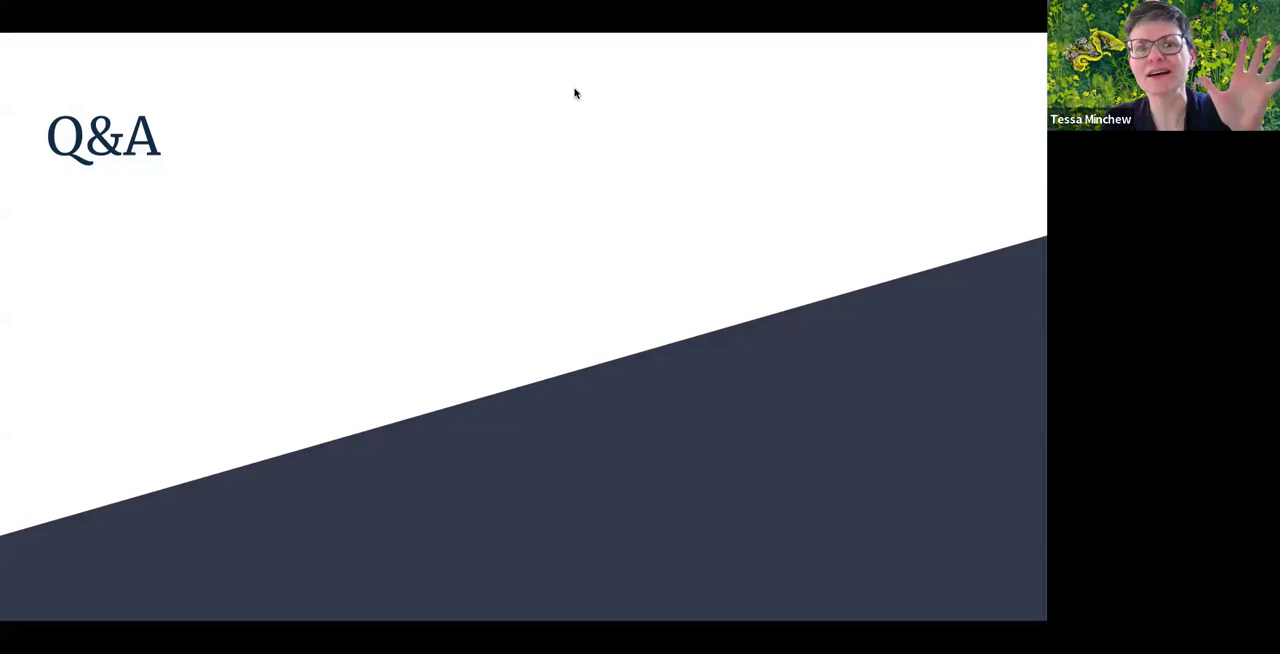
pyautogui.moveTo(227, 79)
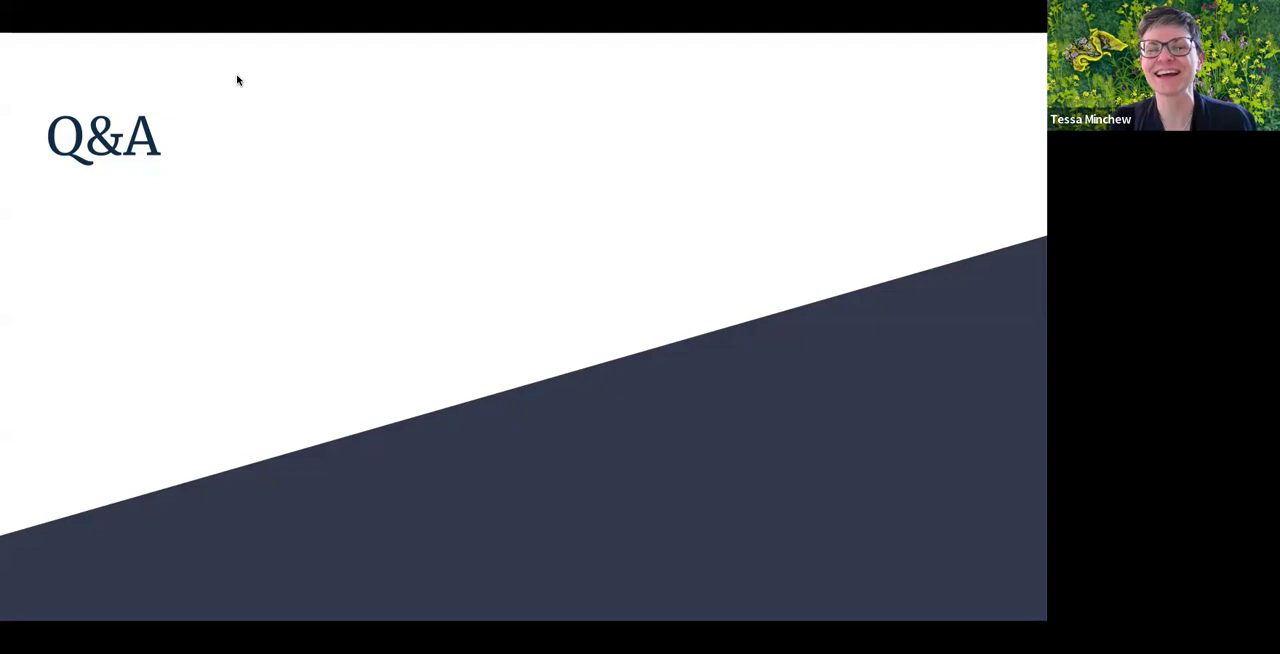
pyautogui.moveTo(790, 529)
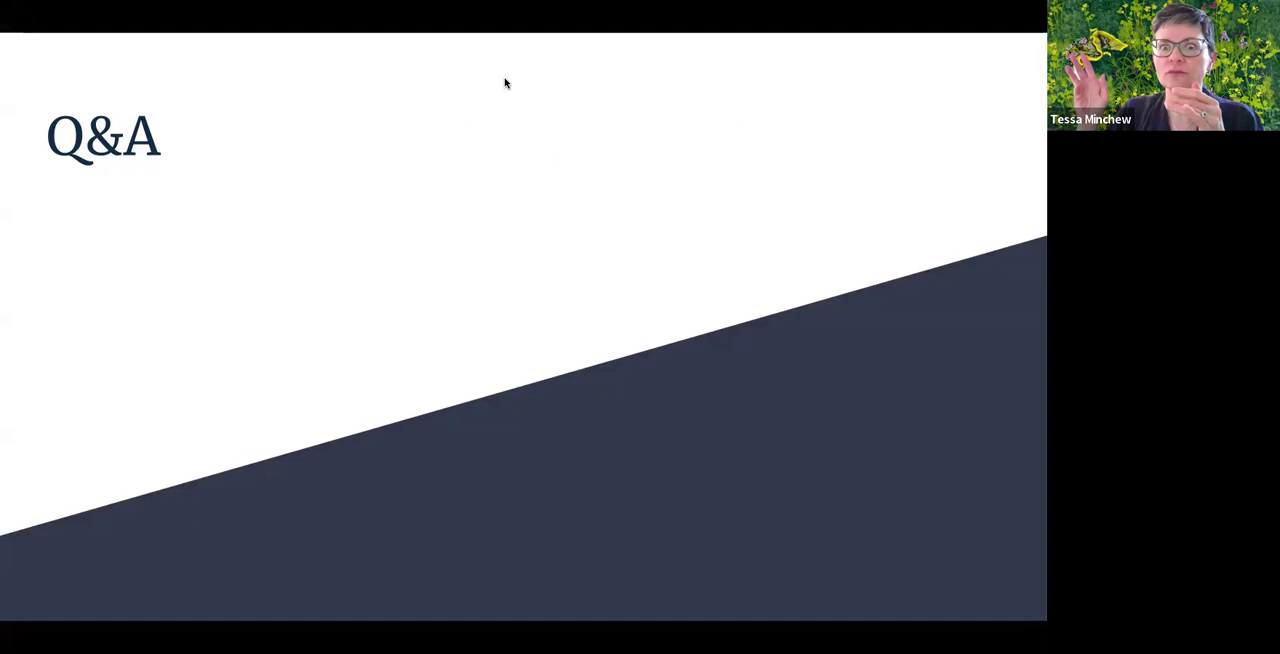
pyautogui.moveTo(451, 116)
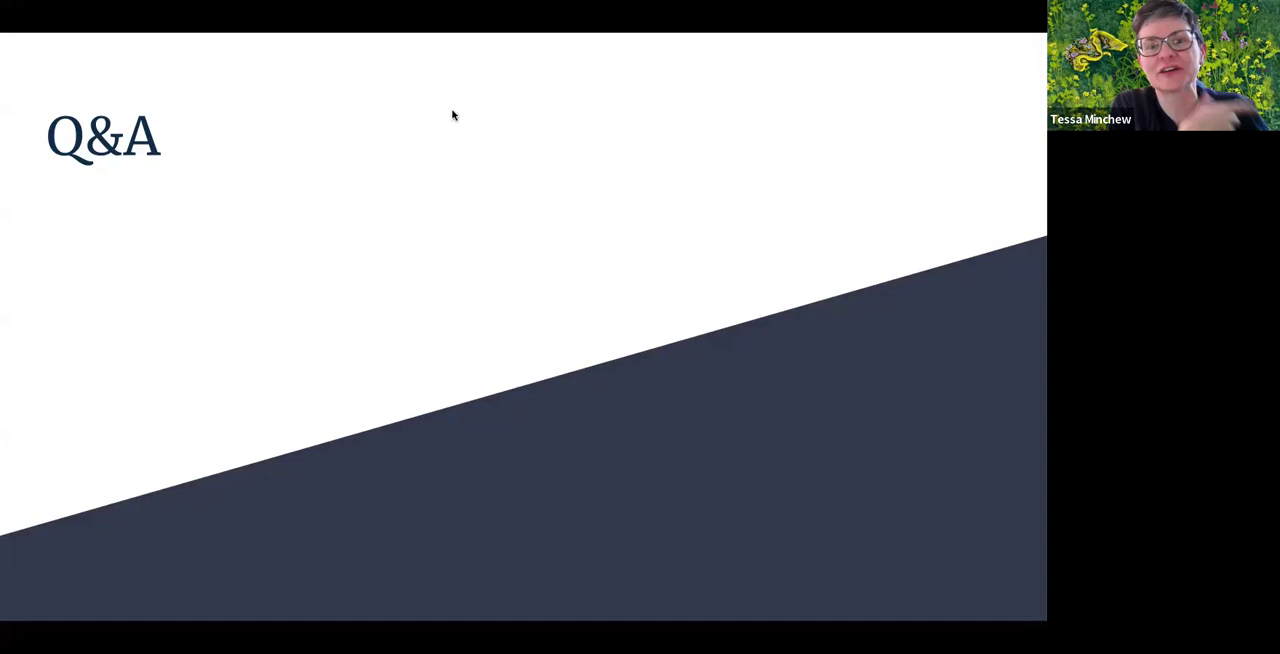